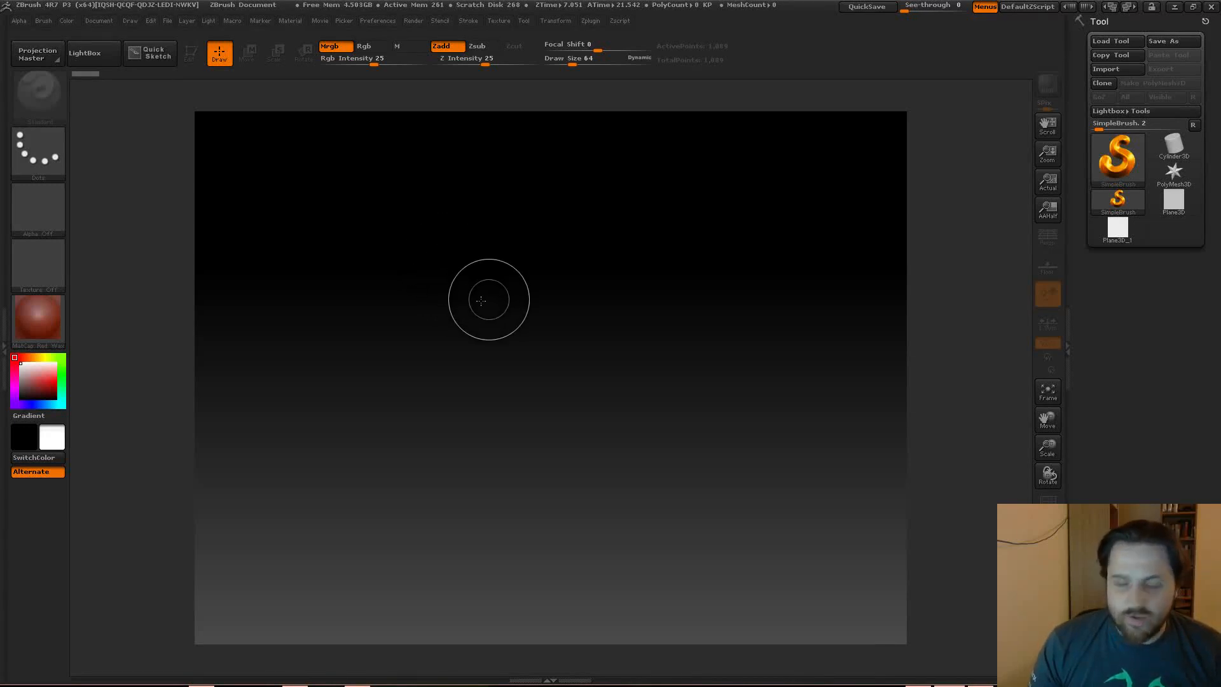
{"action": "mouse_move", "coordinate": [507, 326]}
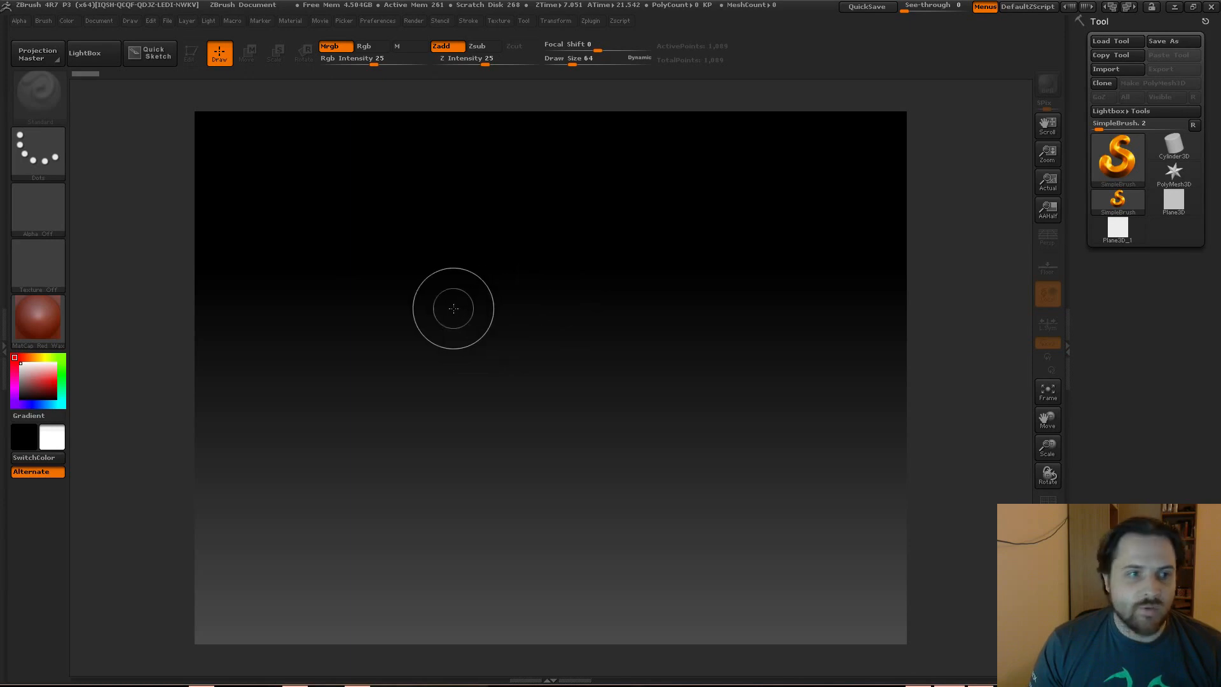
{"action": "mouse_move", "coordinate": [478, 336]}
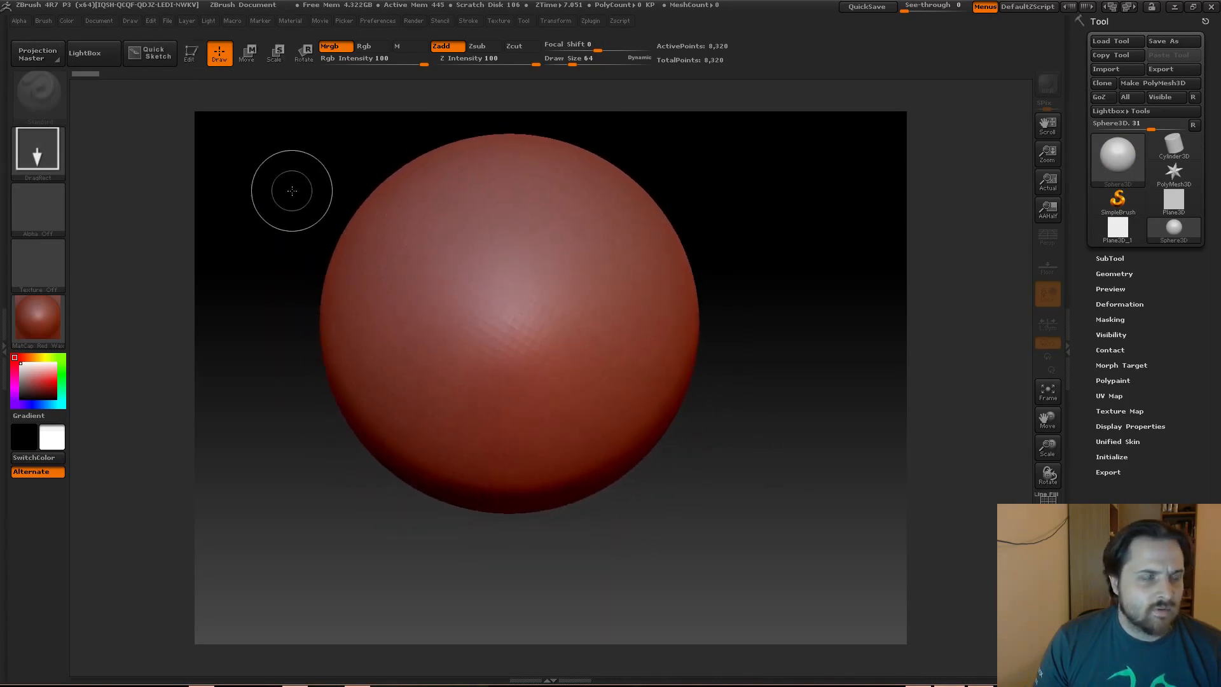
{"action": "mouse_move", "coordinate": [270, 205]}
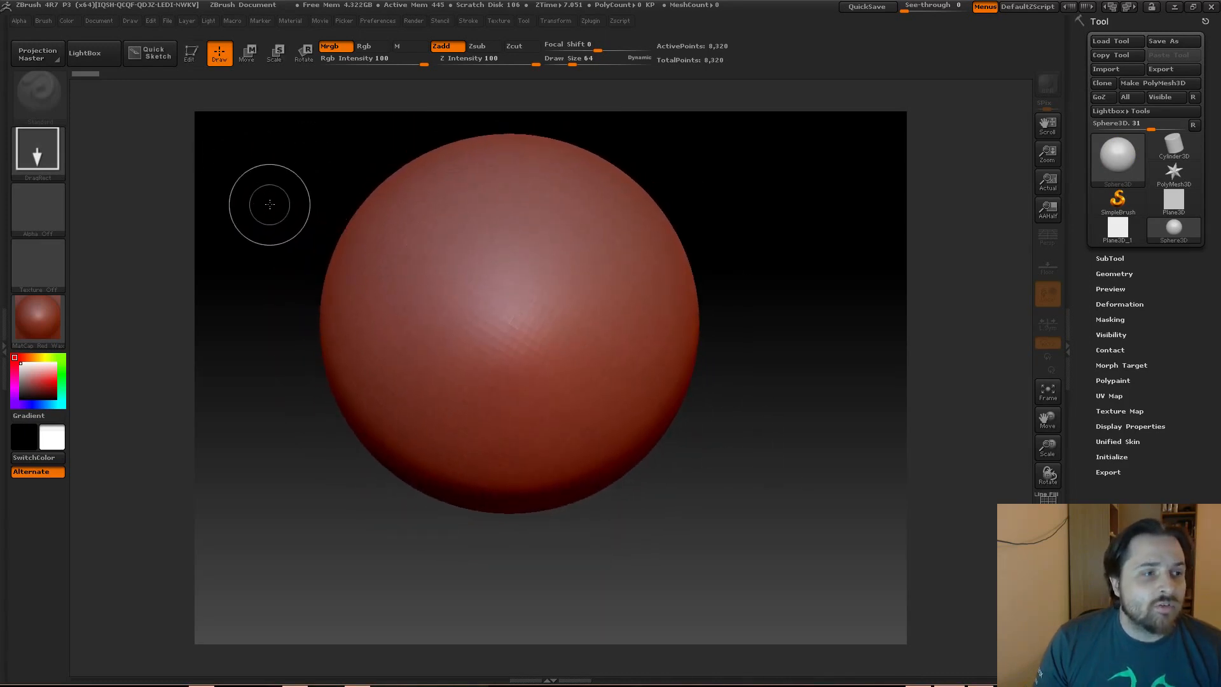
- Stamp another overlapping sphere onto the canvas
{"action": "left_click_drag", "start_coordinate": [268, 205], "coordinate": [339, 156]}
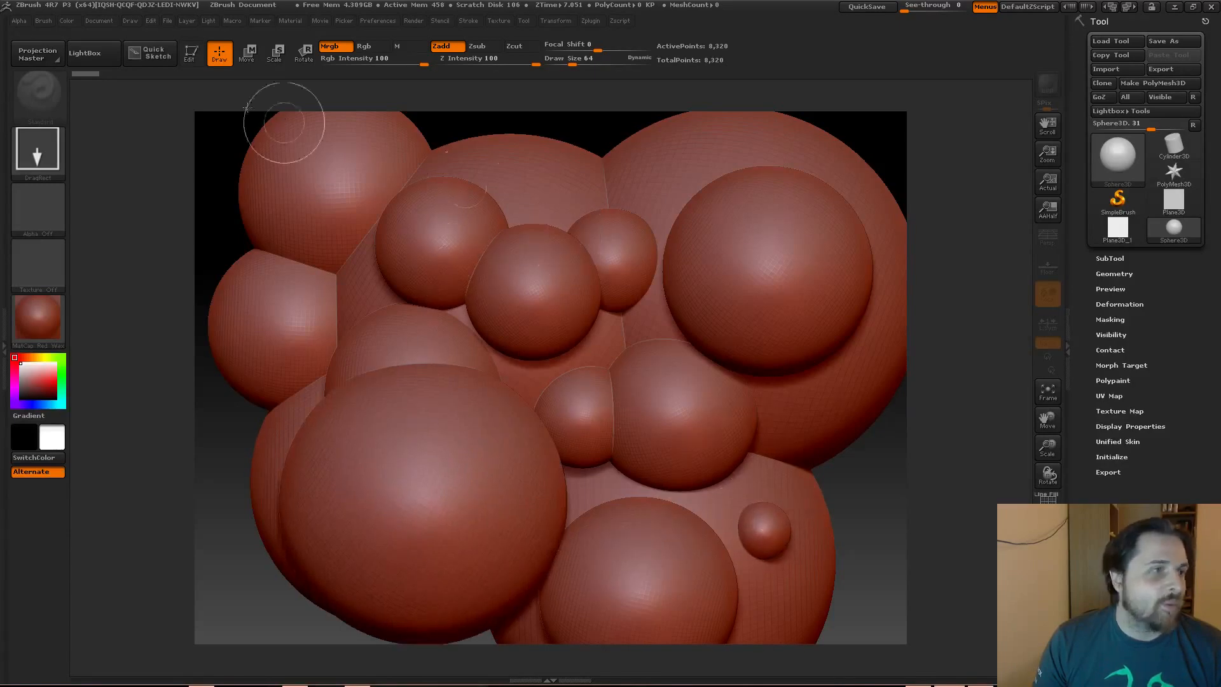
{"action": "mouse_move", "coordinate": [247, 153]}
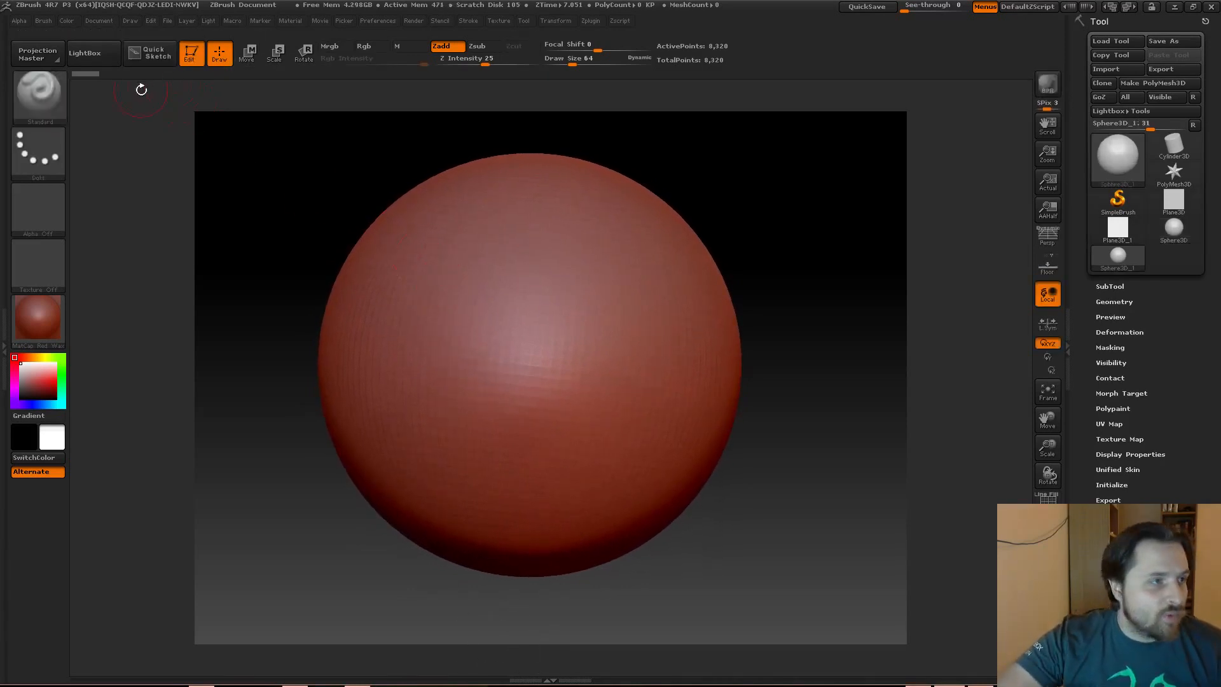
{"action": "mouse_move", "coordinate": [302, 189]}
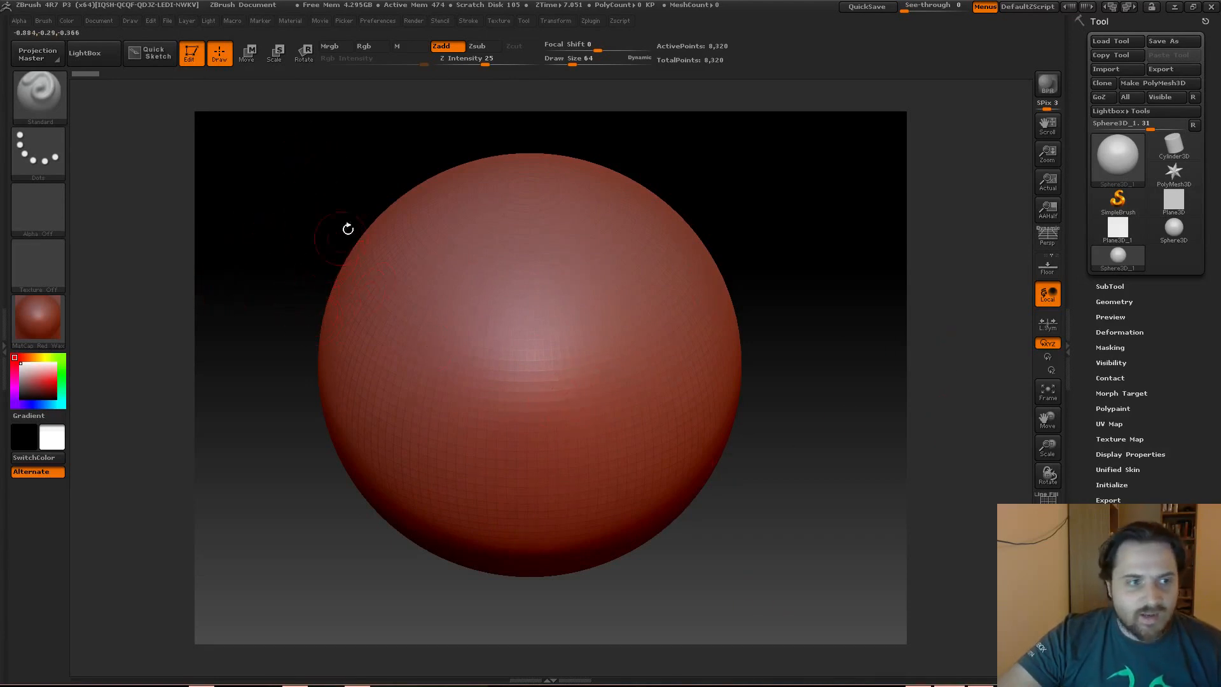
{"action": "mouse_move", "coordinate": [326, 184]}
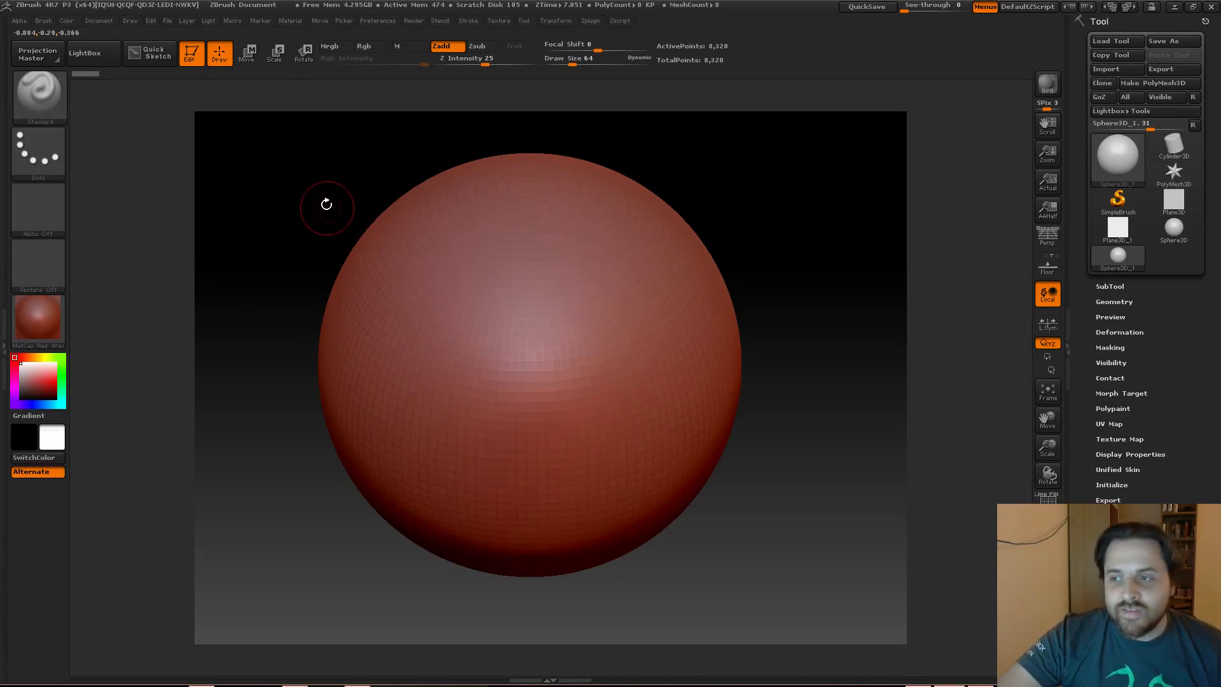
{"action": "mouse_move", "coordinate": [319, 176]}
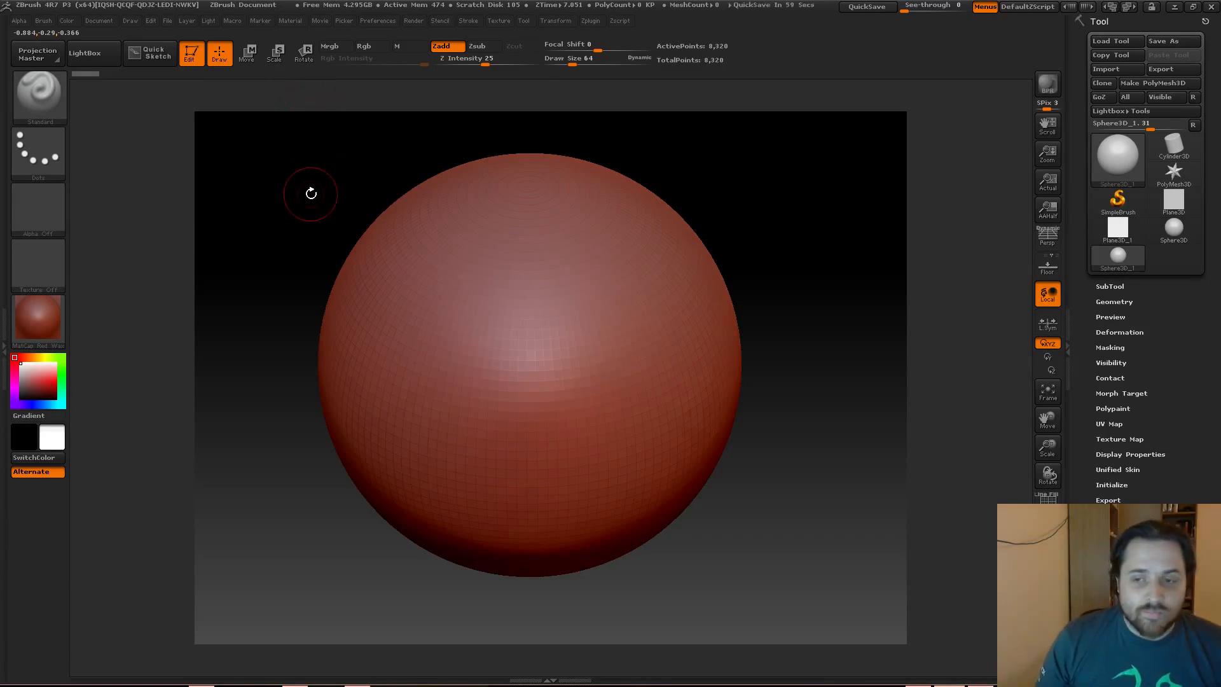
{"action": "mouse_move", "coordinate": [316, 195]}
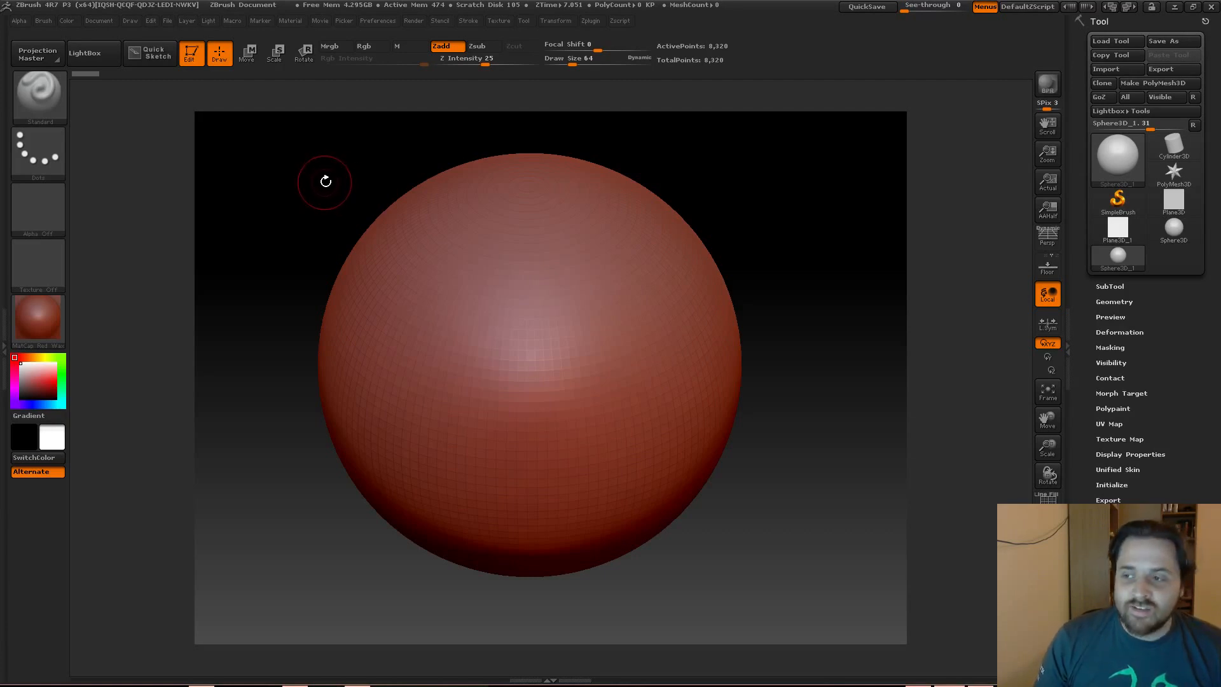
{"action": "mouse_move", "coordinate": [341, 160]}
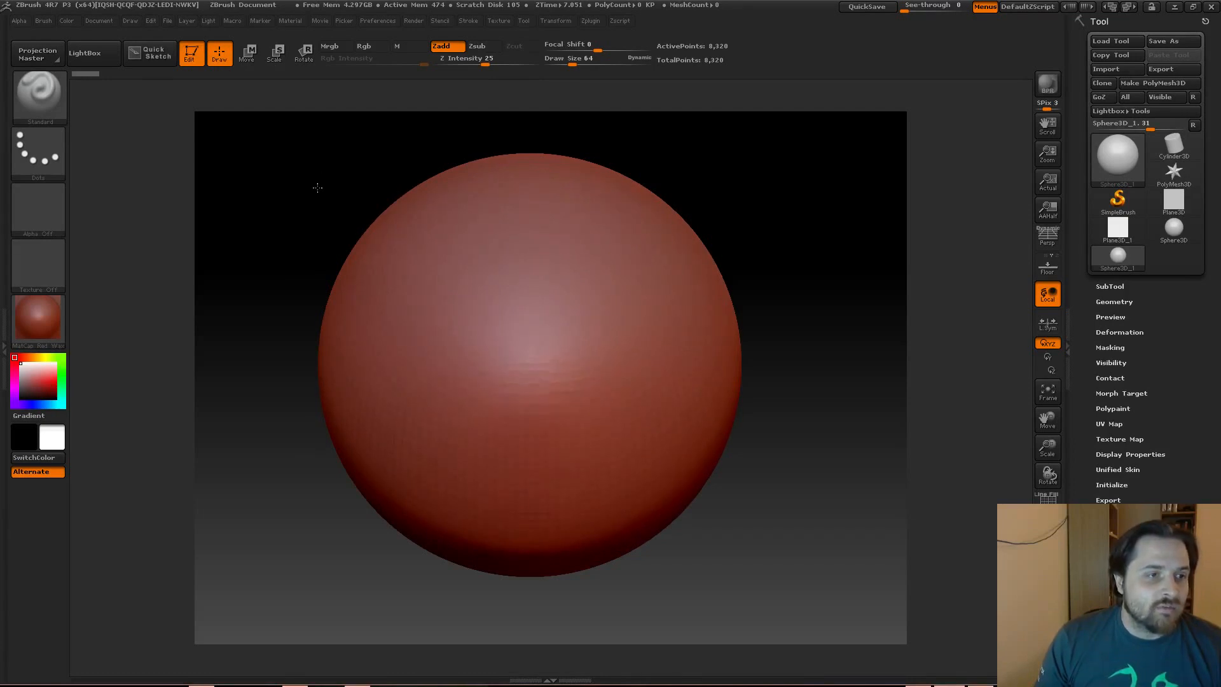
{"action": "mouse_move", "coordinate": [319, 198]}
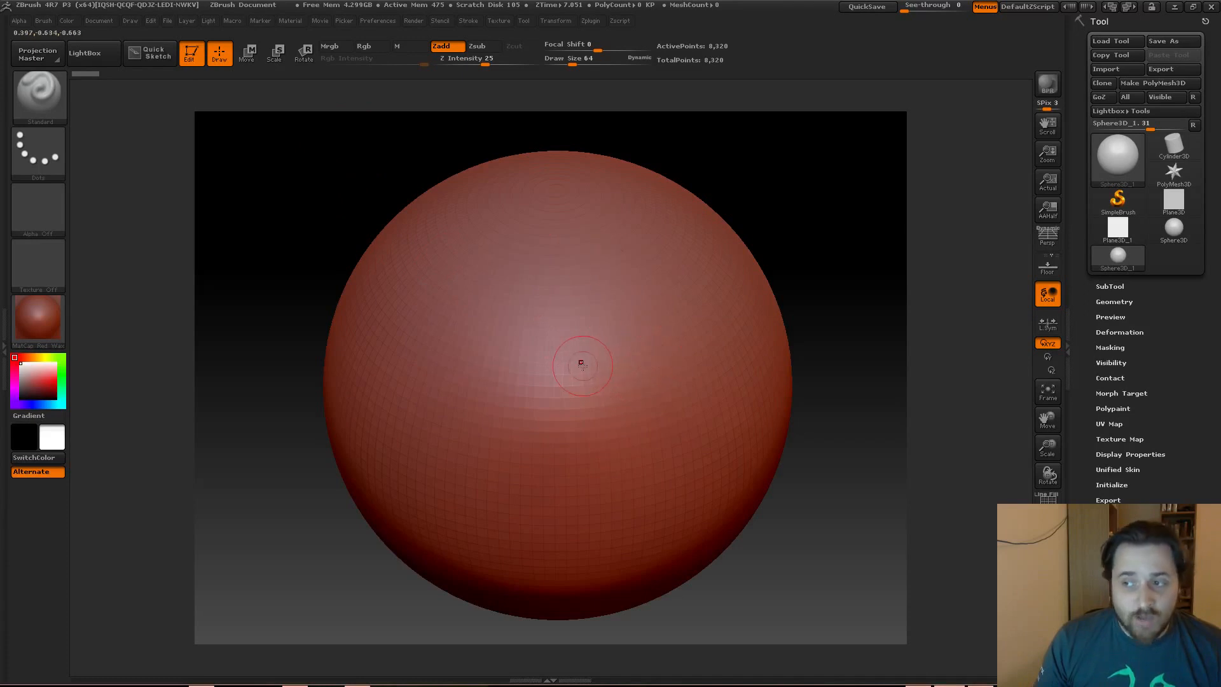
- Try sculpting on the sphere primitive, bringing up the polymesh conversion notice
{"action": "left_click", "coordinate": [582, 364]}
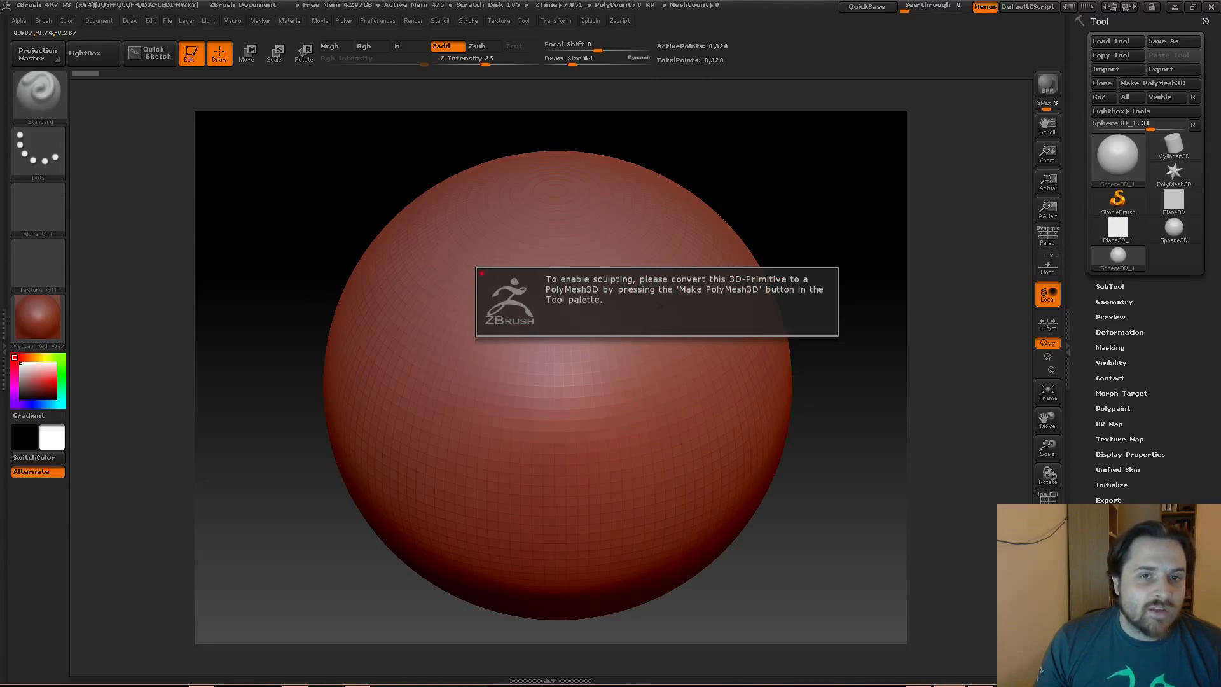
{"action": "mouse_move", "coordinate": [412, 240]}
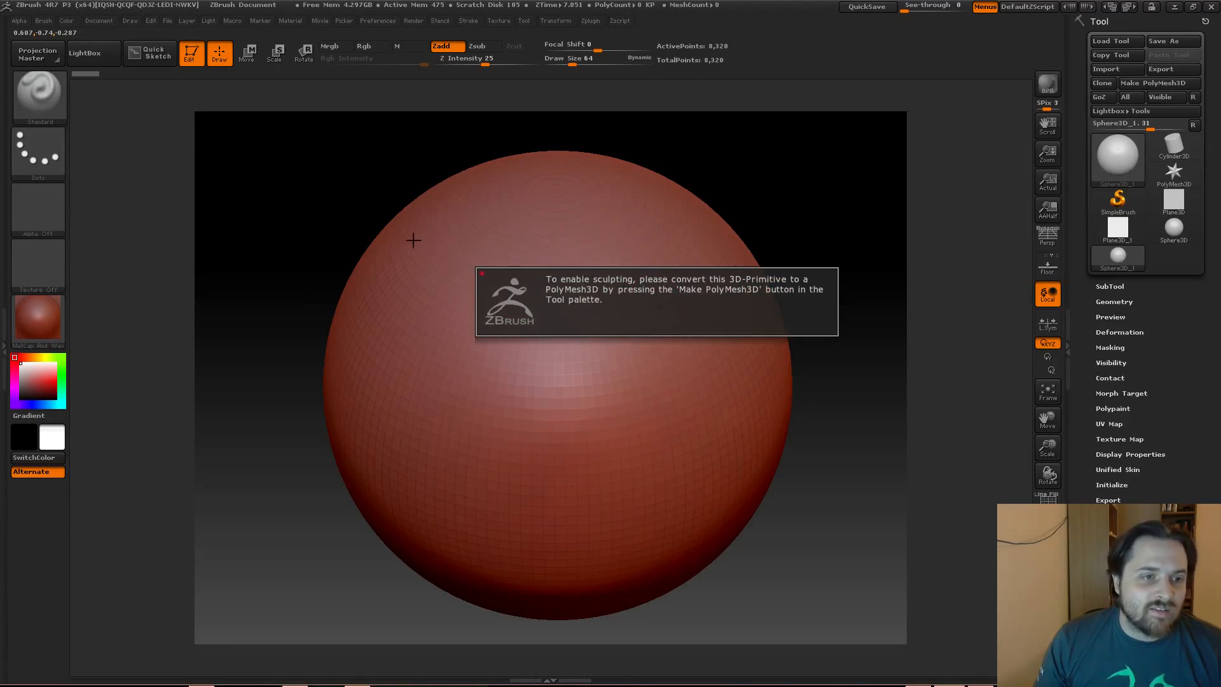
{"action": "mouse_move", "coordinate": [483, 226]}
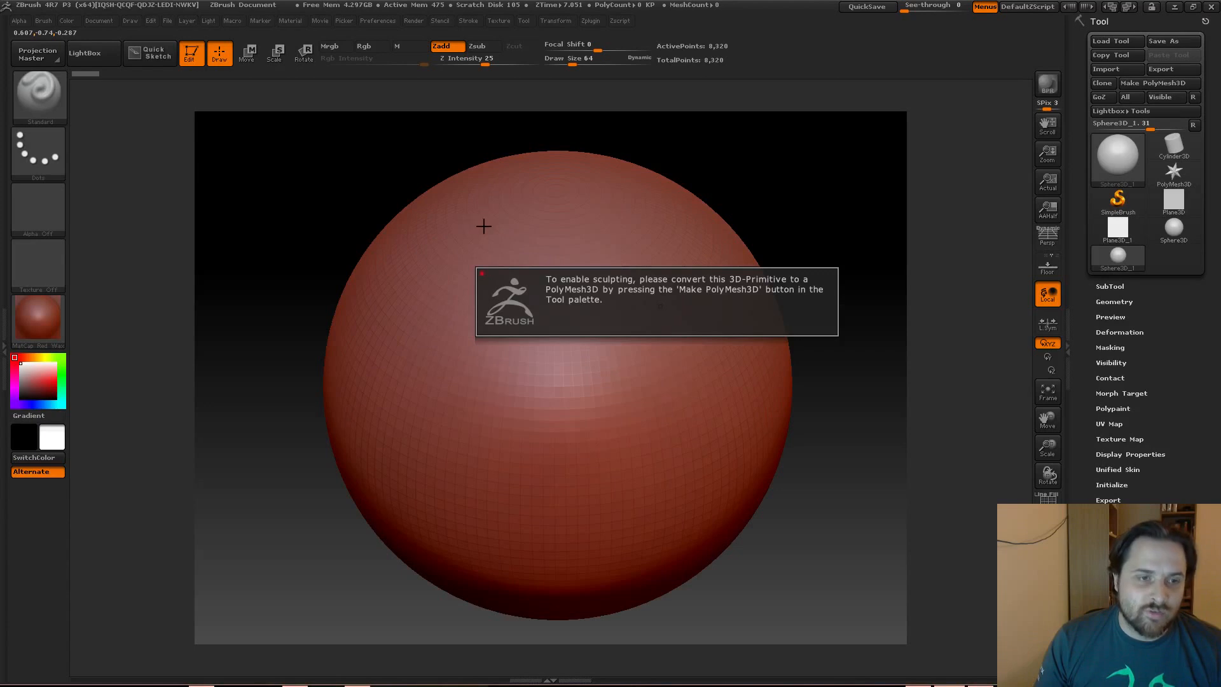
{"action": "mouse_move", "coordinate": [405, 271]}
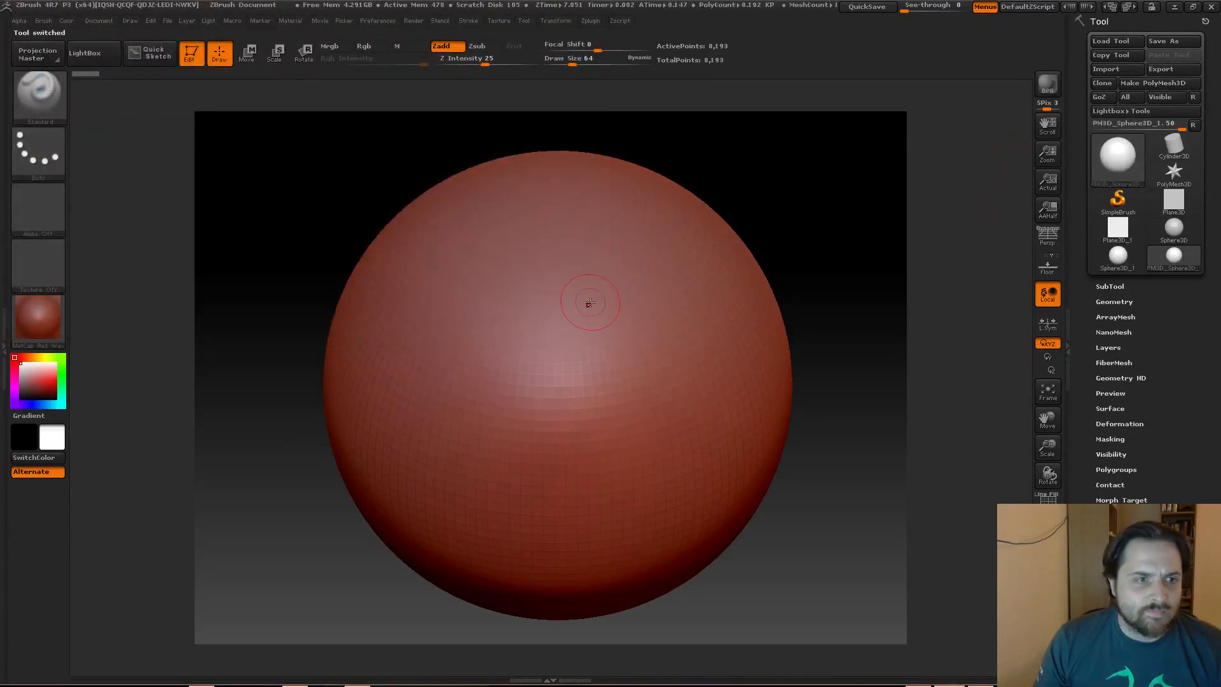
- Sculpt raised swirling strokes across the sphere, then orbit it to another side
{"action": "left_click_drag", "start_coordinate": [590, 302], "coordinate": [418, 320]}
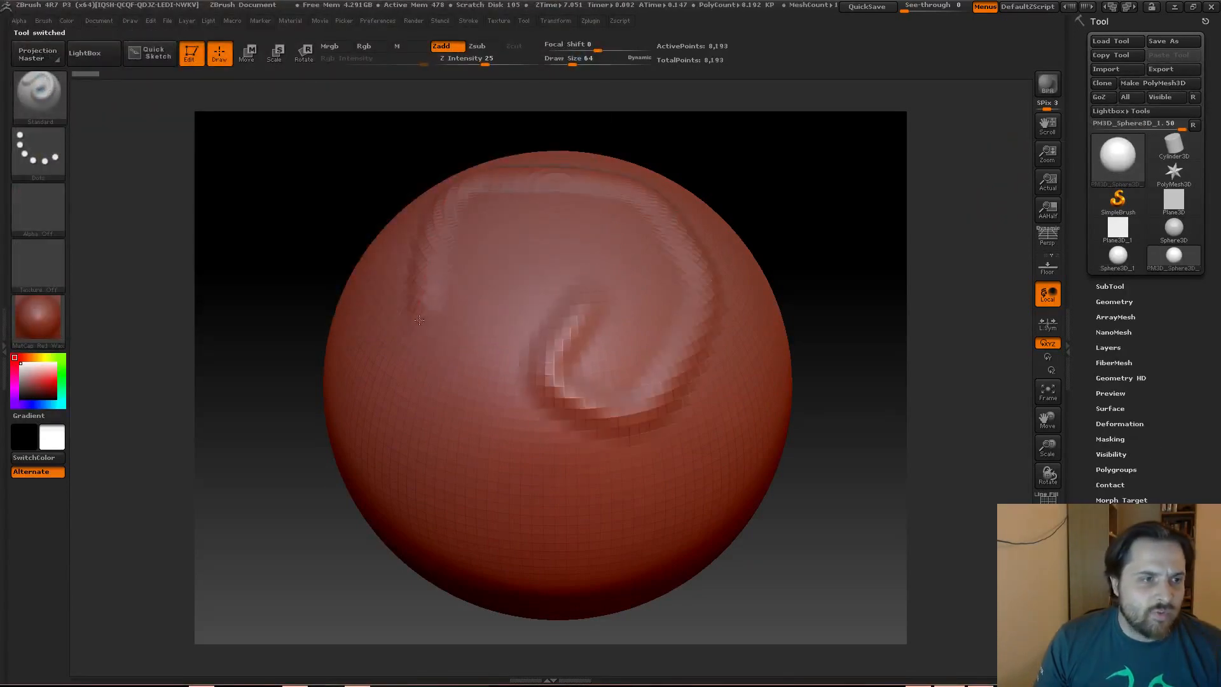
{"action": "left_click_drag", "start_coordinate": [418, 320], "coordinate": [656, 276]}
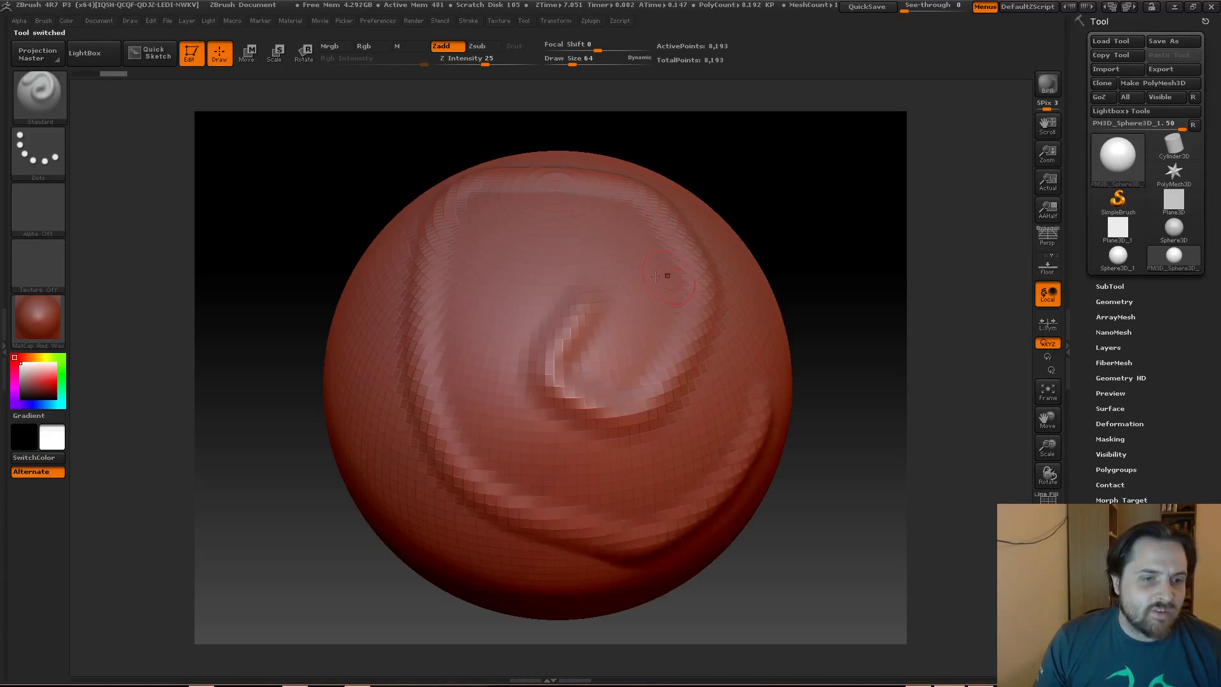
{"action": "left_click_drag", "start_coordinate": [658, 277], "coordinate": [366, 336]}
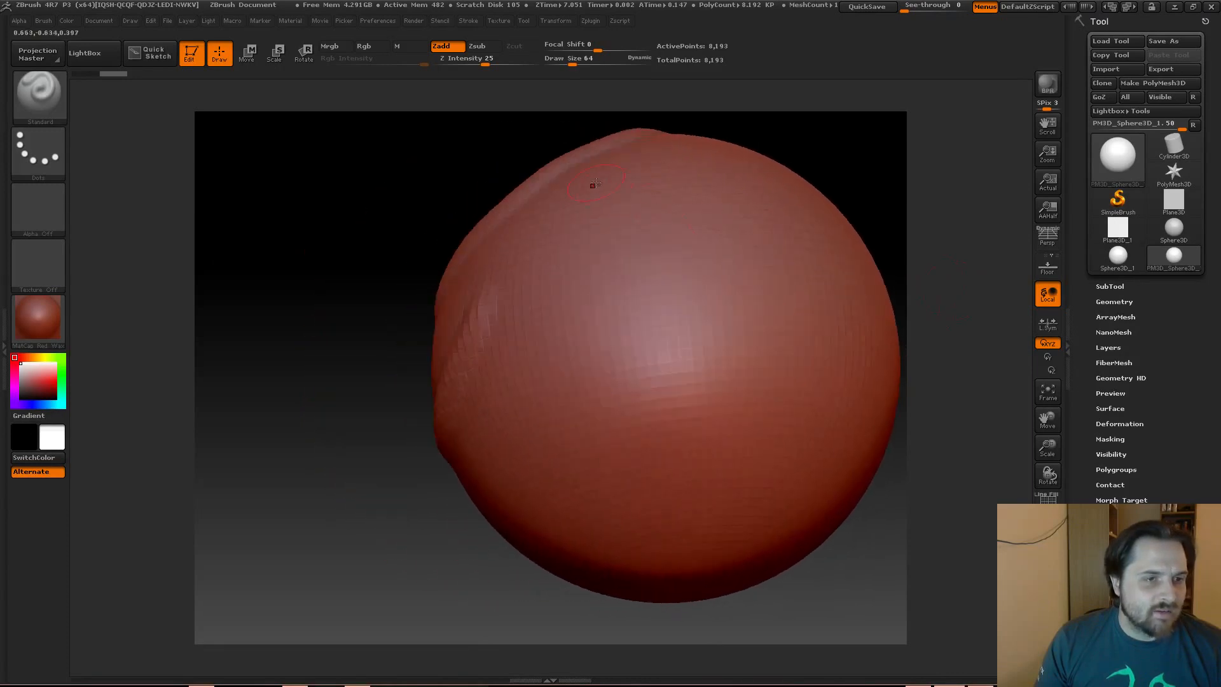
{"action": "left_click_drag", "start_coordinate": [595, 184], "coordinate": [483, 256]}
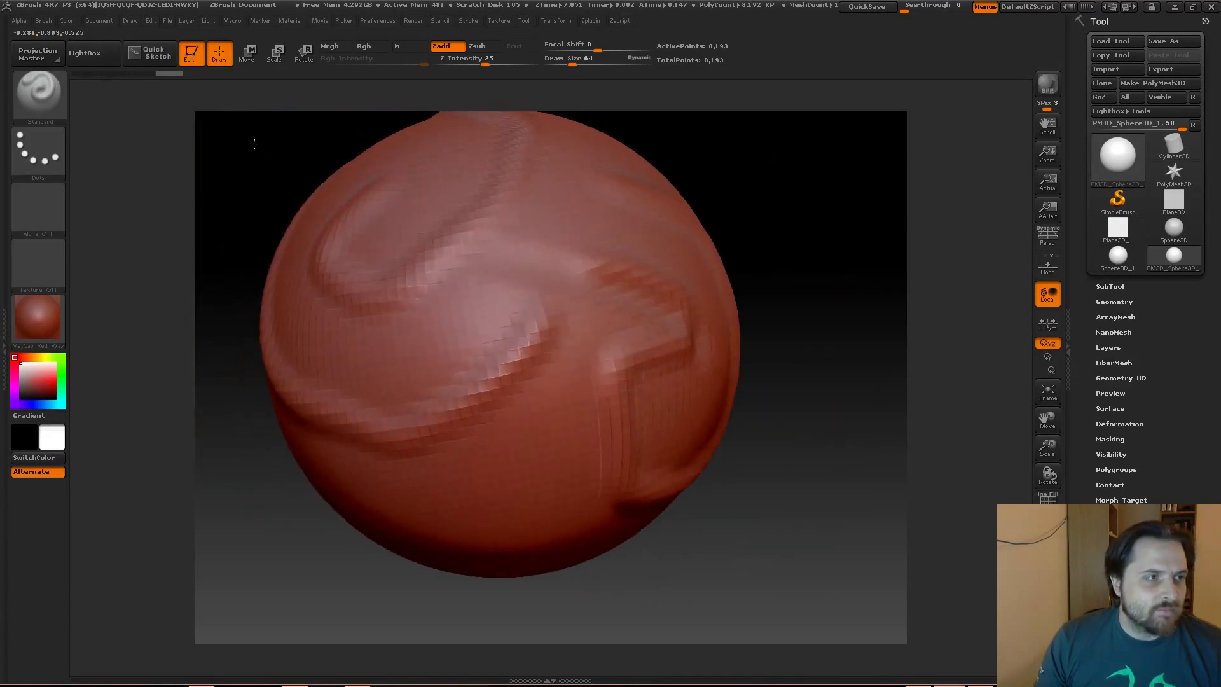
{"action": "left_click_drag", "start_coordinate": [254, 145], "coordinate": [348, 204]}
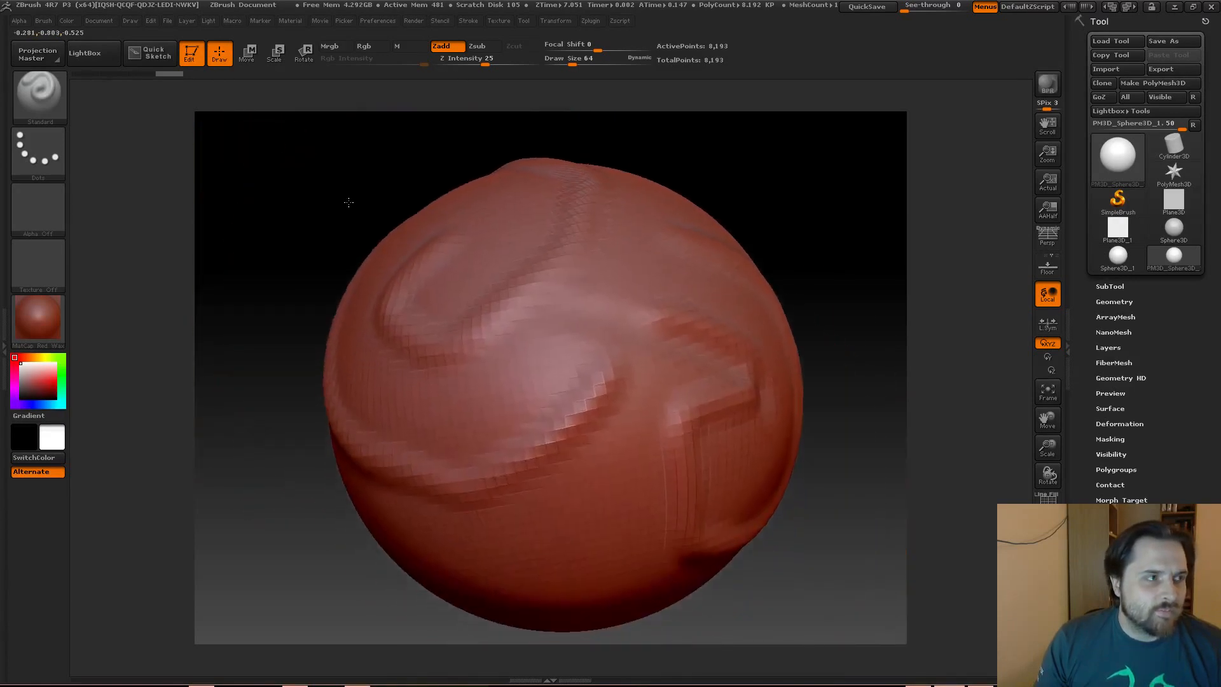
{"action": "left_click", "coordinate": [590, 292]}
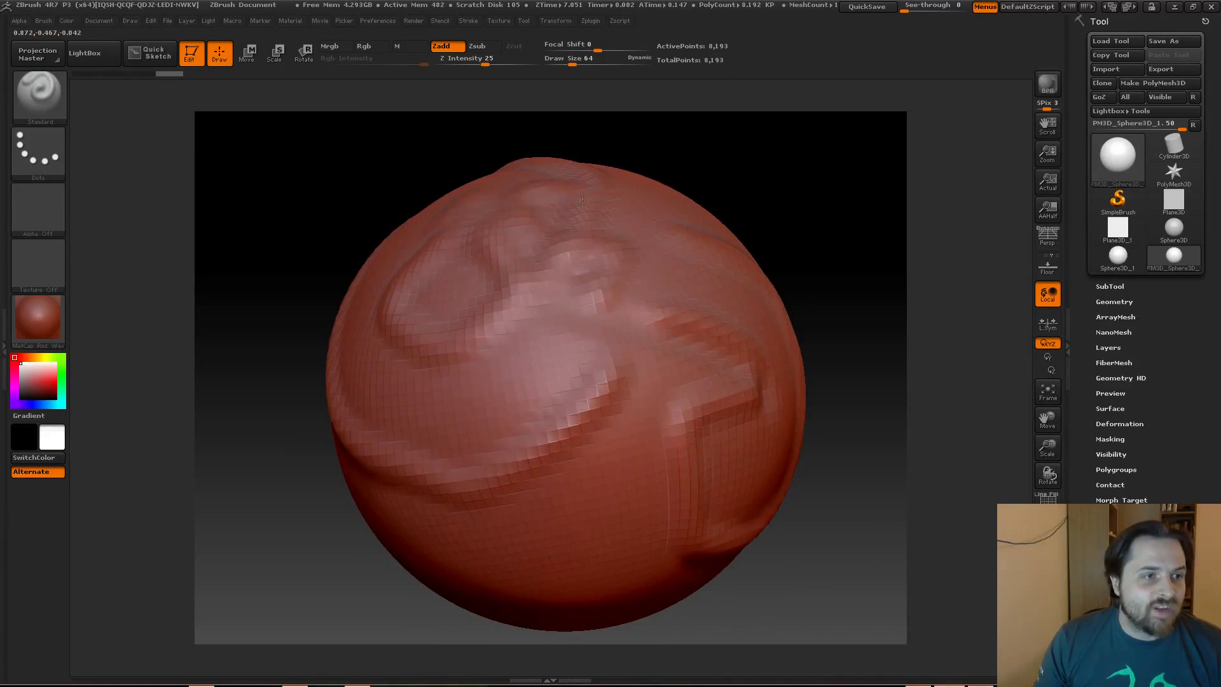
- Add raised detail near the top and ridges across the sphere's middle
{"action": "left_click_drag", "start_coordinate": [580, 202], "coordinate": [514, 307]}
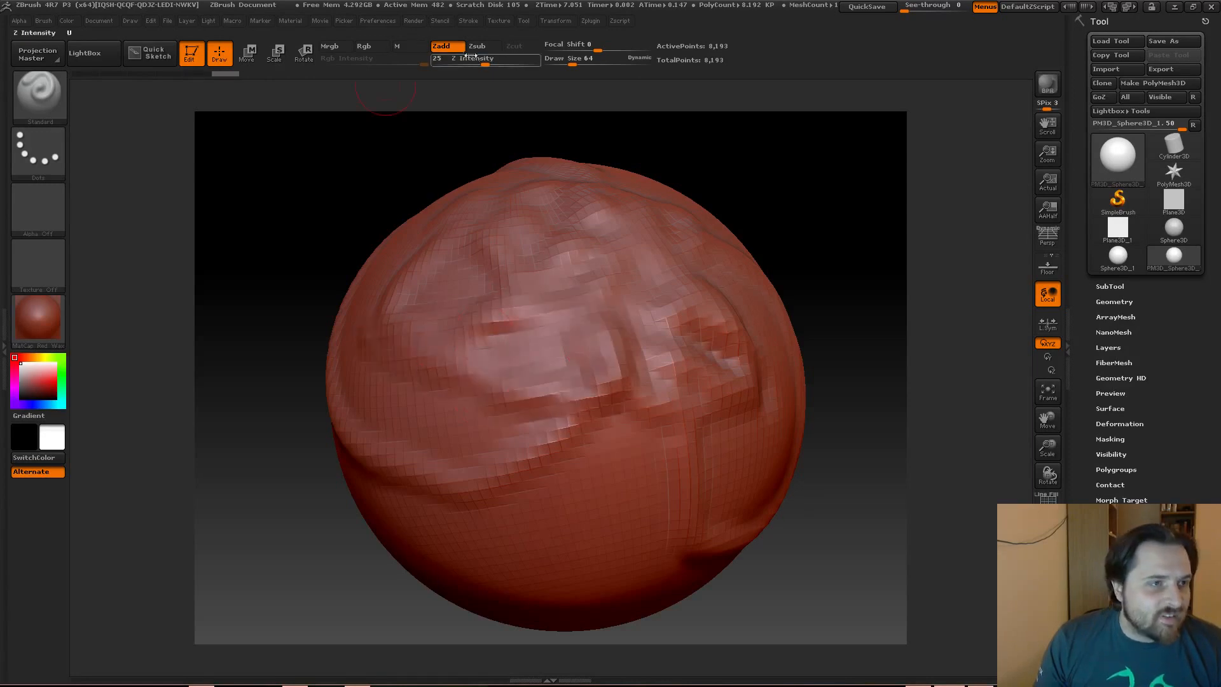
{"action": "left_click", "coordinate": [476, 45]}
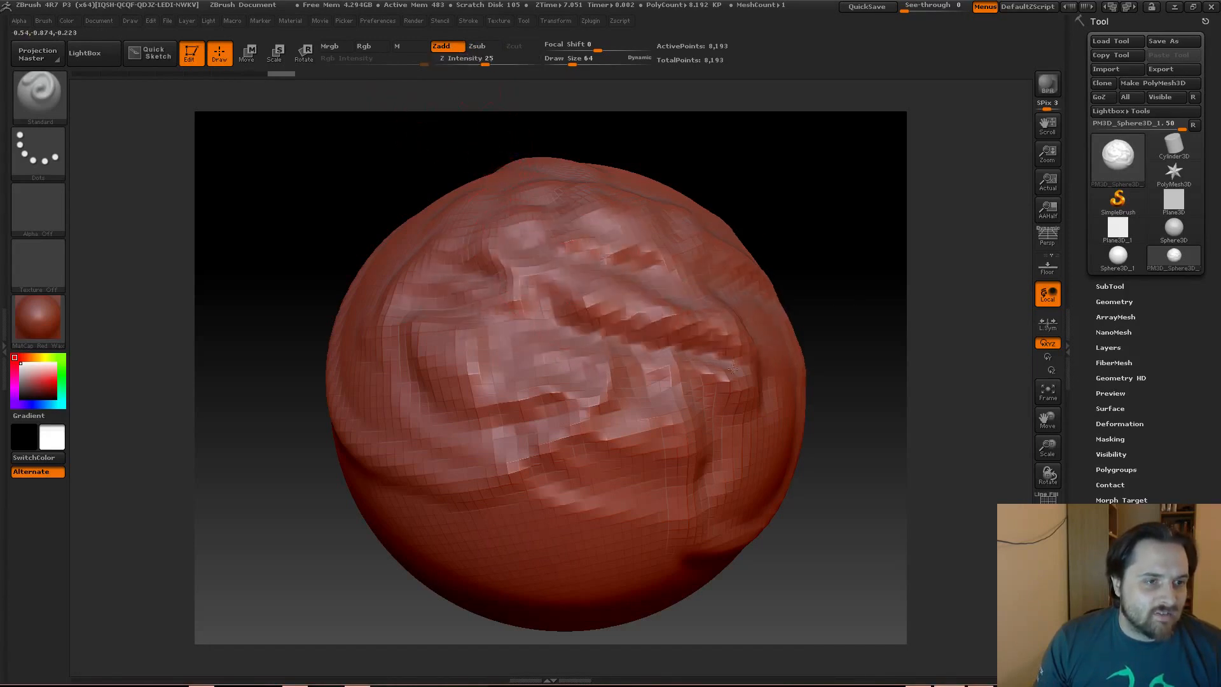
{"action": "left_click_drag", "start_coordinate": [724, 370], "coordinate": [619, 397]}
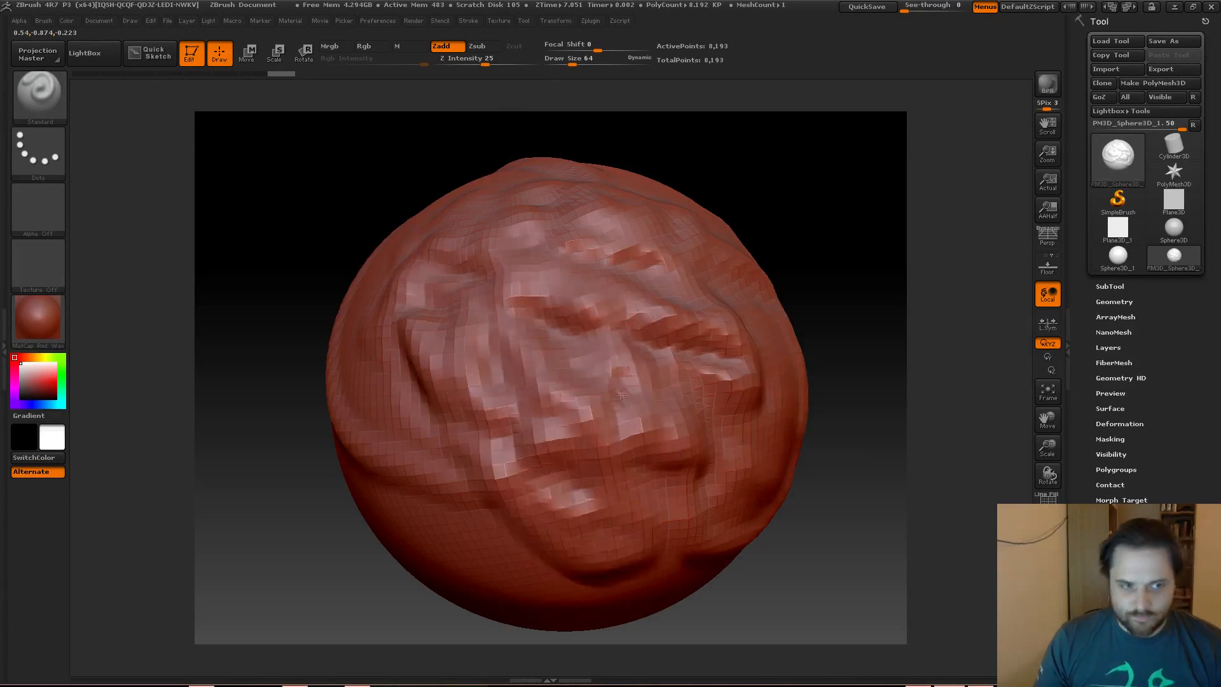
{"action": "left_click_drag", "start_coordinate": [618, 397], "coordinate": [615, 362]}
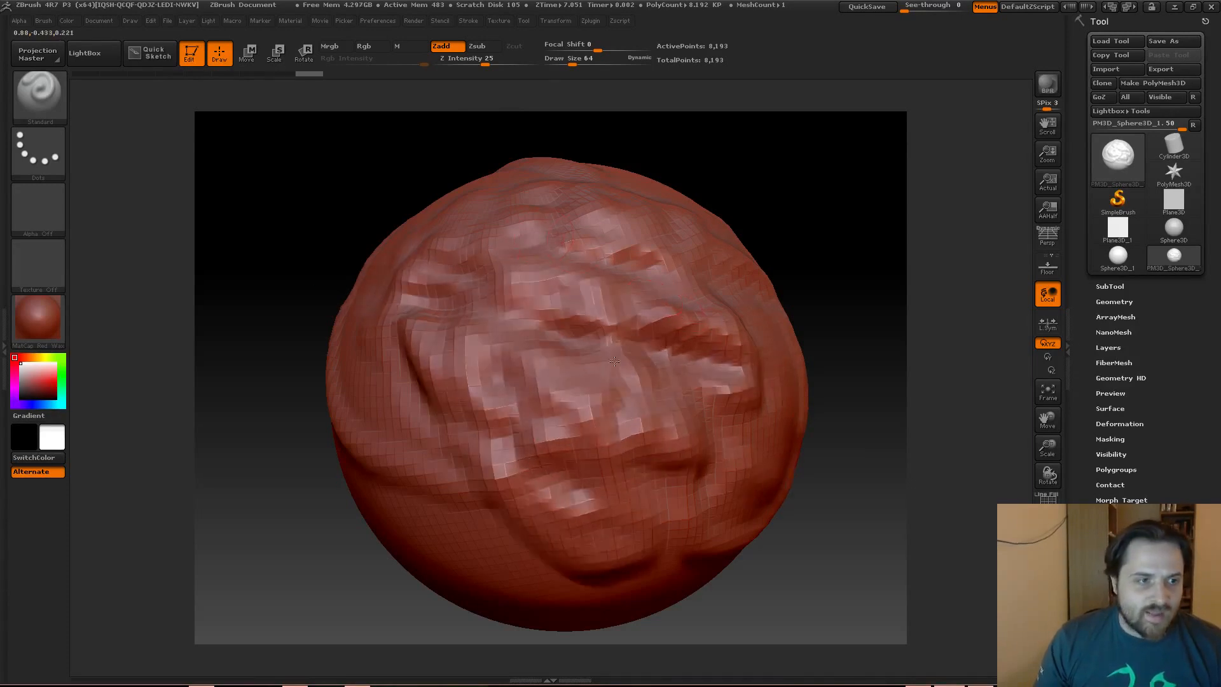
{"action": "left_click_drag", "start_coordinate": [614, 361], "coordinate": [724, 534]}
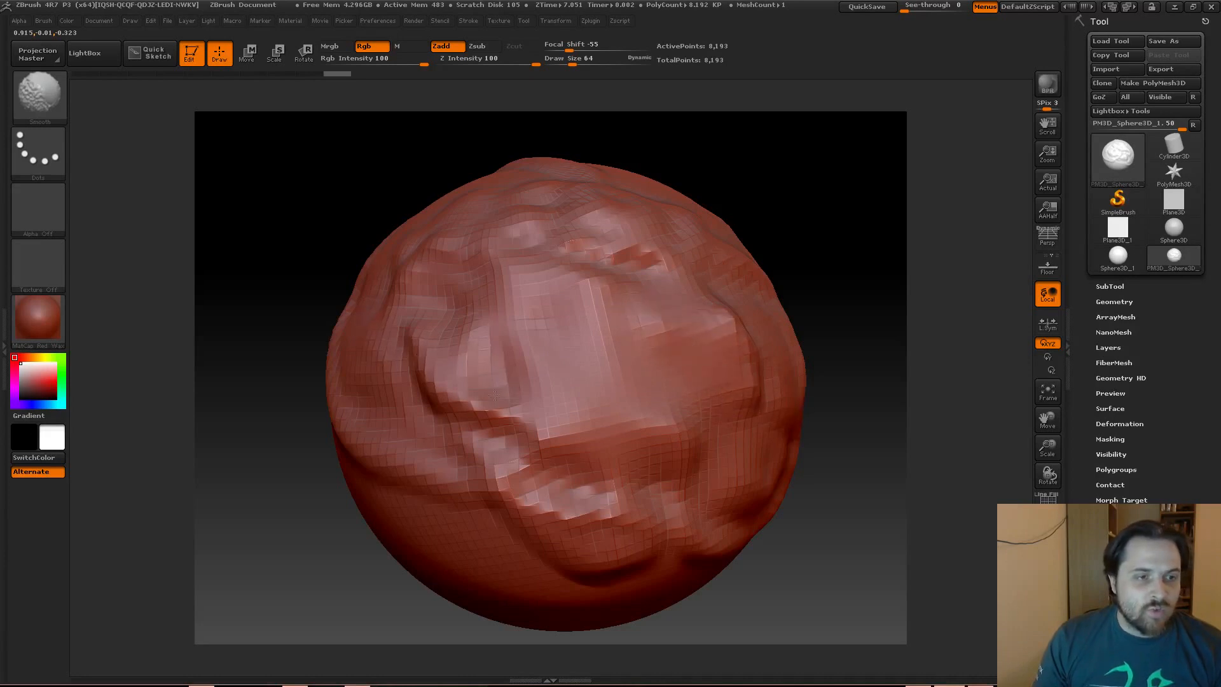
- Smooth down the rough sculpted ridges and pick a different brush from the Brush palette
{"action": "left_click_drag", "start_coordinate": [494, 393], "coordinate": [662, 461]}
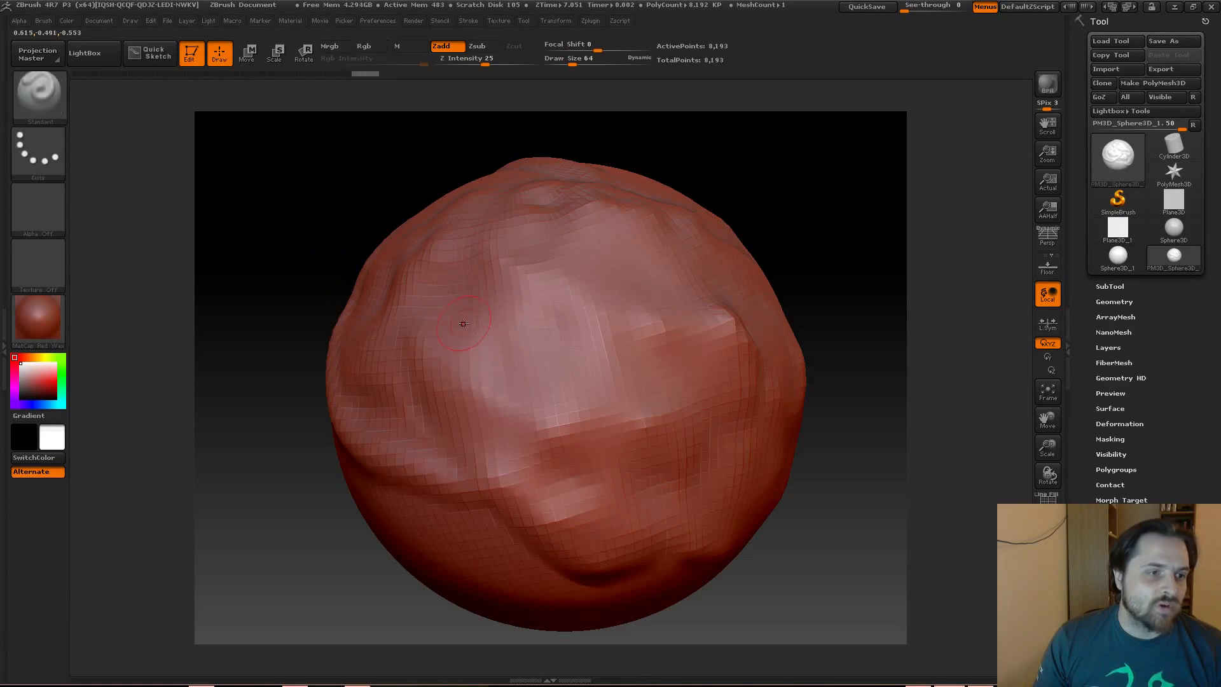
{"action": "mouse_move", "coordinate": [513, 333]}
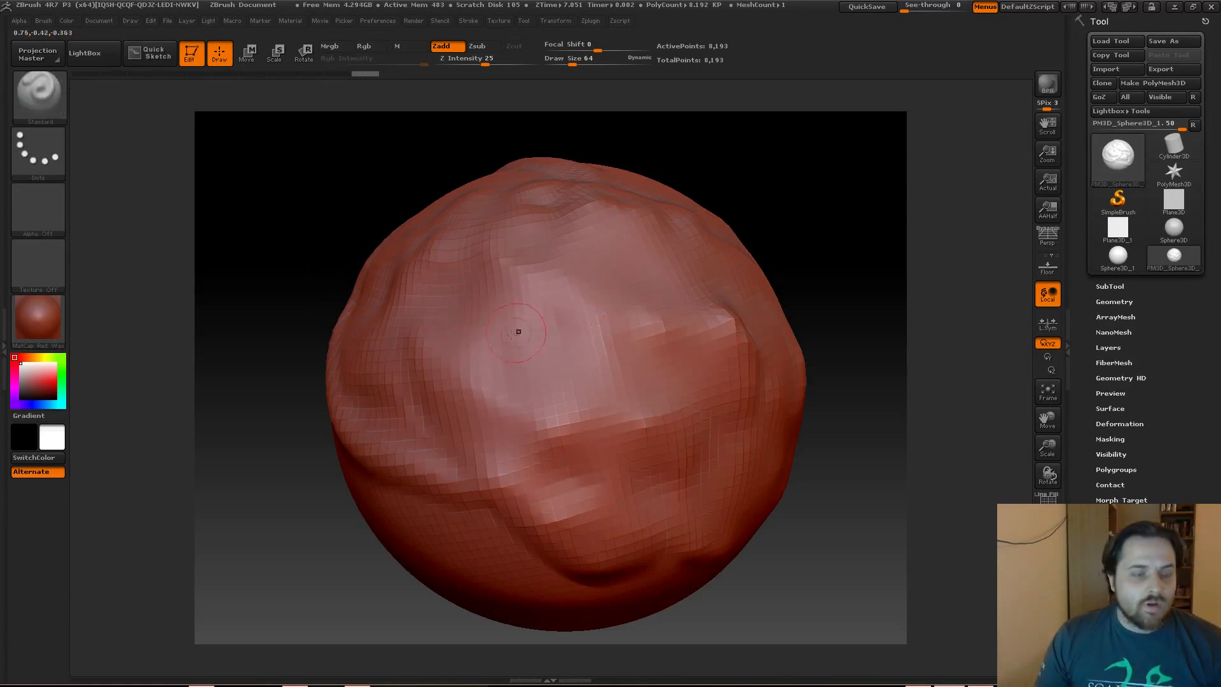
{"action": "left_click", "coordinate": [363, 45]}
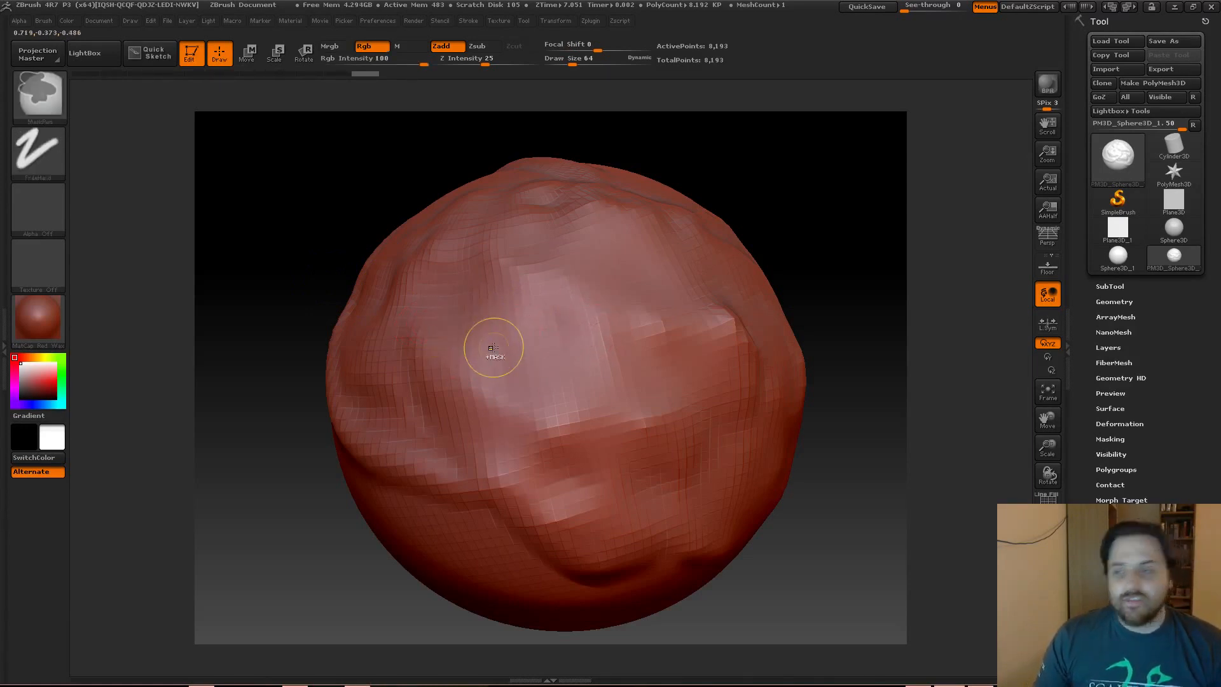
{"action": "left_click", "coordinate": [362, 46]}
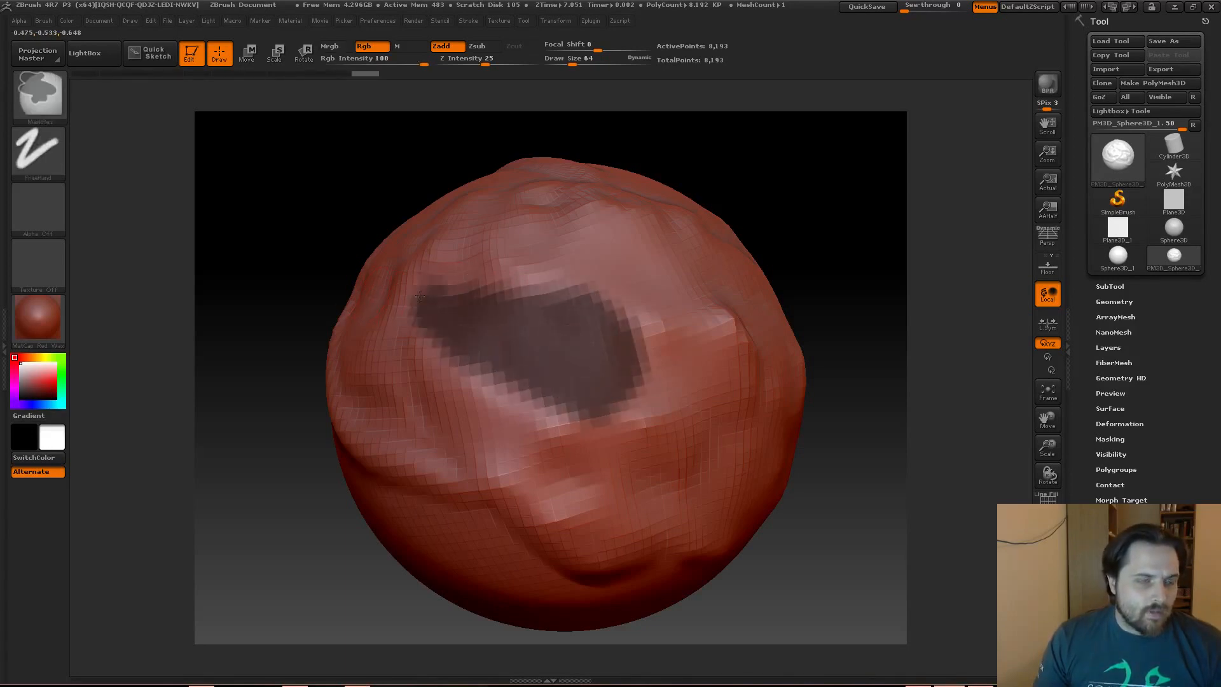
- Extend the mask over the crater patch and raise a jagged rim along its edge
{"action": "left_click_drag", "start_coordinate": [420, 296], "coordinate": [399, 359]}
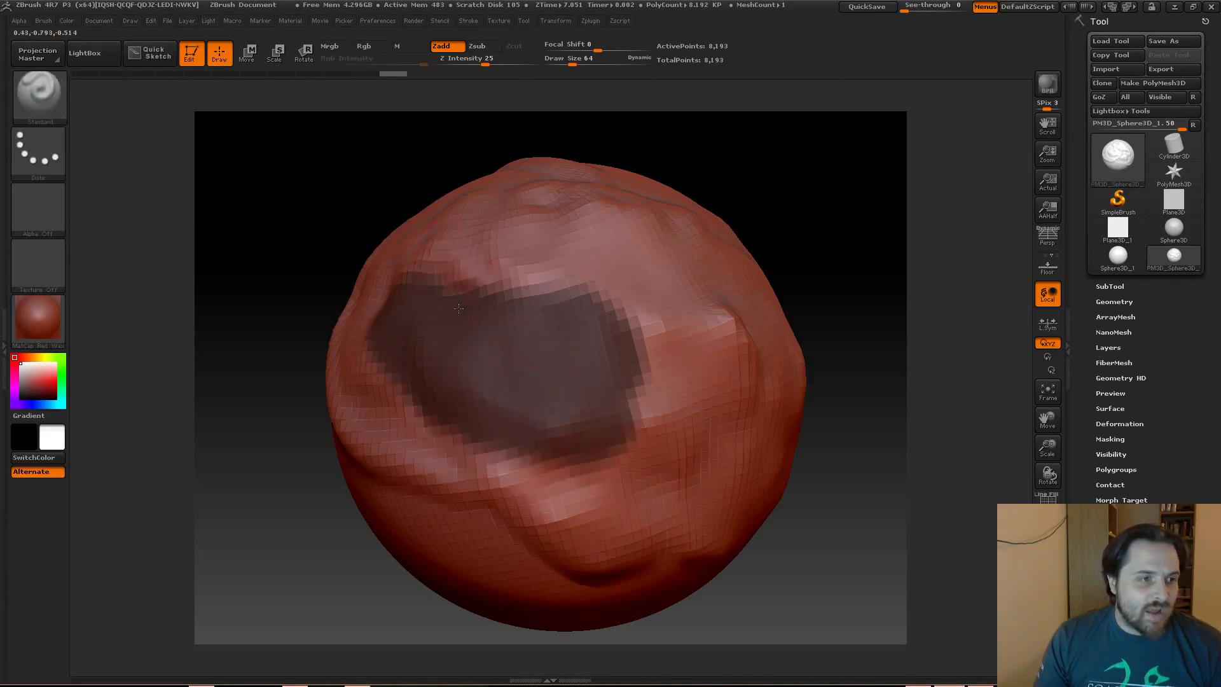
{"action": "left_click_drag", "start_coordinate": [459, 307], "coordinate": [638, 316]}
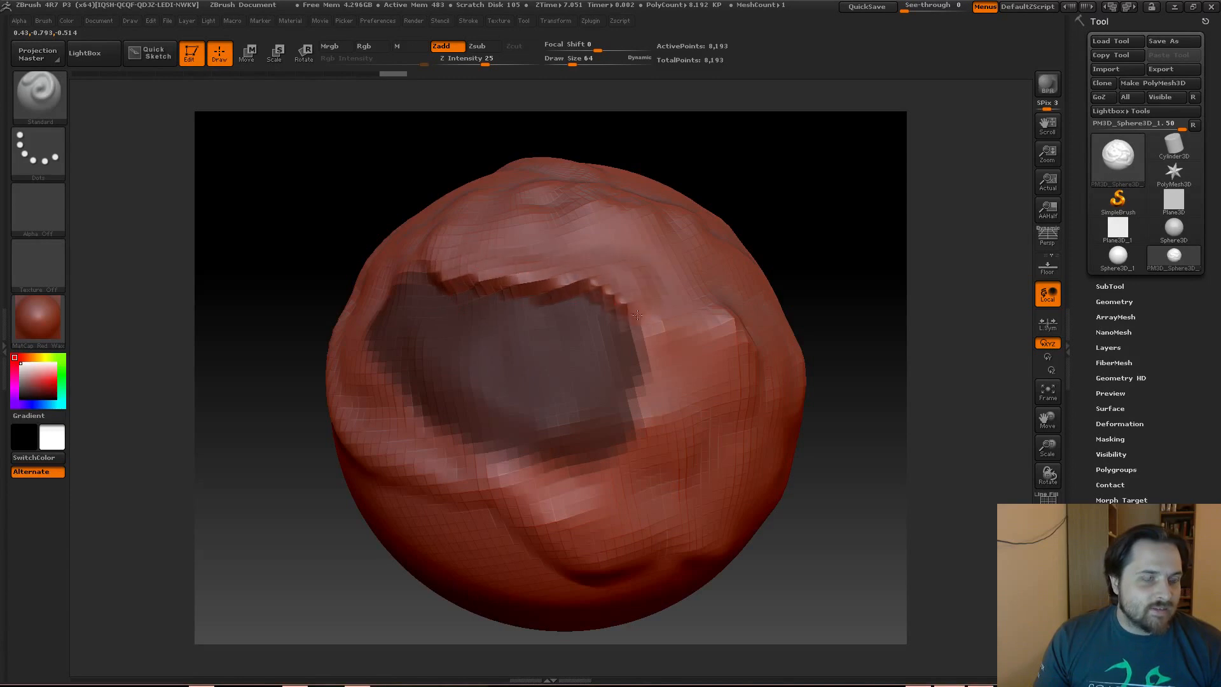
{"action": "left_click_drag", "start_coordinate": [637, 315], "coordinate": [623, 450]}
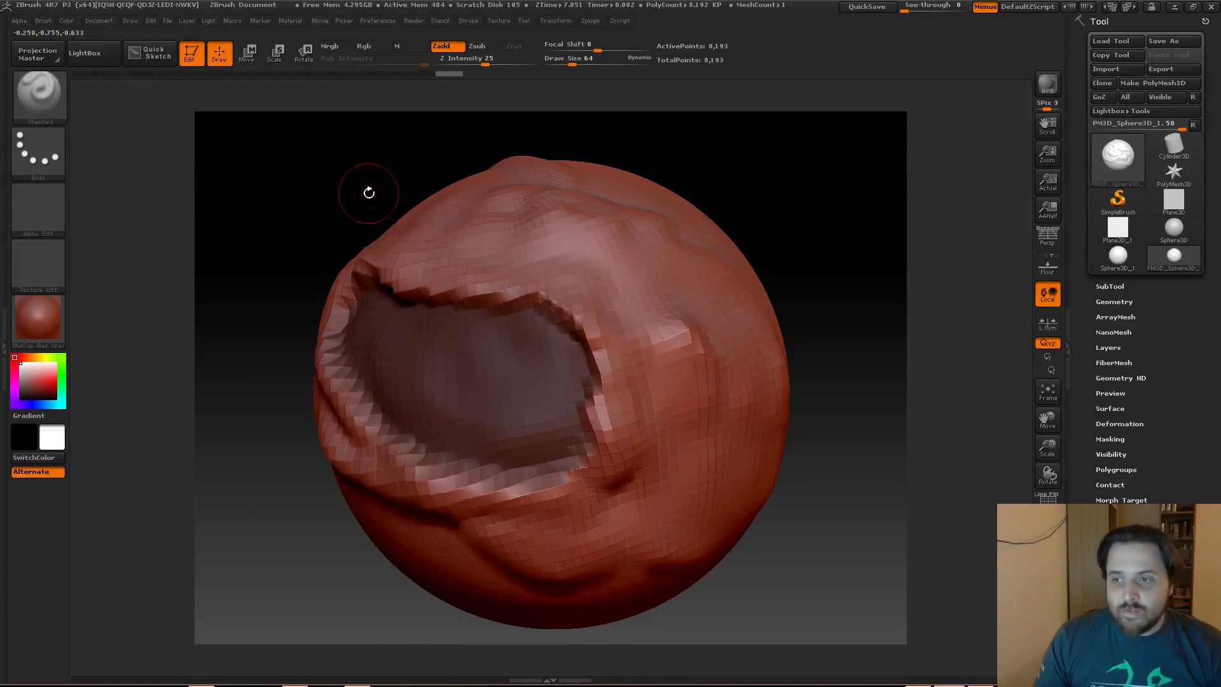
{"action": "mouse_move", "coordinate": [370, 161]}
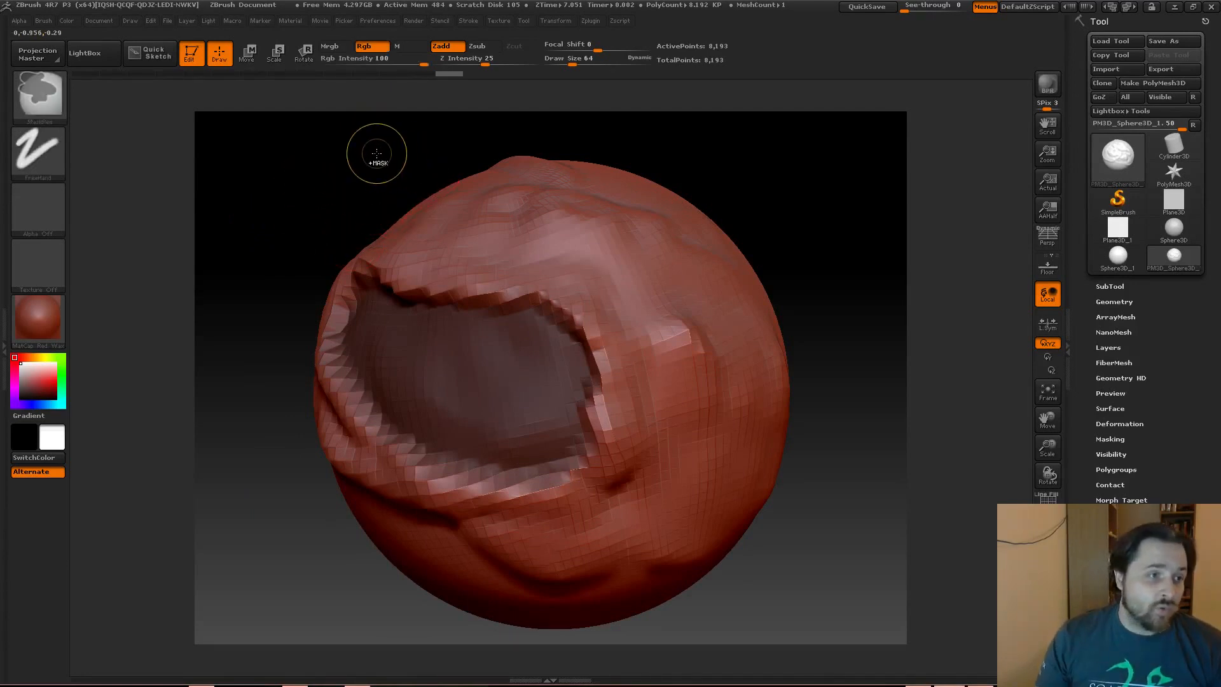
{"action": "mouse_move", "coordinate": [333, 136]}
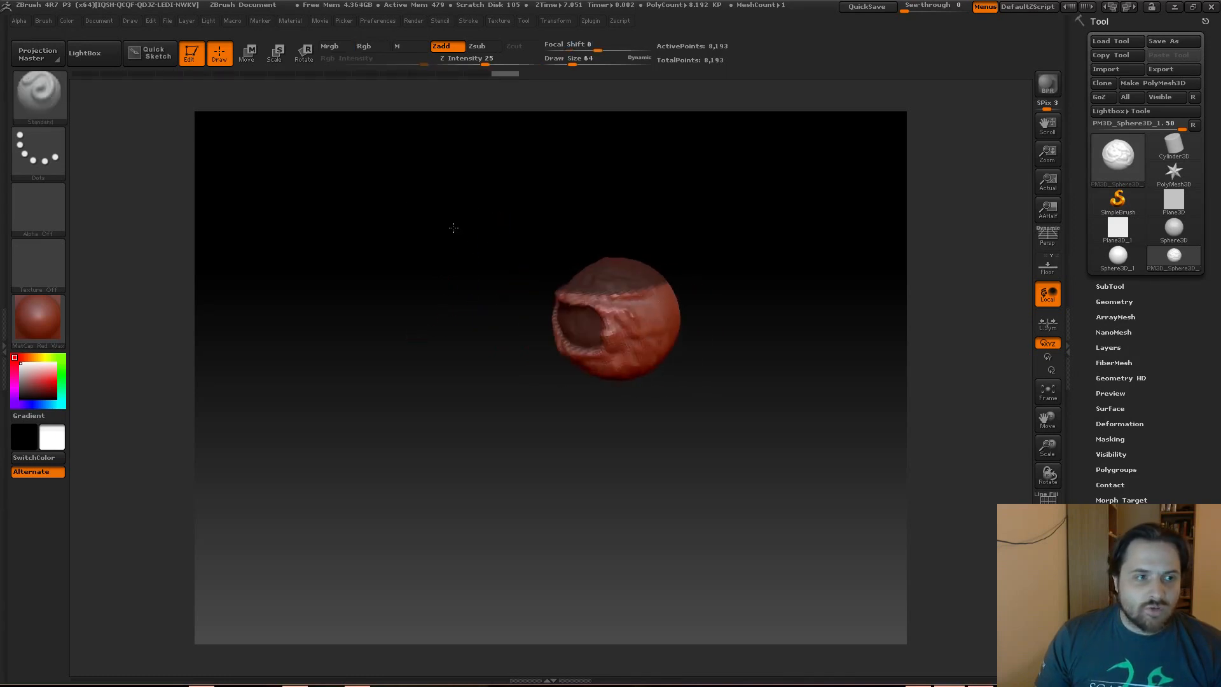
- Raise the jagged crater lip along the top region's edge with the Dots stroke
{"action": "left_click_drag", "start_coordinate": [615, 319], "coordinate": [541, 320]}
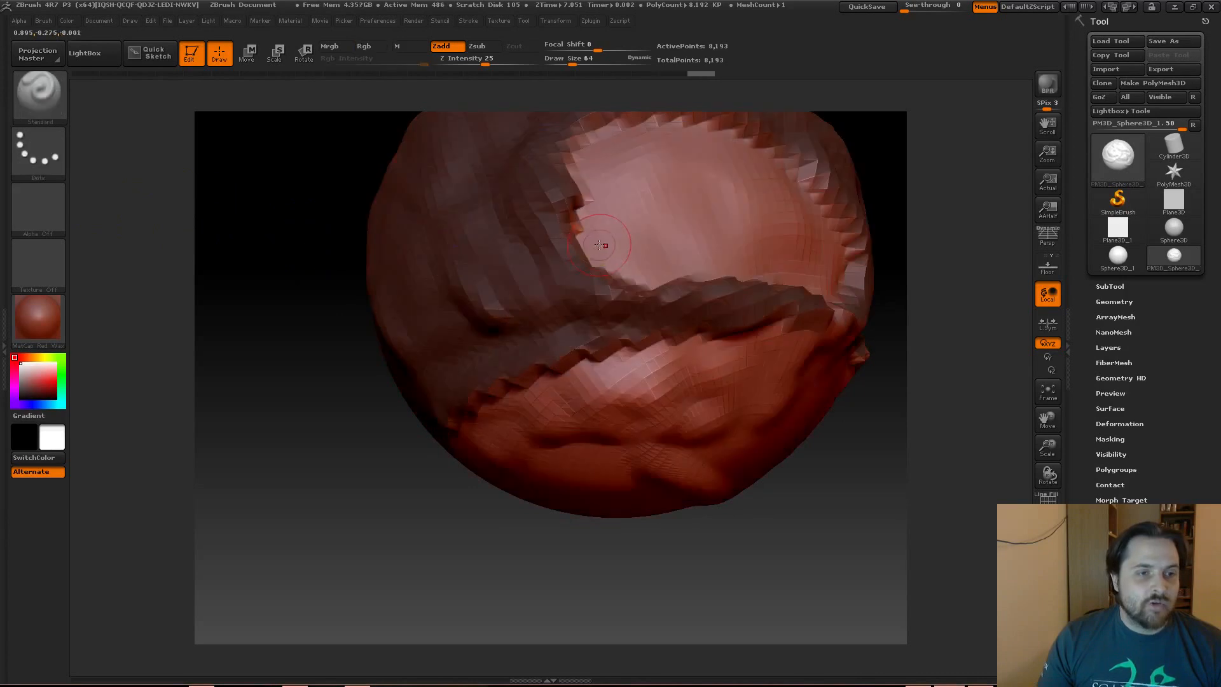
- Sculpt into the area above the ridge, then smooth the bumpy upper patch
{"action": "left_click_drag", "start_coordinate": [598, 246], "coordinate": [315, 290]}
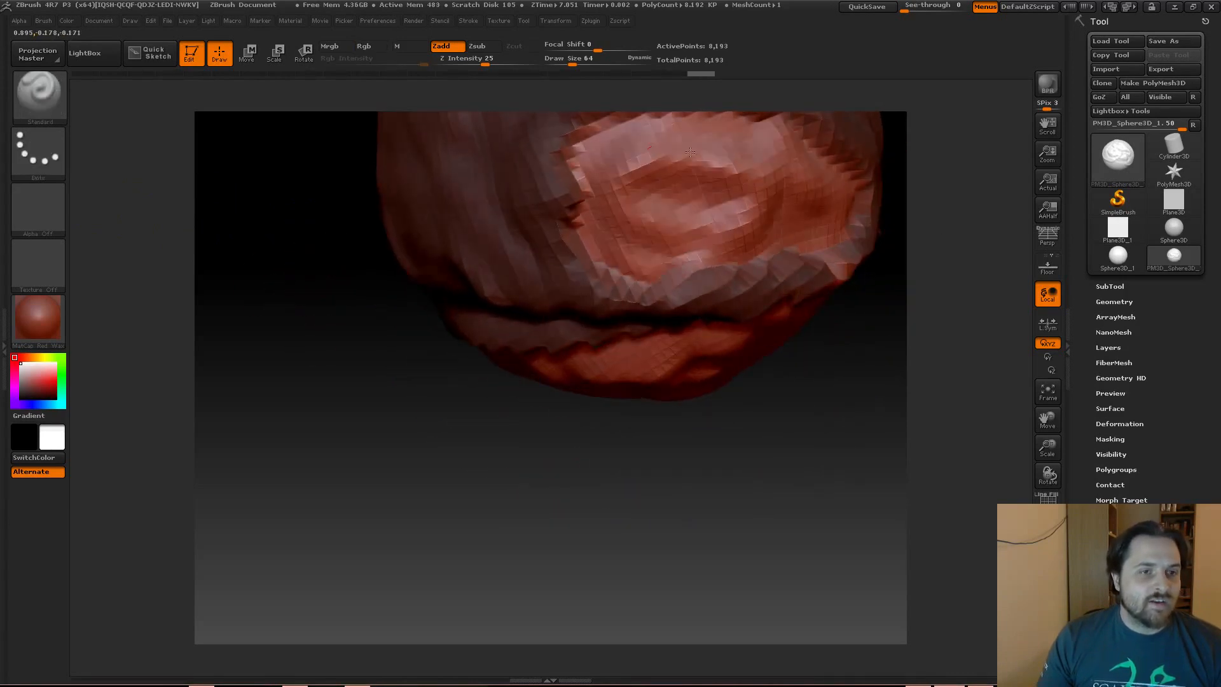
{"action": "left_click_drag", "start_coordinate": [689, 152], "coordinate": [856, 230]}
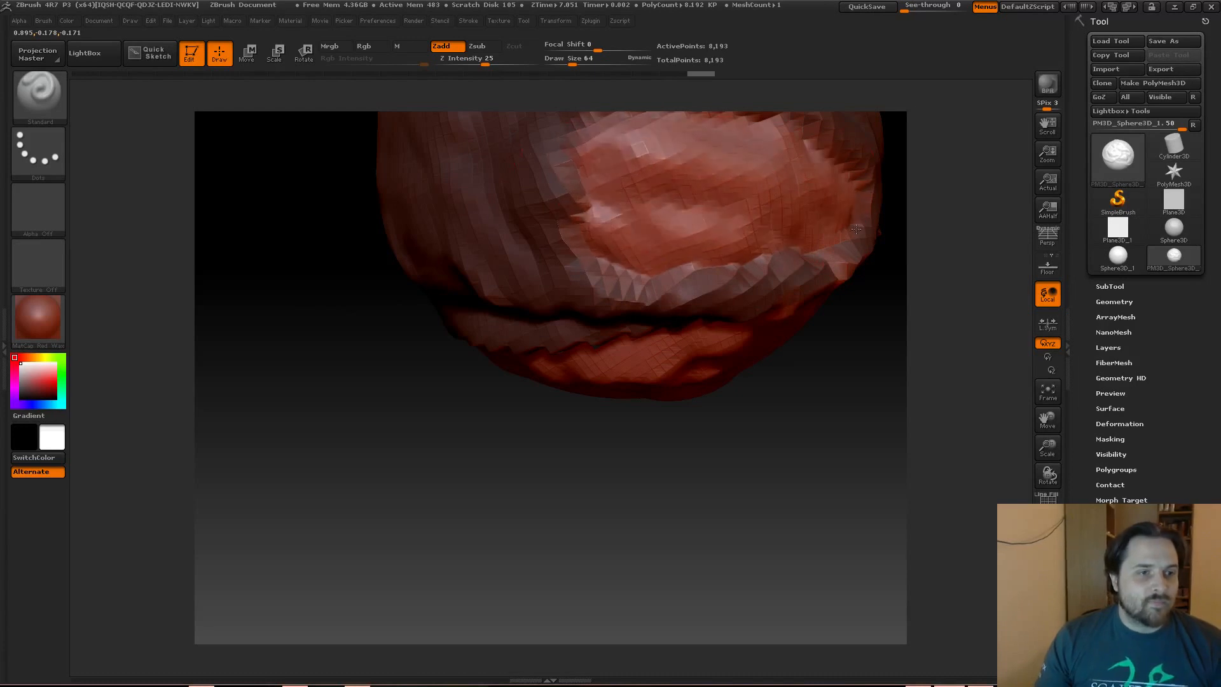
{"action": "left_click_drag", "start_coordinate": [857, 230], "coordinate": [690, 208]}
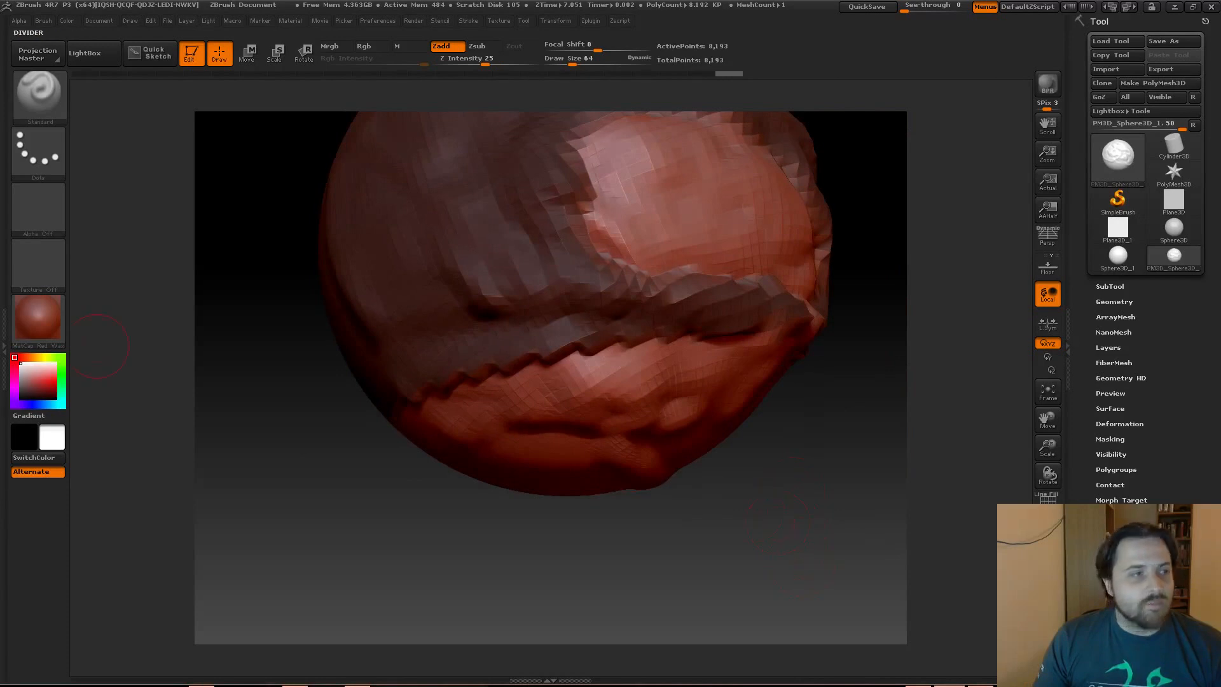
{"action": "mouse_move", "coordinate": [38, 152]}
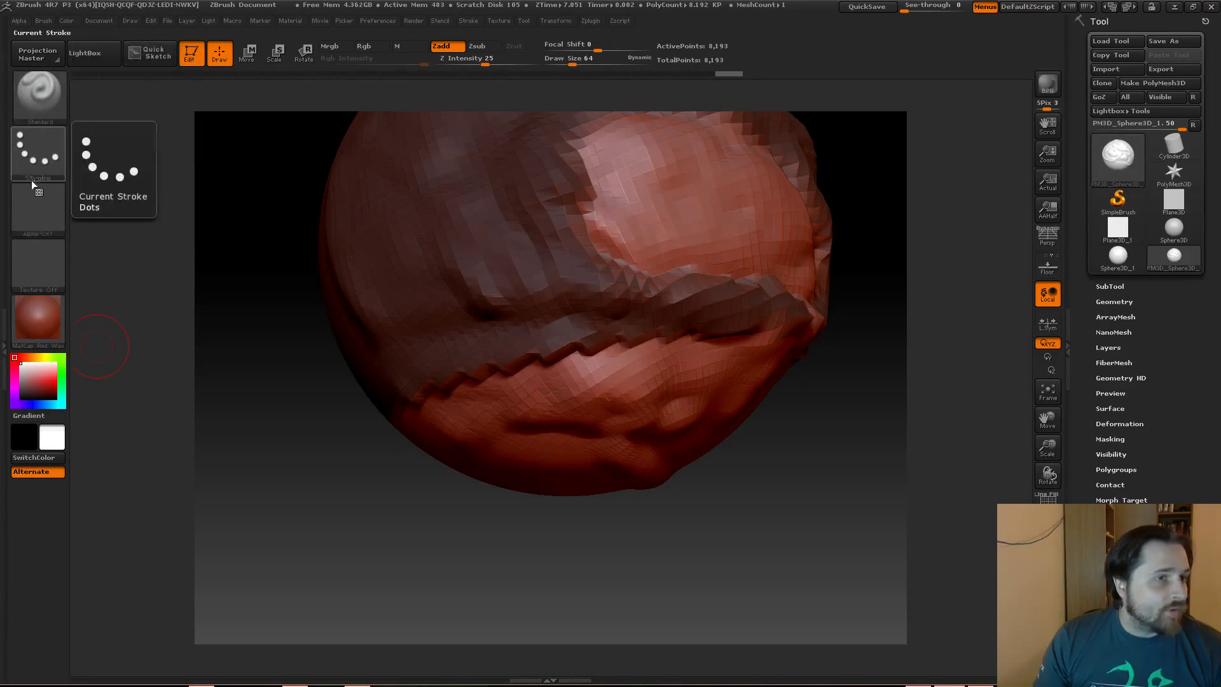
- Switch to the ClayTubes brush and lay clay strips over the surface below the ridge
{"action": "left_click", "coordinate": [37, 94]}
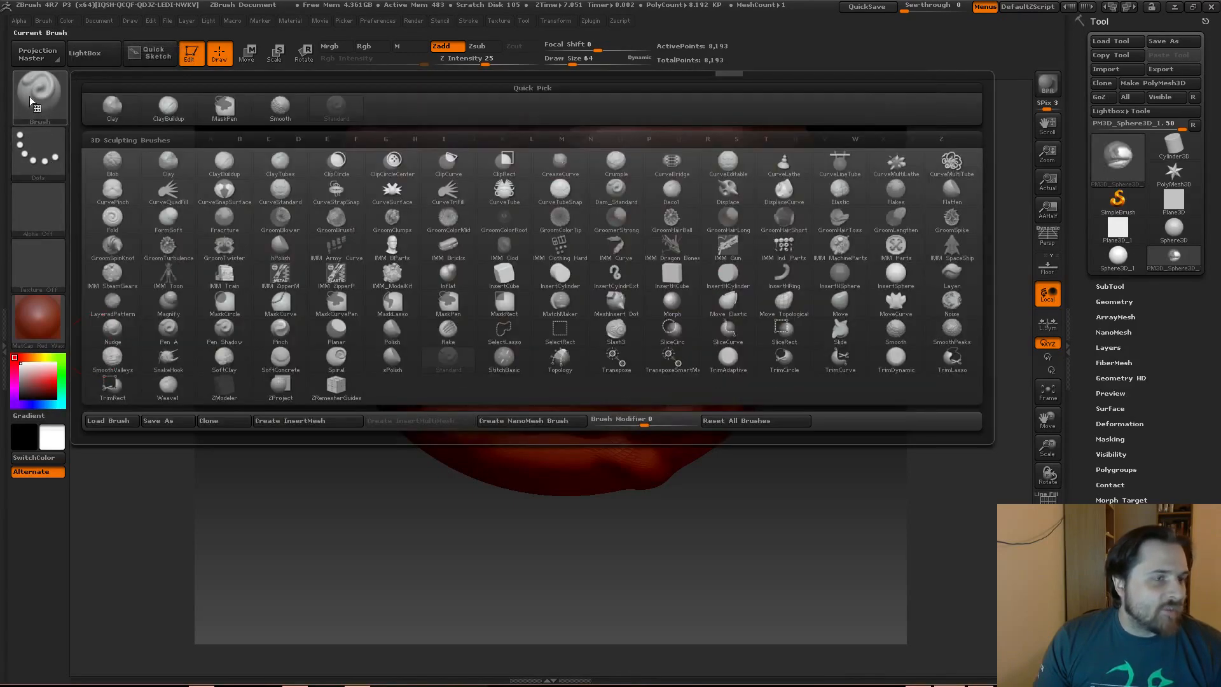
{"action": "left_click", "coordinate": [225, 250]}
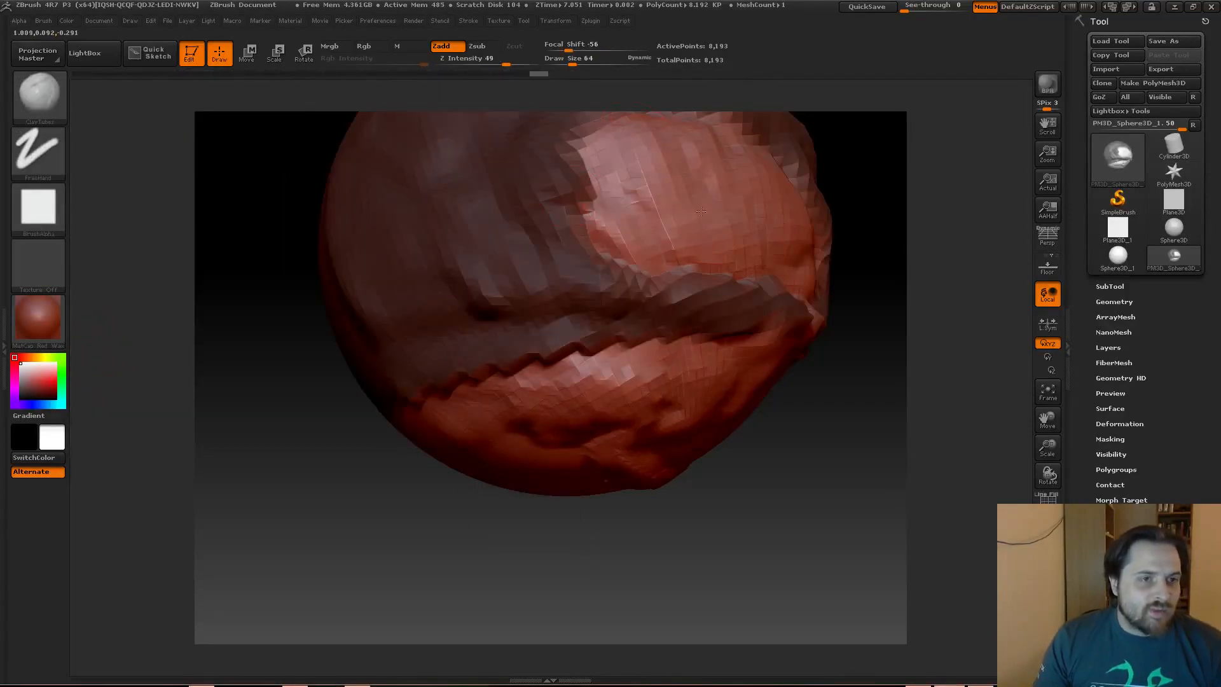
{"action": "left_click_drag", "start_coordinate": [701, 210], "coordinate": [607, 386]}
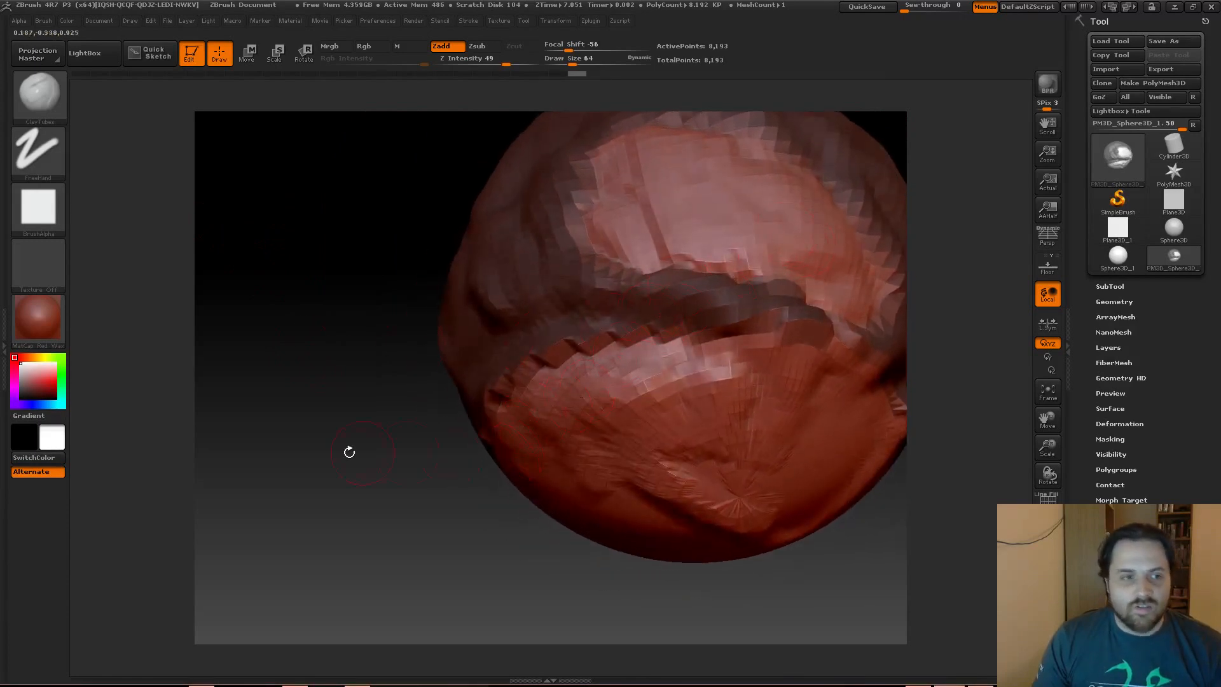
{"action": "mouse_move", "coordinate": [353, 365]}
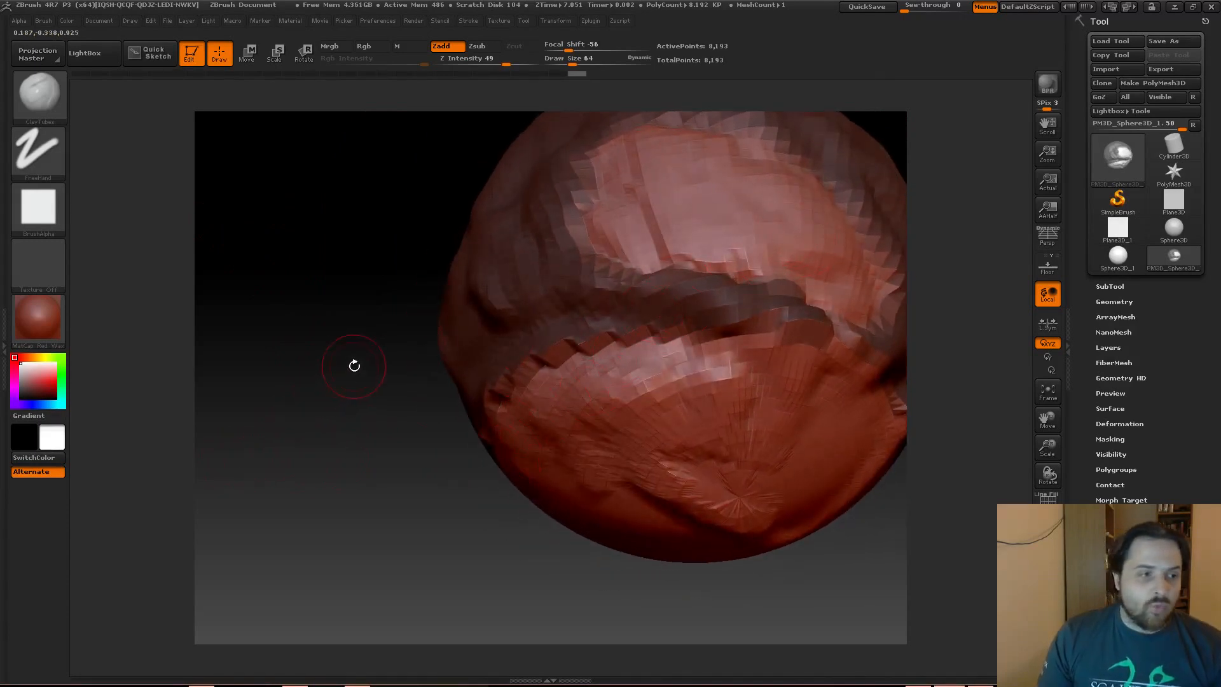
{"action": "left_click_drag", "start_coordinate": [354, 365], "coordinate": [678, 367]}
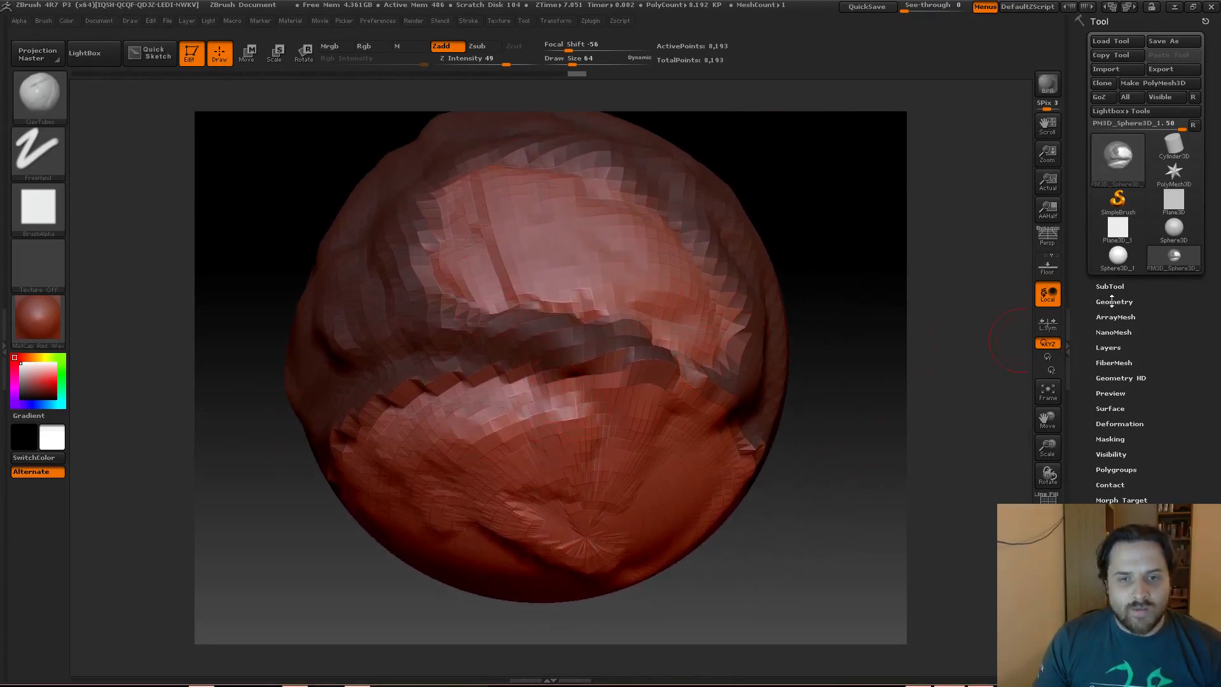
- Divide the mesh twice from Tool > Geometry, reaching about 188,000 points
{"action": "left_click", "coordinate": [1114, 301]}
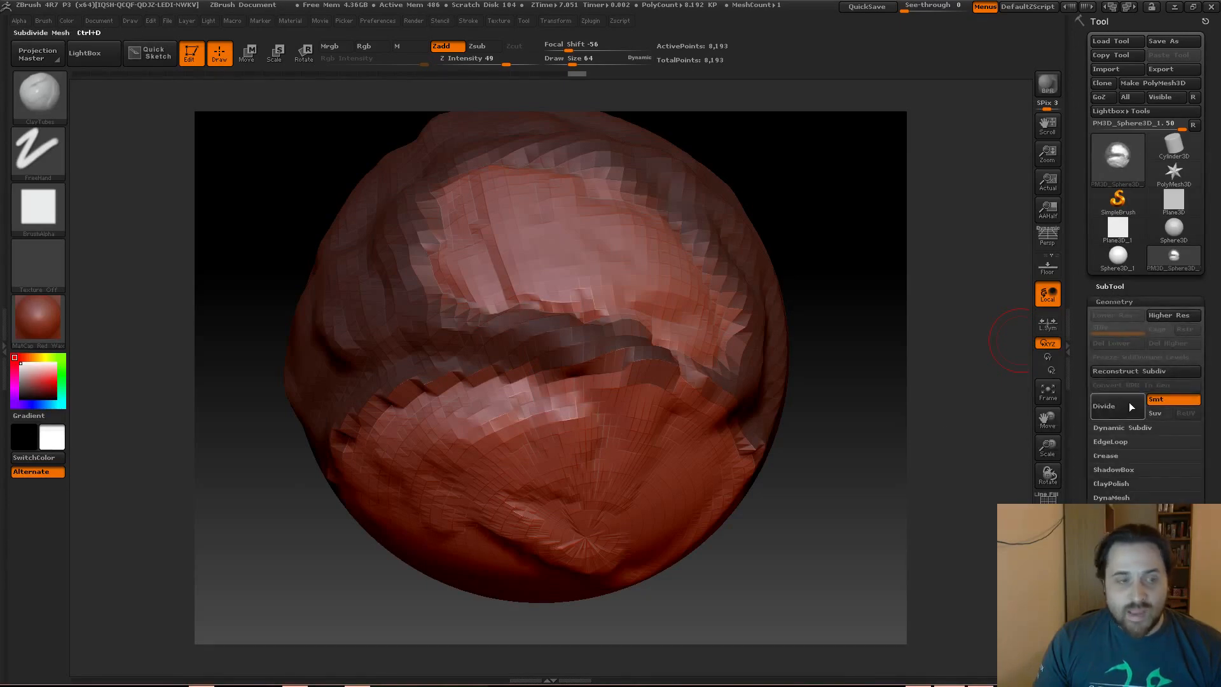
{"action": "mouse_move", "coordinate": [1103, 406]}
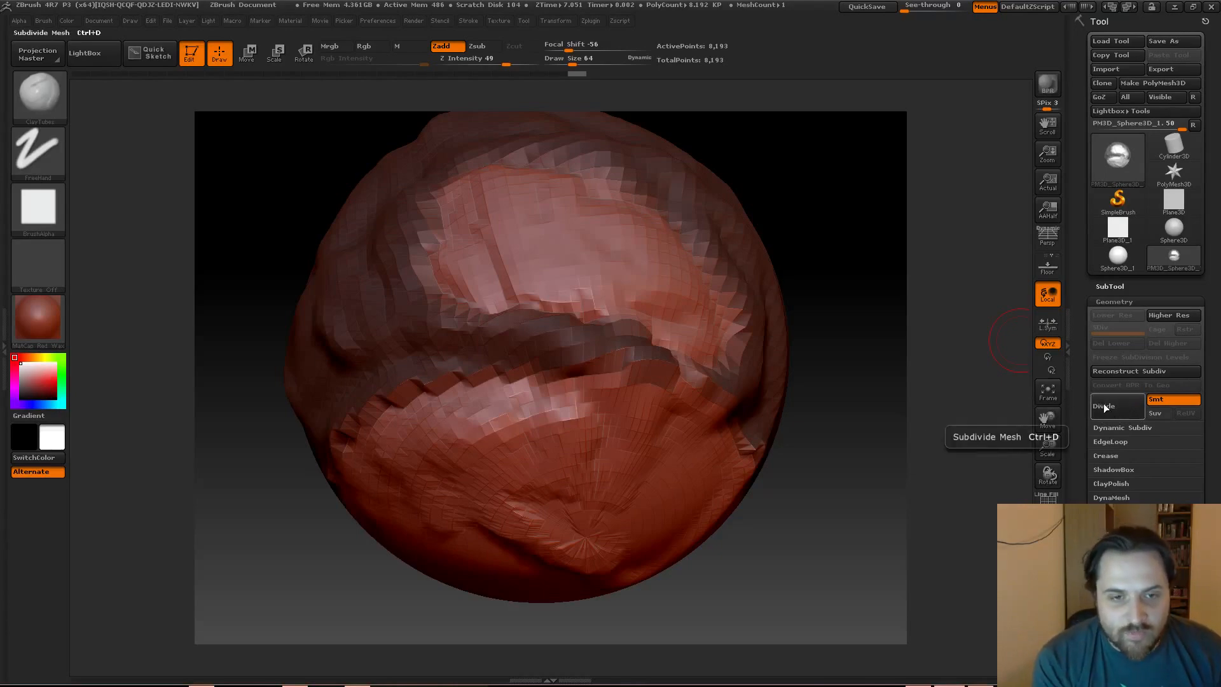
{"action": "mouse_move", "coordinate": [1114, 413]}
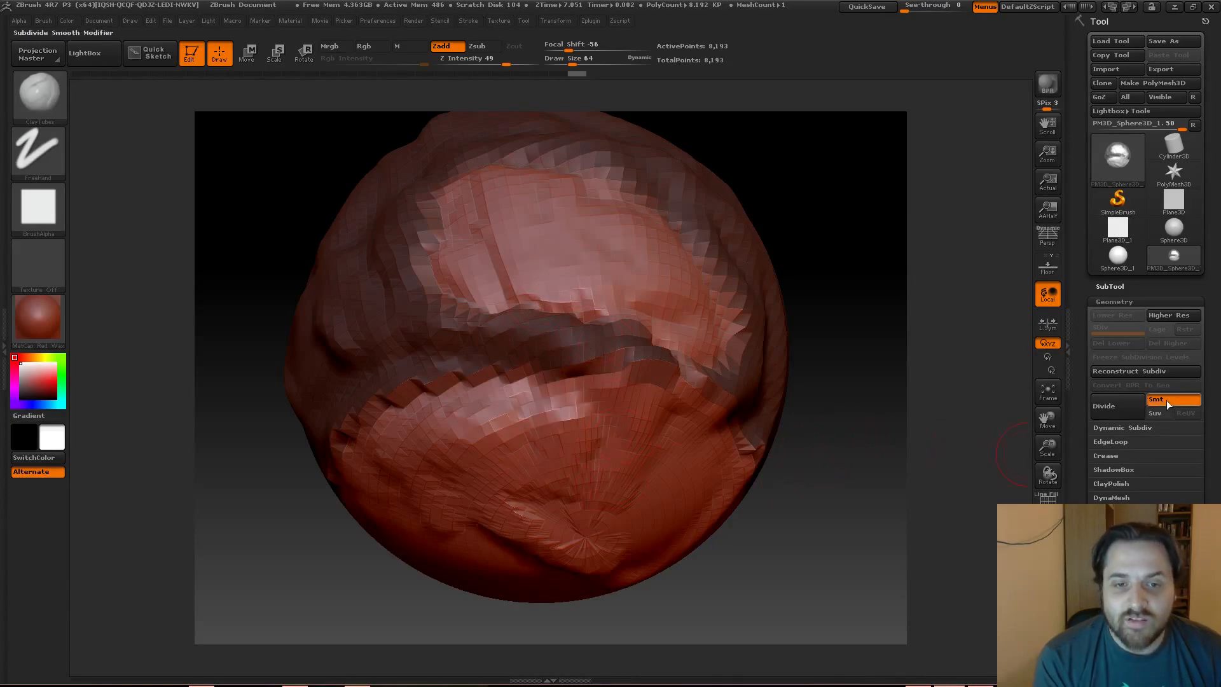
{"action": "mouse_move", "coordinate": [1172, 398]}
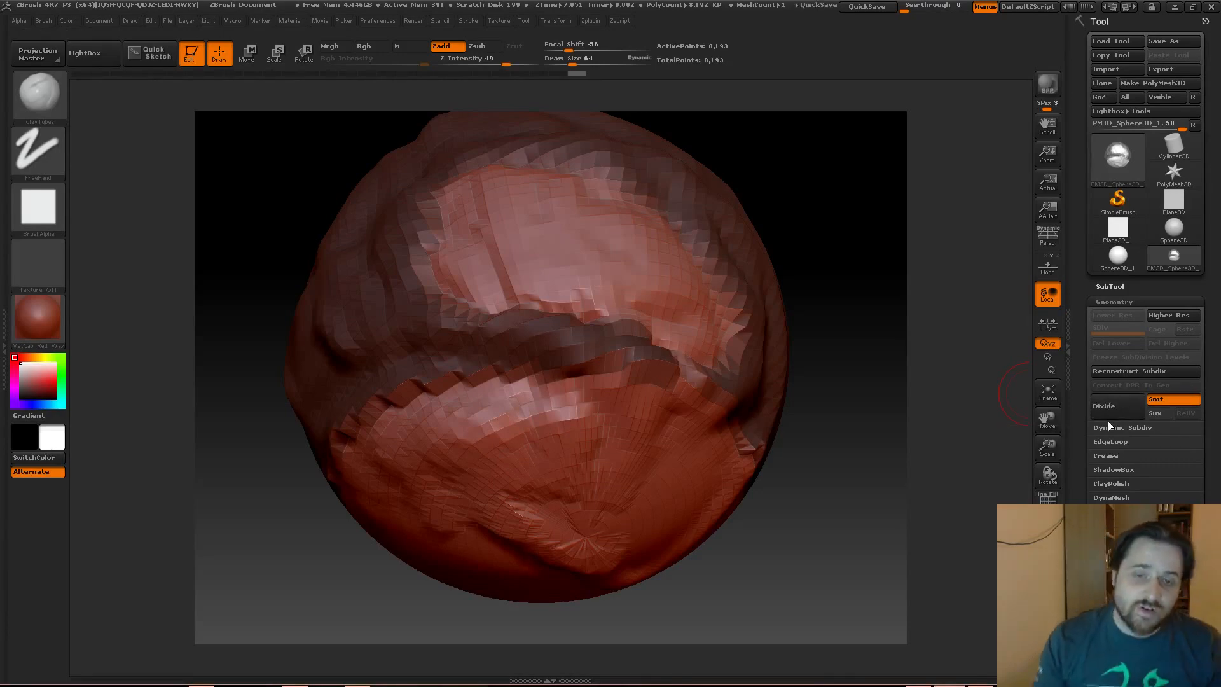
{"action": "mouse_move", "coordinate": [1103, 405]}
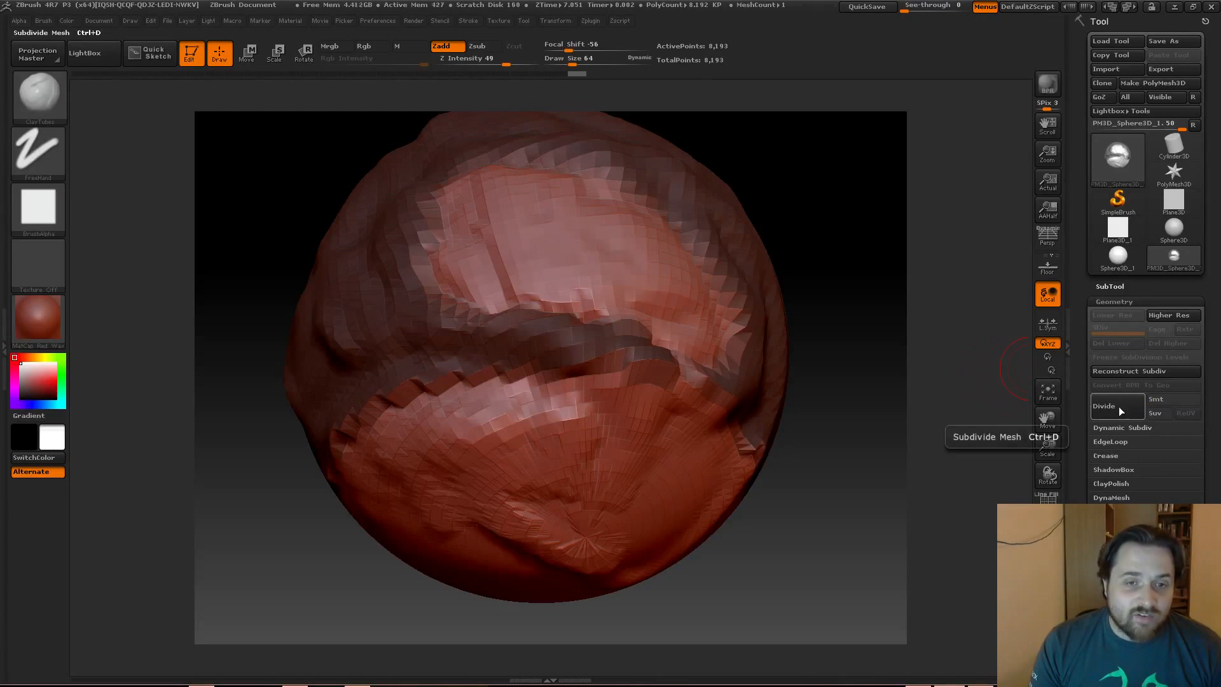
{"action": "left_click", "coordinate": [1103, 405]}
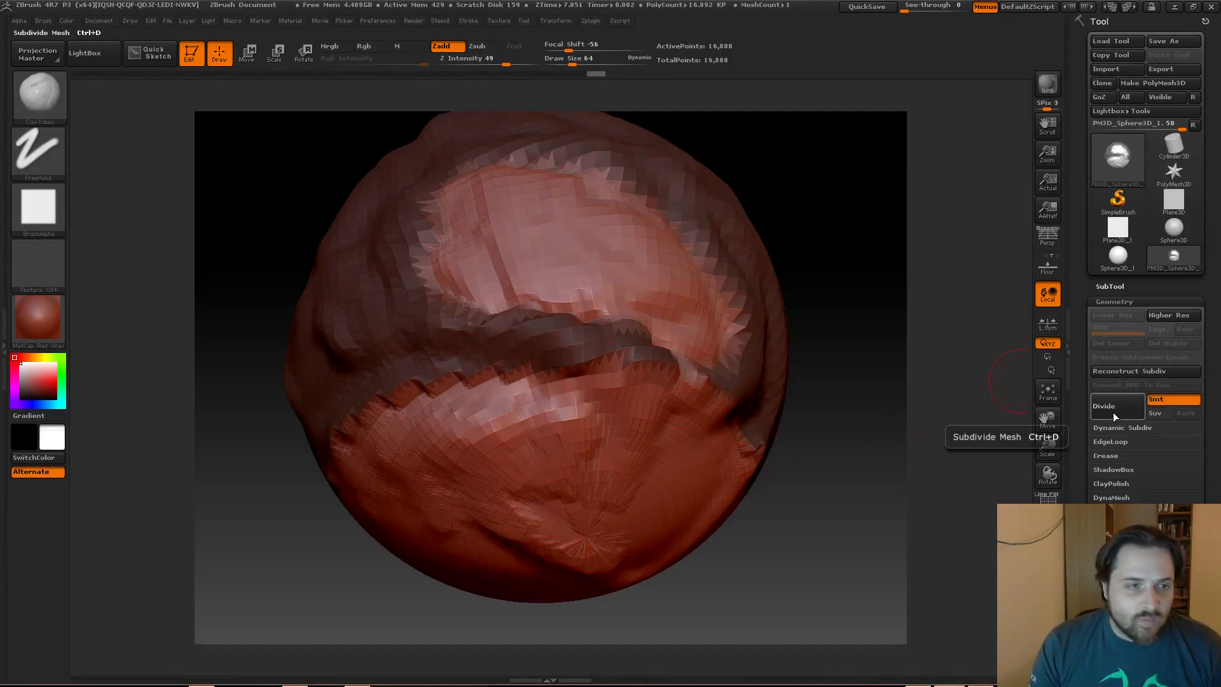
{"action": "left_click", "coordinate": [1102, 405]}
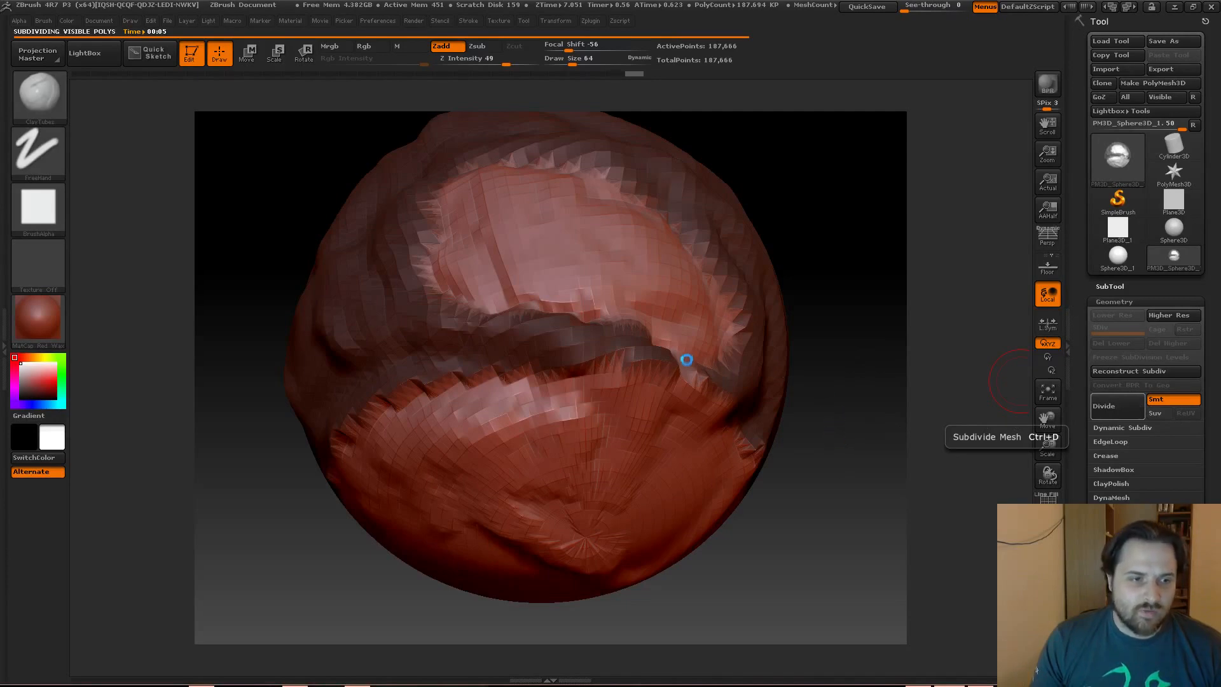
{"action": "mouse_move", "coordinate": [635, 282]}
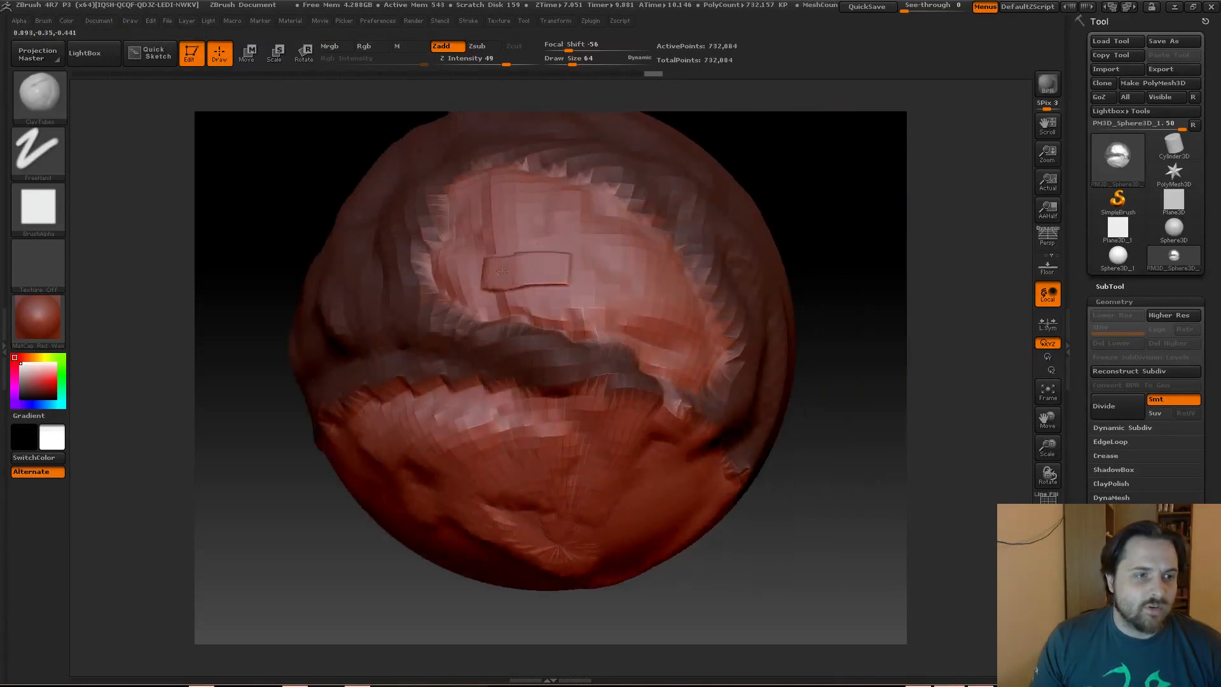
- Draw a flat ClayTubes strip on the upper surface and a curling stroke above it
{"action": "left_click_drag", "start_coordinate": [502, 273], "coordinate": [491, 215]}
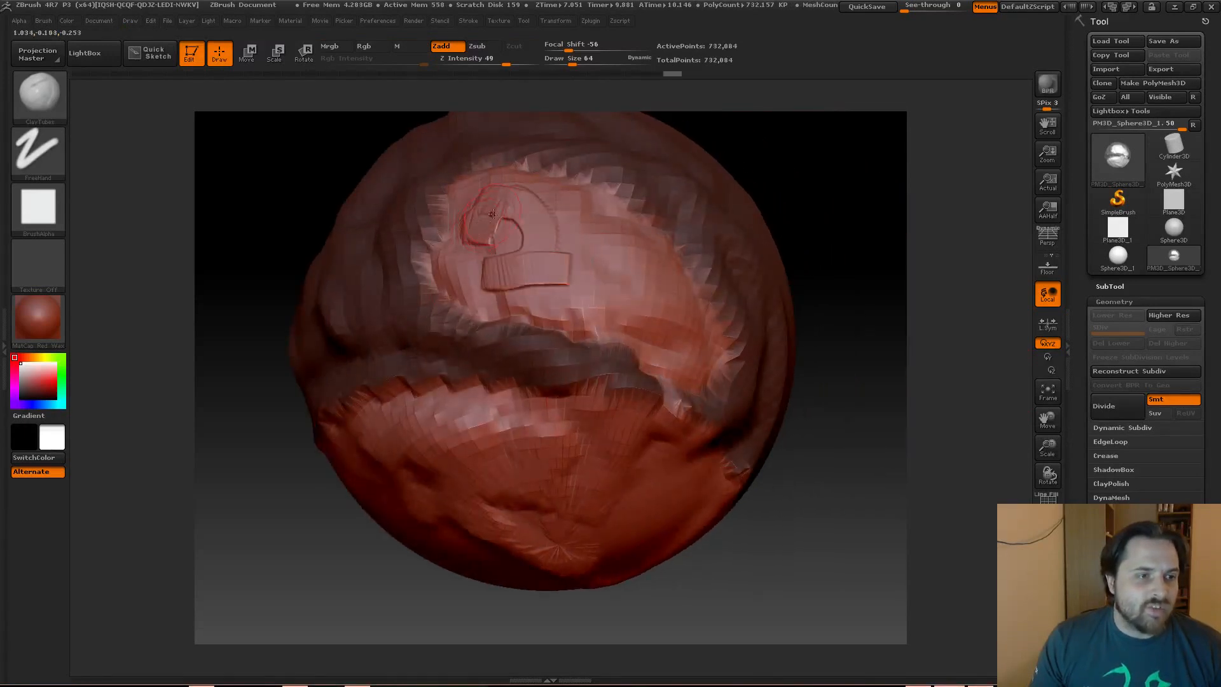
{"action": "left_click_drag", "start_coordinate": [492, 215], "coordinate": [615, 231]}
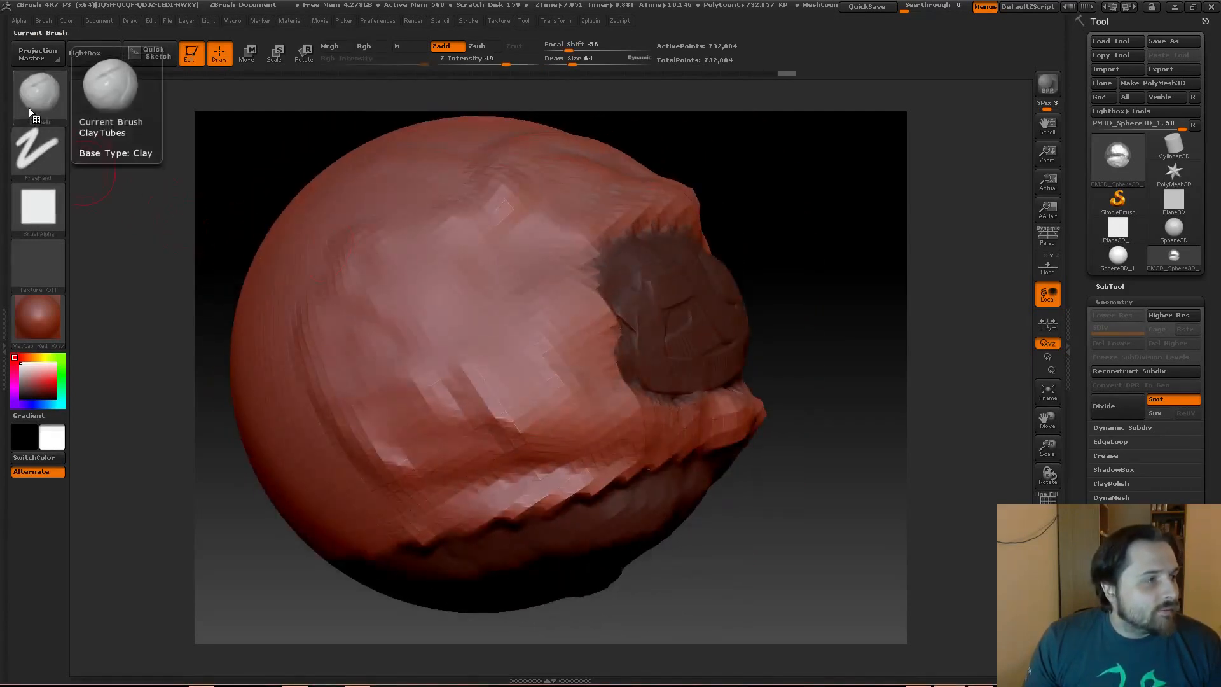
- Clear the sphere's mask with a MaskPen Ctrl-drag, then select the Rake brush
{"action": "left_click", "coordinate": [38, 94]}
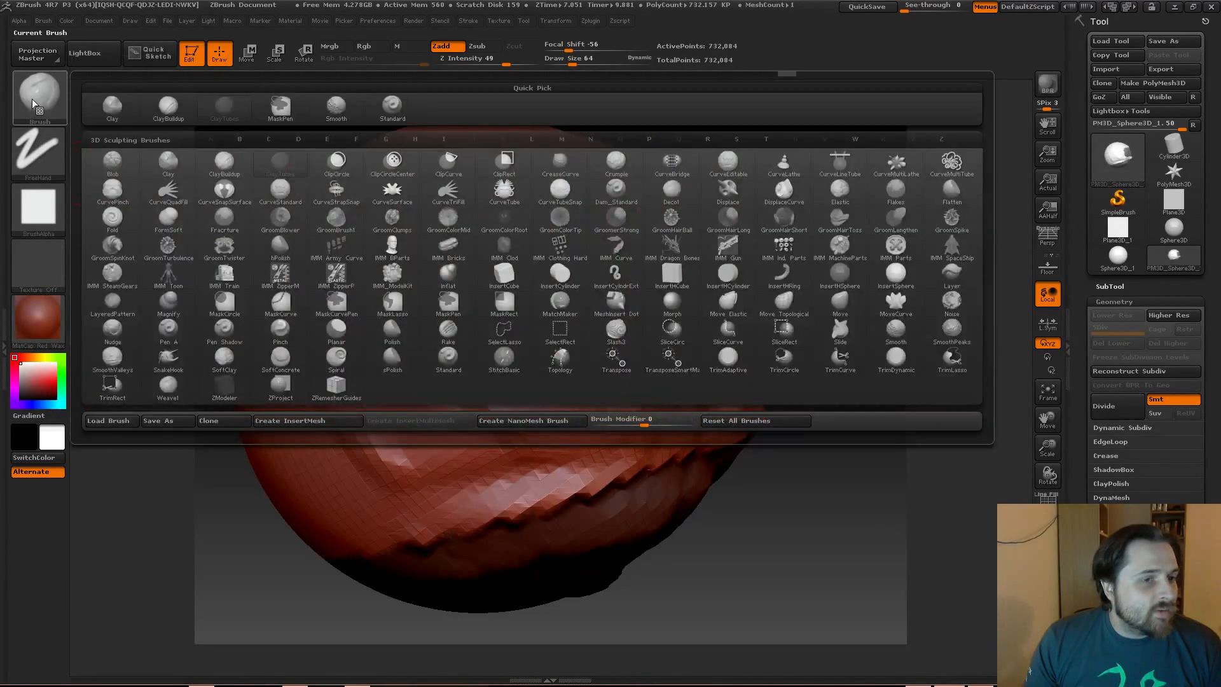
{"action": "mouse_move", "coordinate": [727, 248]}
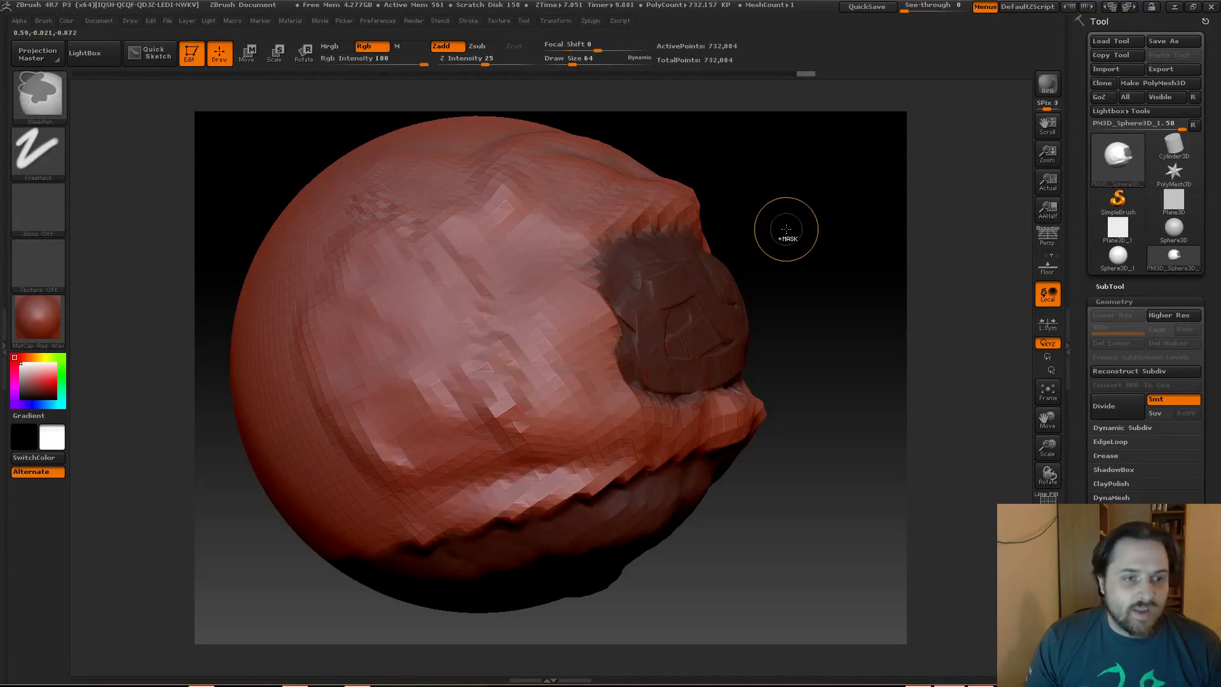
{"action": "mouse_move", "coordinate": [788, 239]}
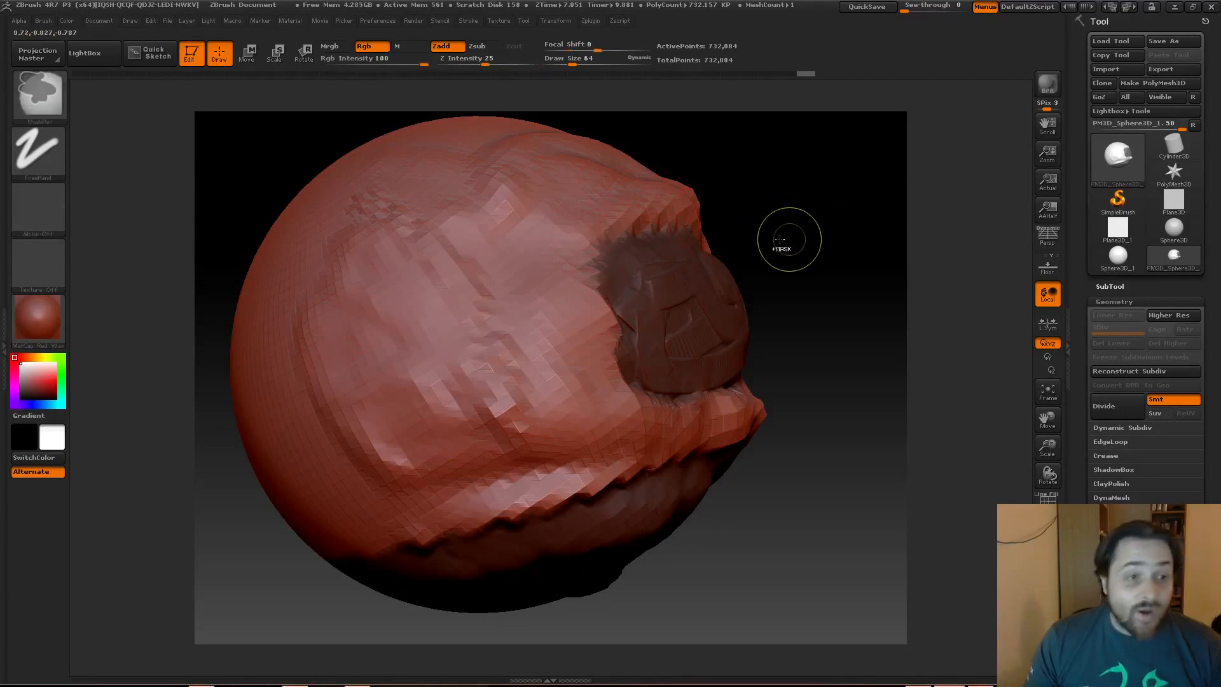
{"action": "left_click_drag", "start_coordinate": [790, 239], "coordinate": [294, 168]}
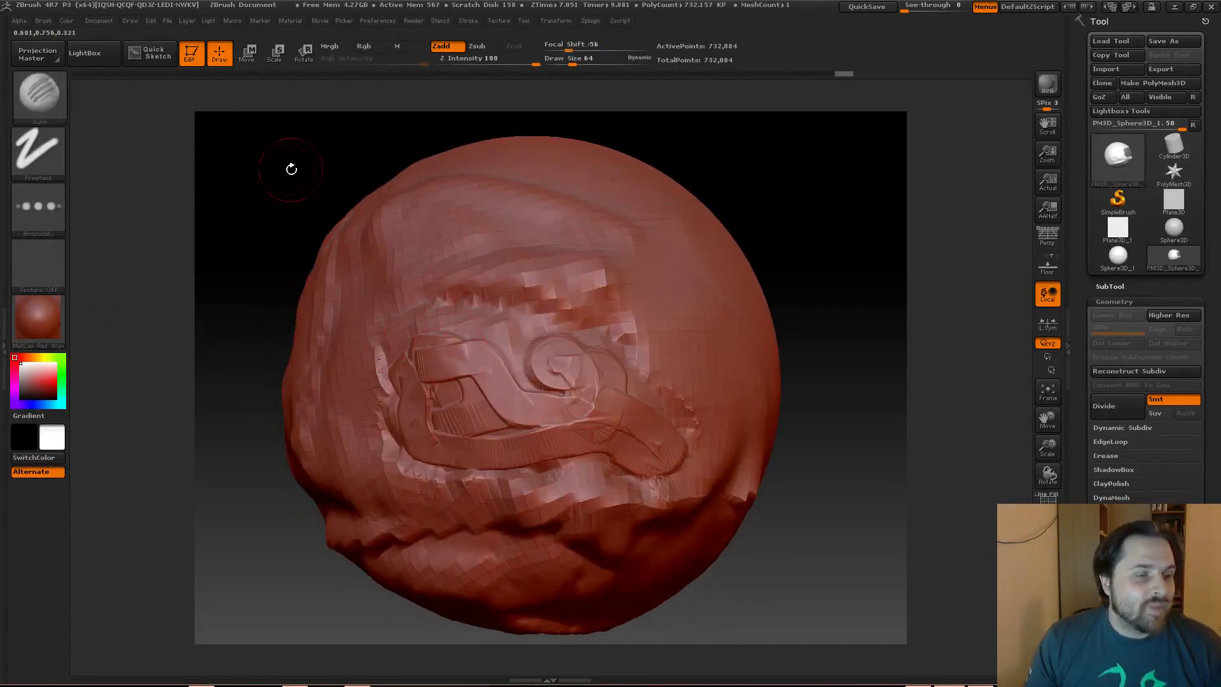
{"action": "left_click", "coordinate": [362, 46]}
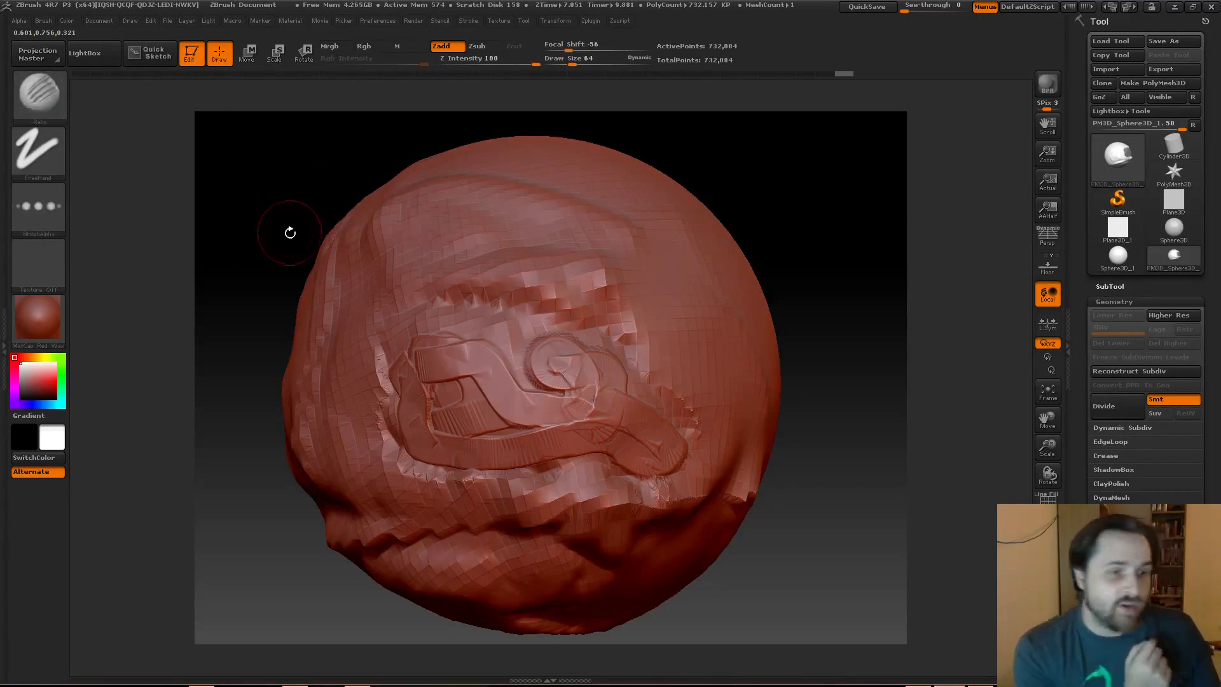
{"action": "mouse_move", "coordinate": [1103, 406]}
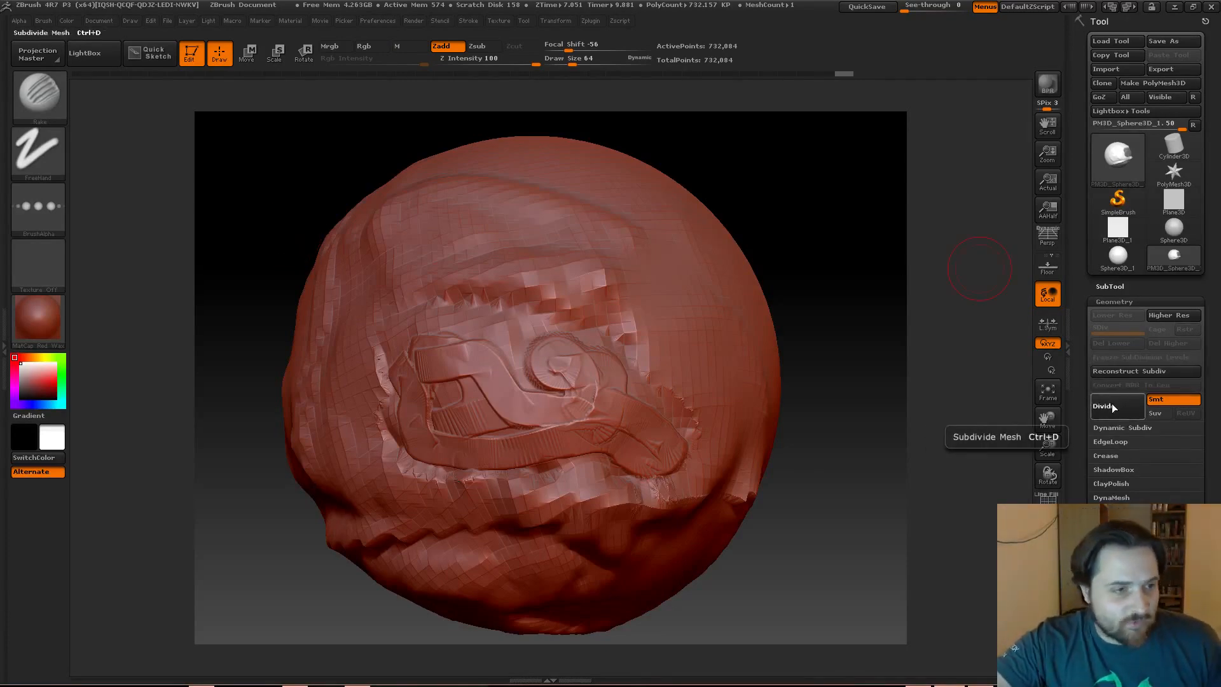
- Divide the sphere's geometry until it reaches about 11.7 million polygons
{"action": "left_click", "coordinate": [1115, 405]}
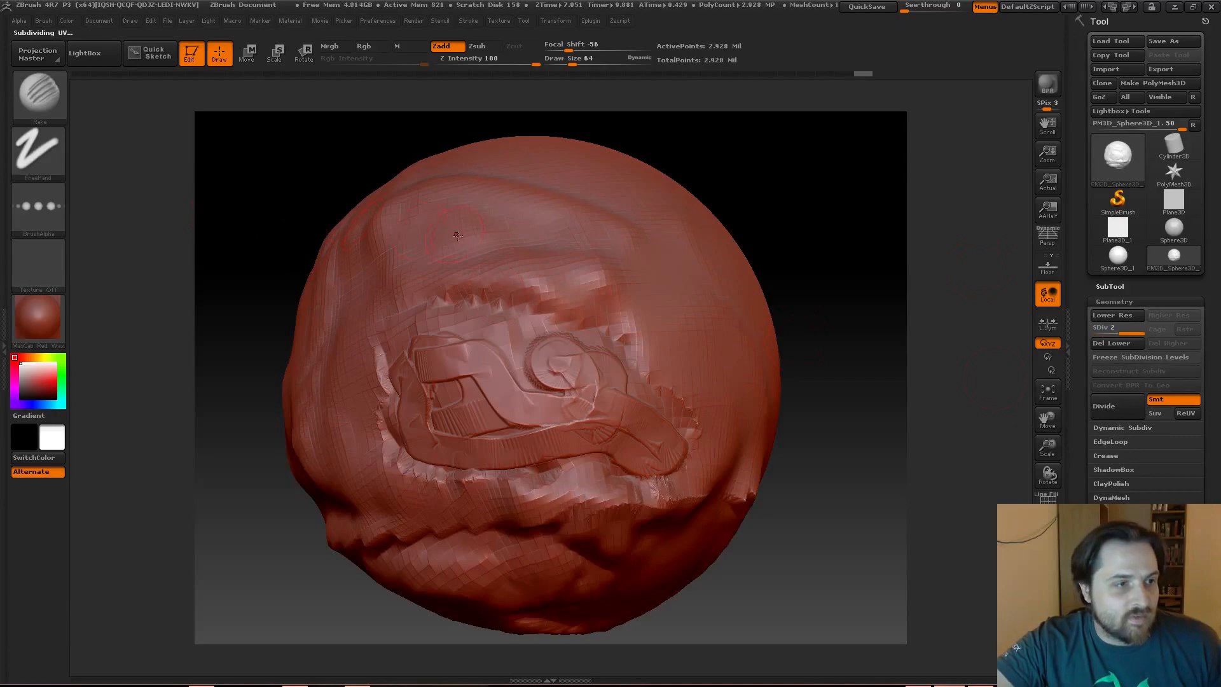
{"action": "left_click", "coordinate": [1103, 405]}
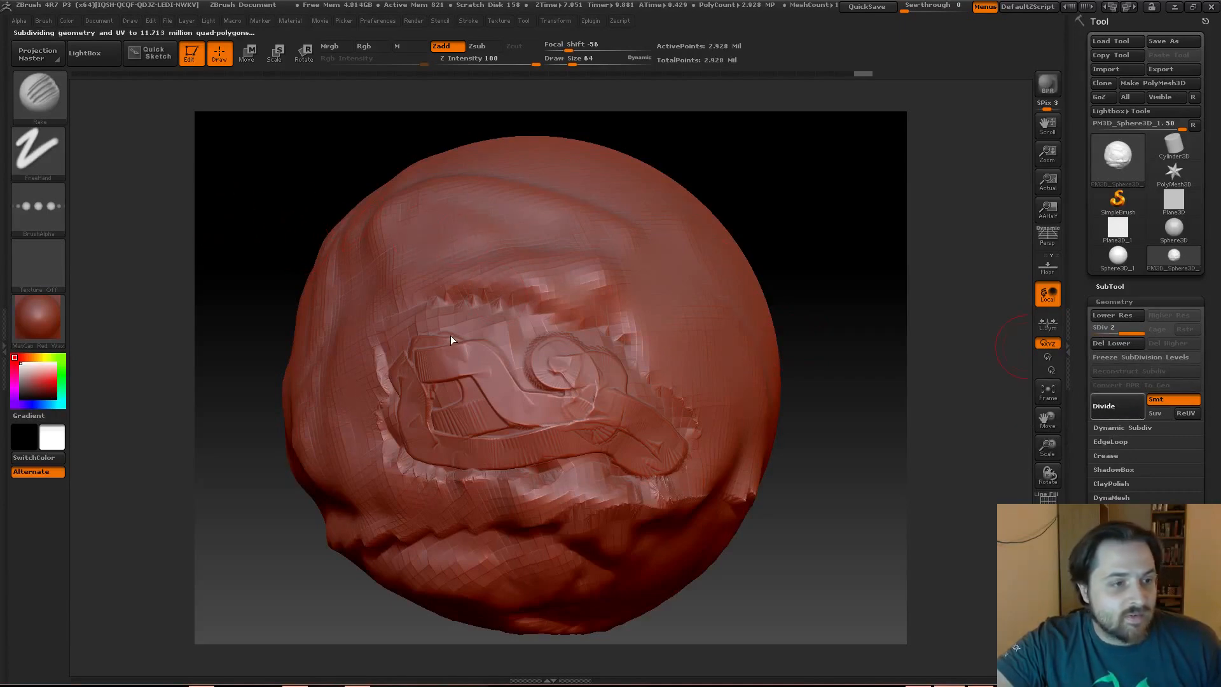
{"action": "mouse_move", "coordinate": [312, 171]}
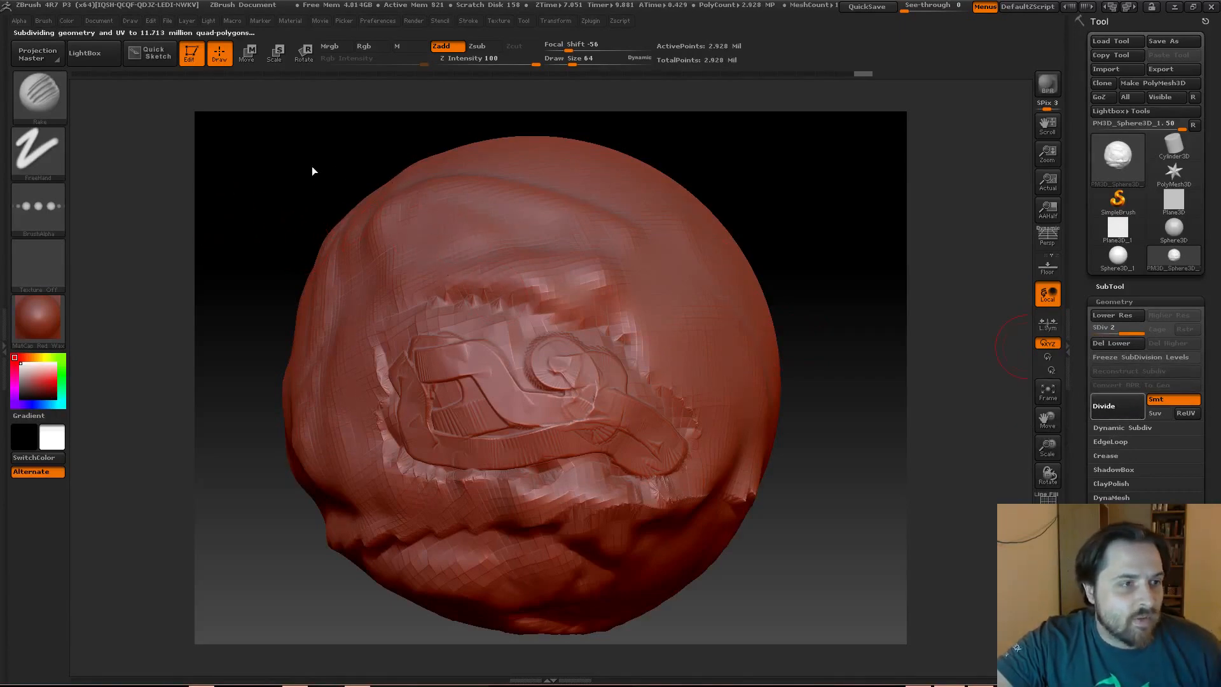
{"action": "left_click", "coordinate": [1102, 405]}
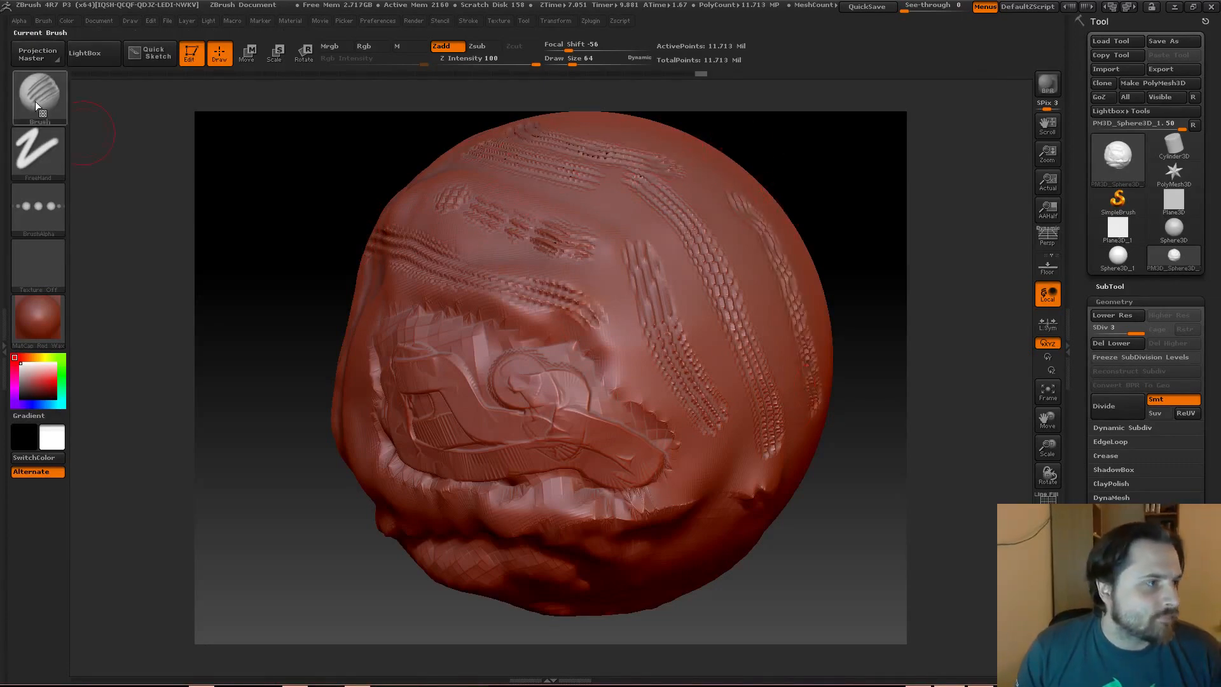
- Try the SmoothValleys brush from the library, then make the Standard brush active
{"action": "left_click", "coordinate": [39, 93]}
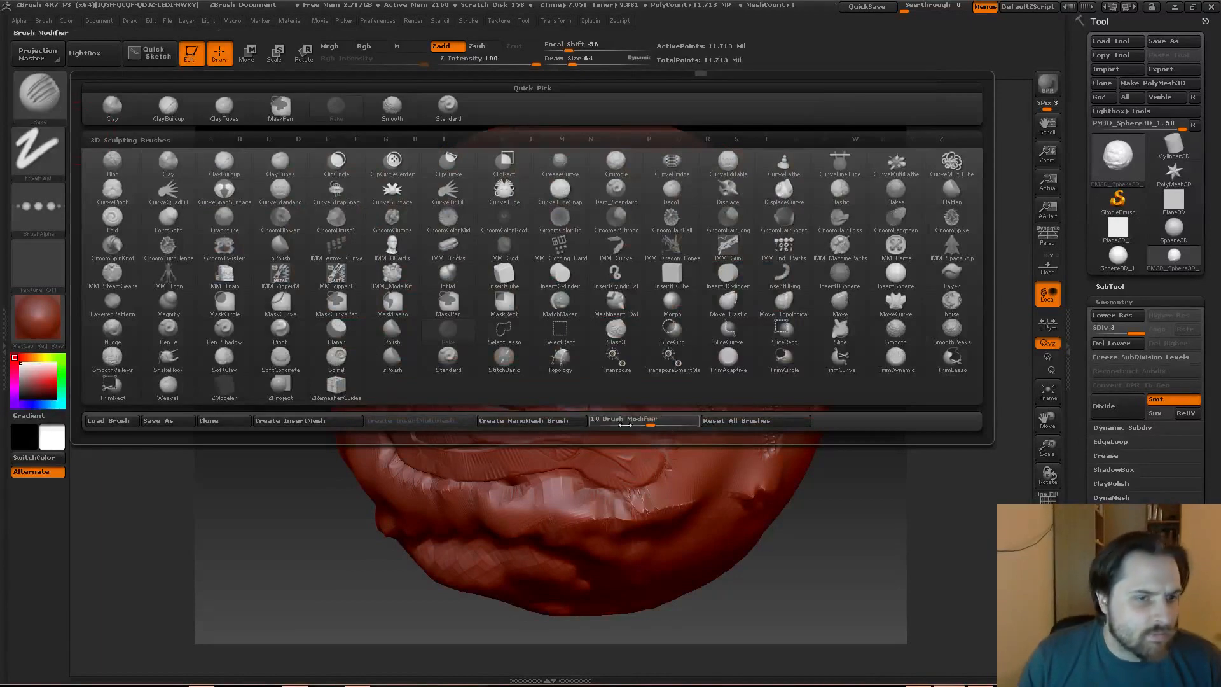
{"action": "mouse_move", "coordinate": [950, 276]}
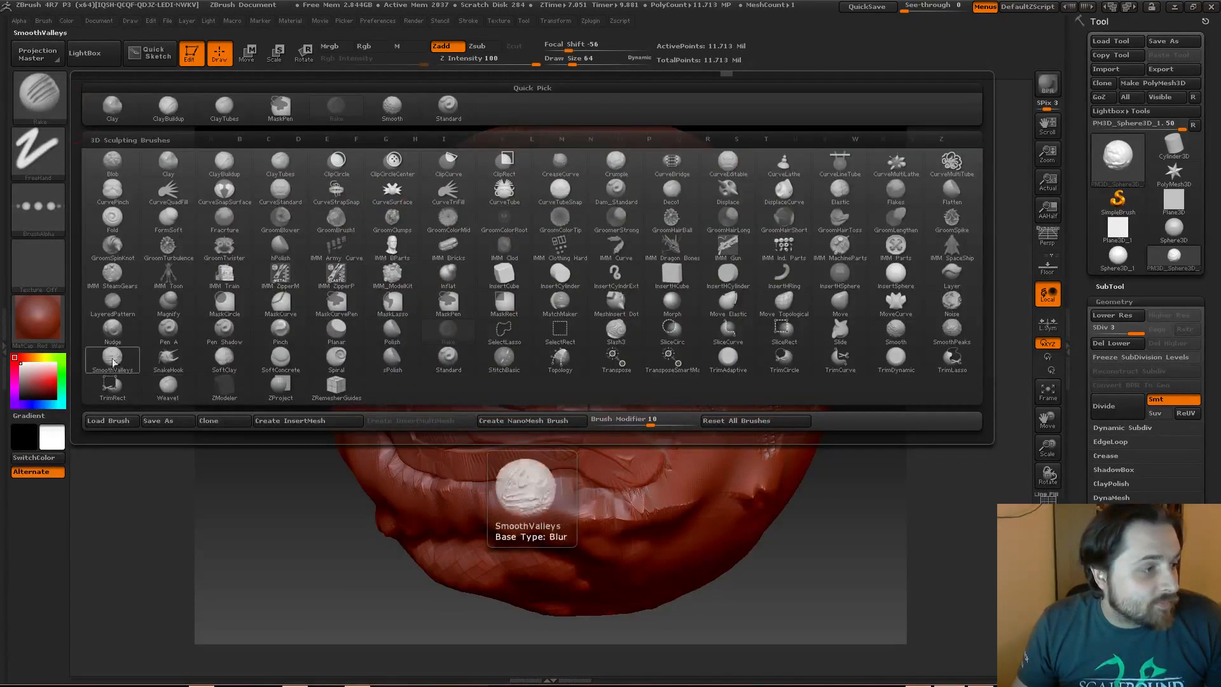
{"action": "left_click", "coordinate": [112, 360]}
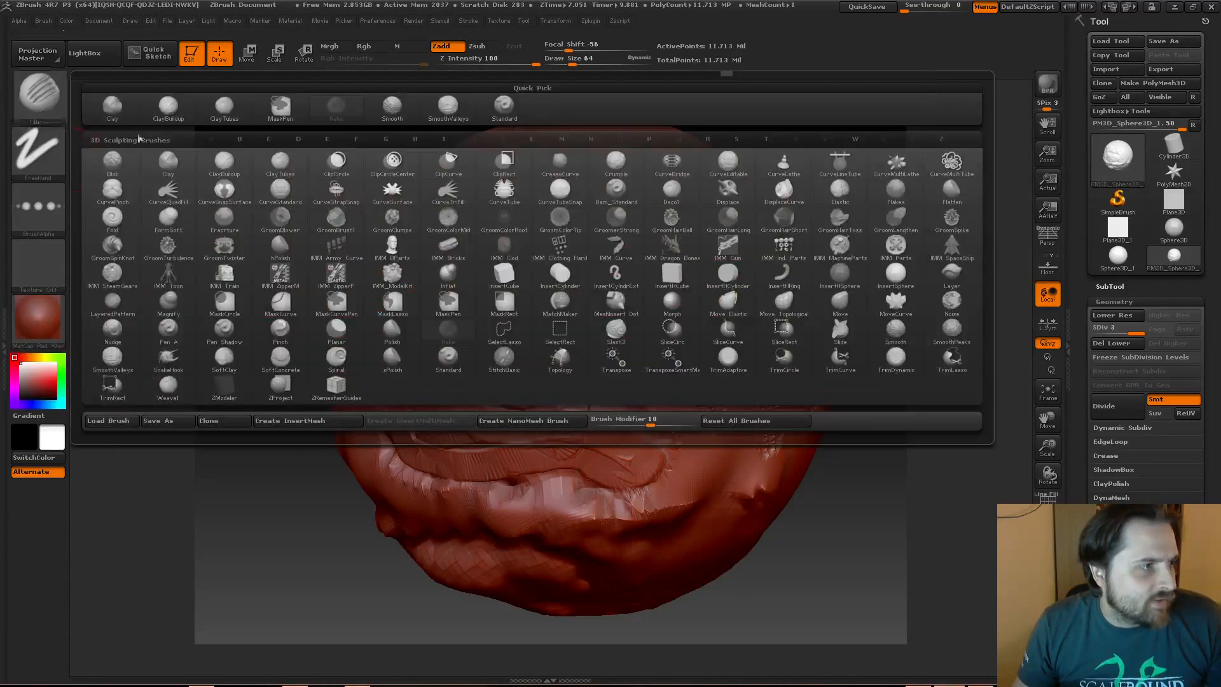
{"action": "left_click", "coordinate": [504, 358]}
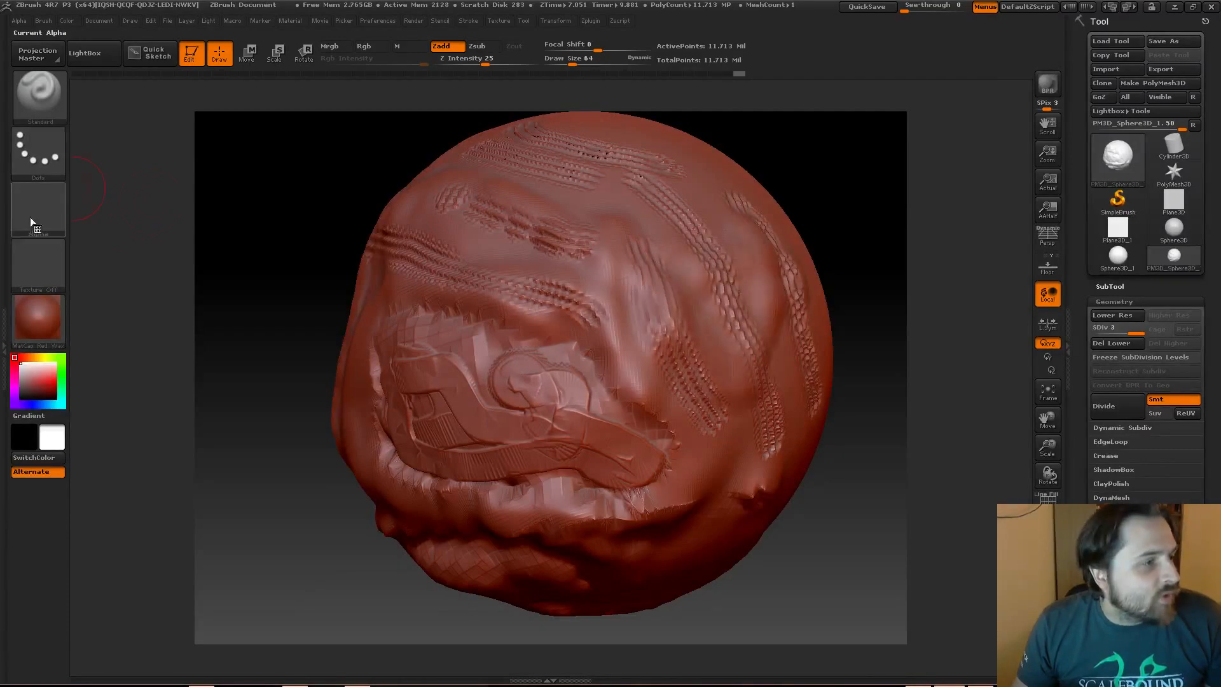
- Pick a speckled alpha and draw looping rope-textured Standard strokes across the sphere's front
{"action": "left_click", "coordinate": [37, 209]}
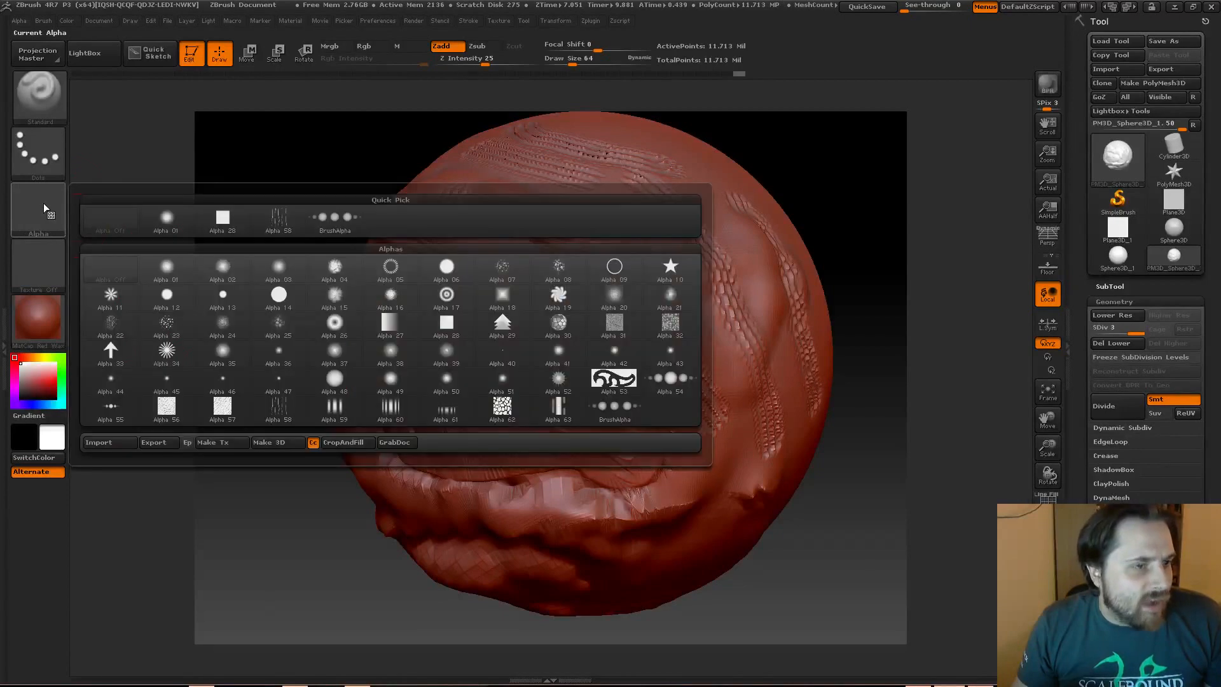
{"action": "left_click", "coordinate": [501, 267]}
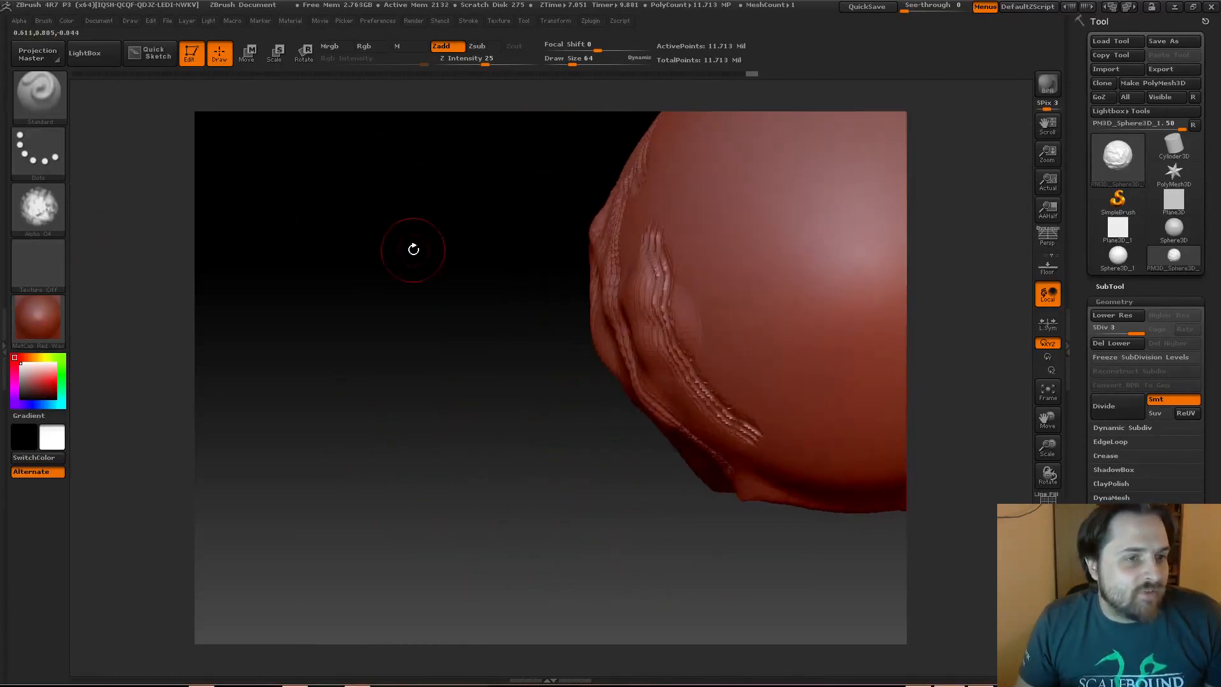
{"action": "left_click_drag", "start_coordinate": [413, 249], "coordinate": [273, 367]}
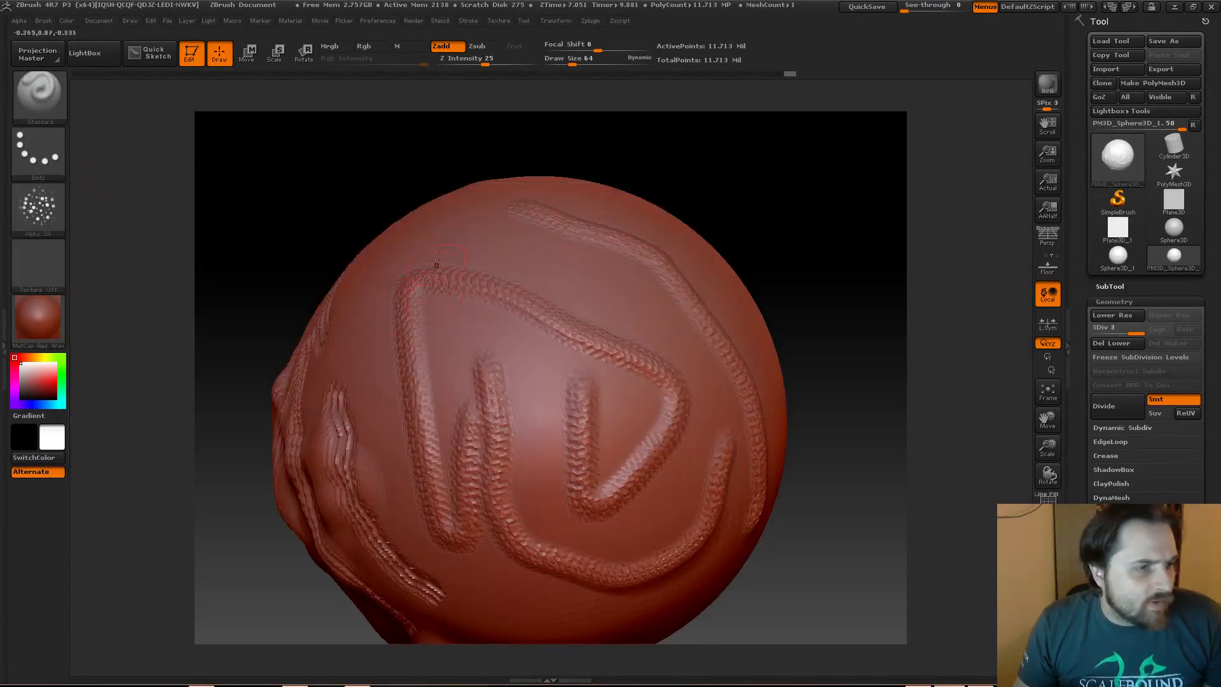
{"action": "left_click_drag", "start_coordinate": [436, 264], "coordinate": [572, 191]}
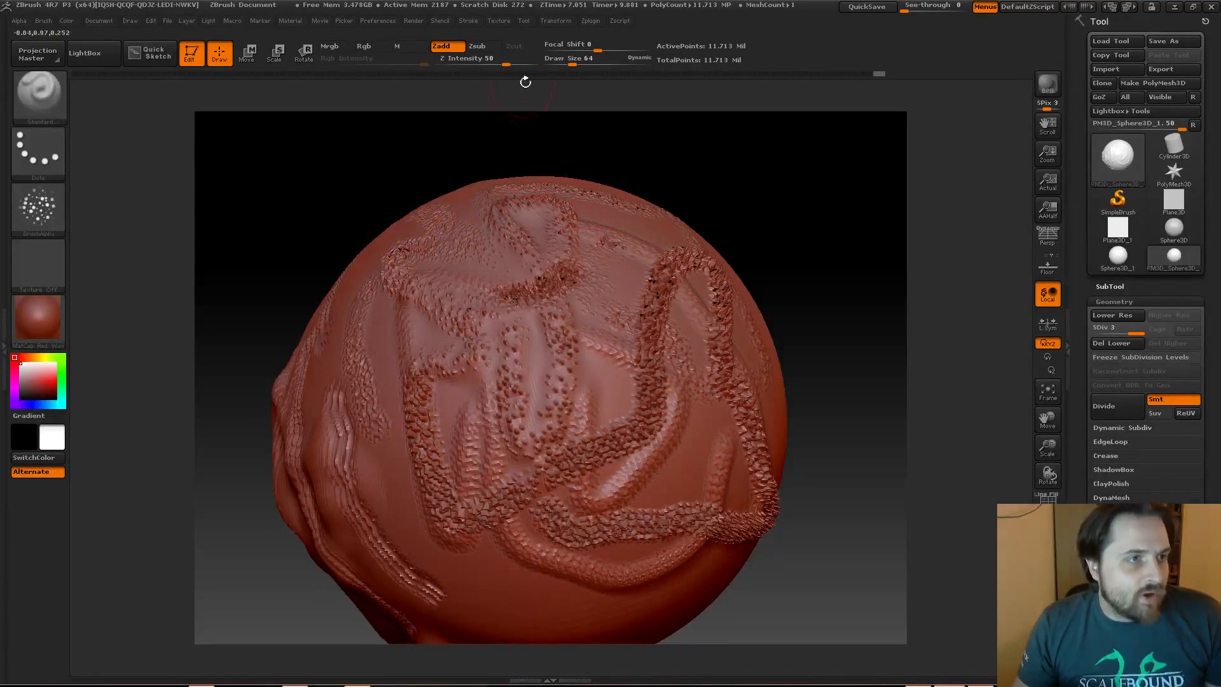
{"action": "left_click_drag", "start_coordinate": [529, 60], "coordinate": [489, 59]}
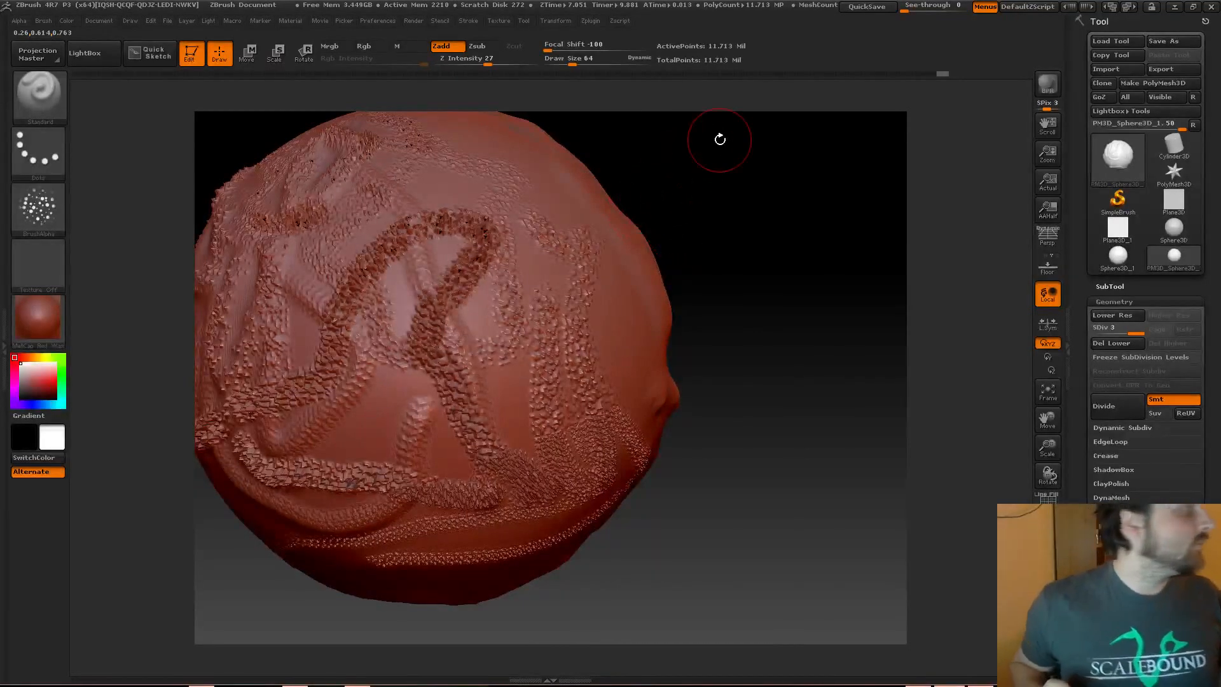
- Set Draw Size to 165, neutralize Focal Shift, and raise spiky bumps on the right side
{"action": "left_click", "coordinate": [596, 59]}
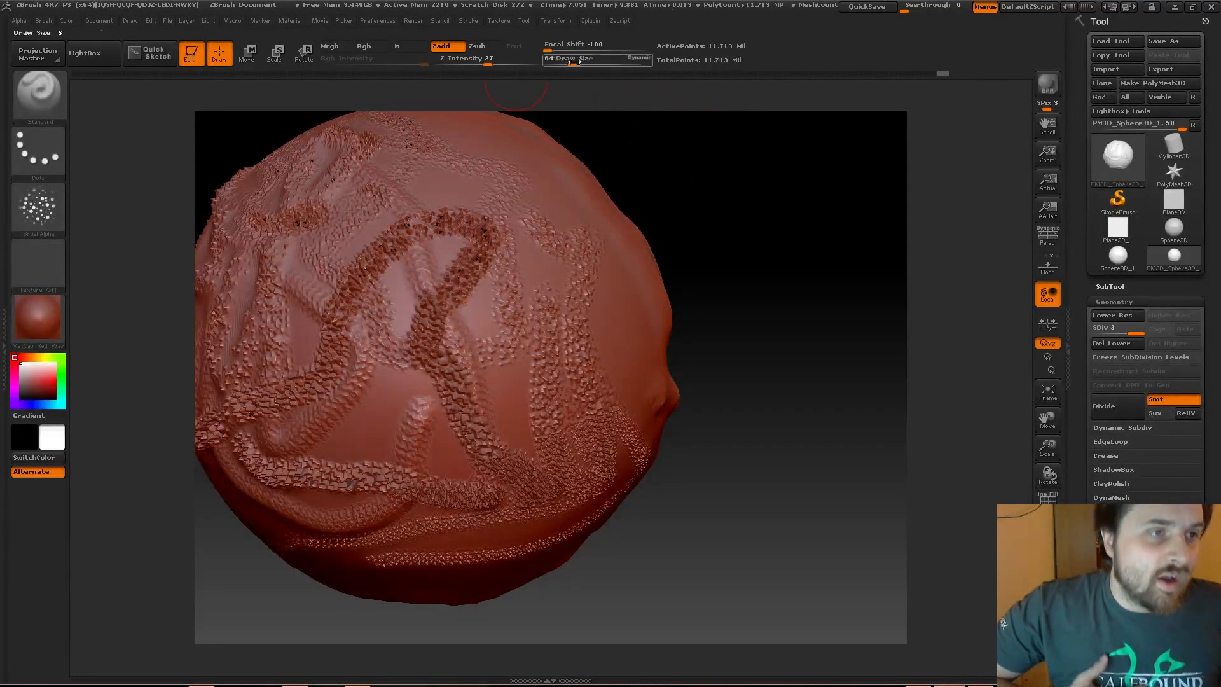
{"action": "left_click_drag", "start_coordinate": [576, 59], "coordinate": [623, 58]}
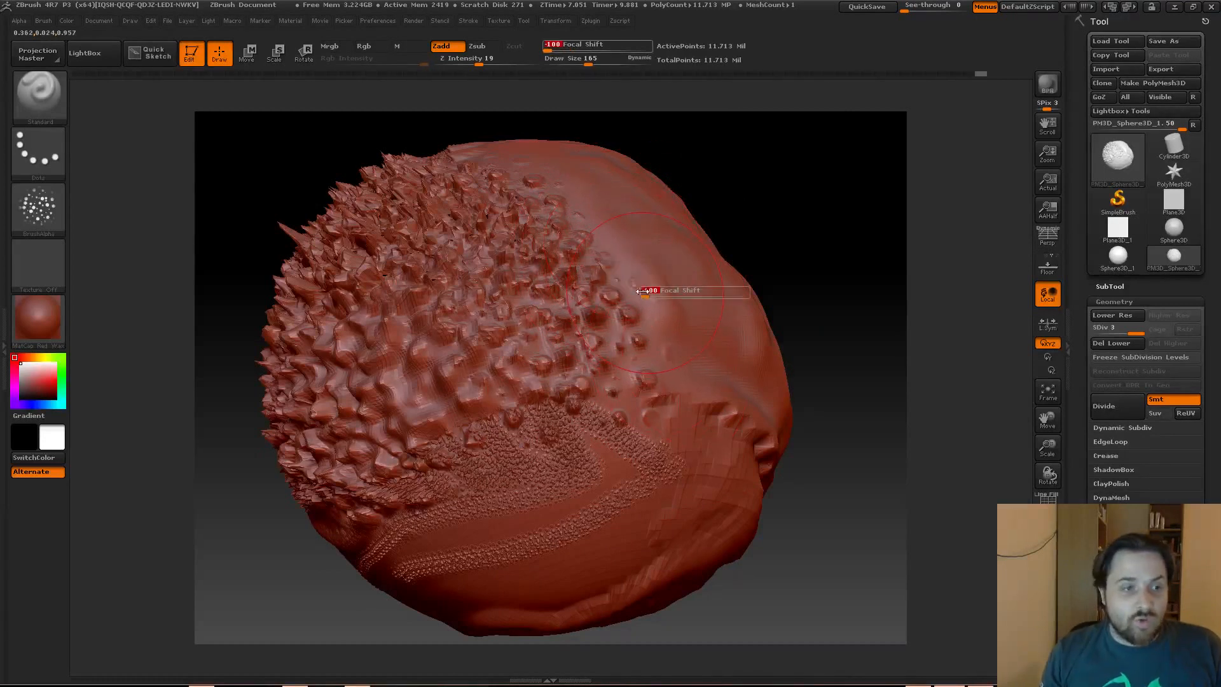
{"action": "left_click_drag", "start_coordinate": [655, 292], "coordinate": [705, 302]}
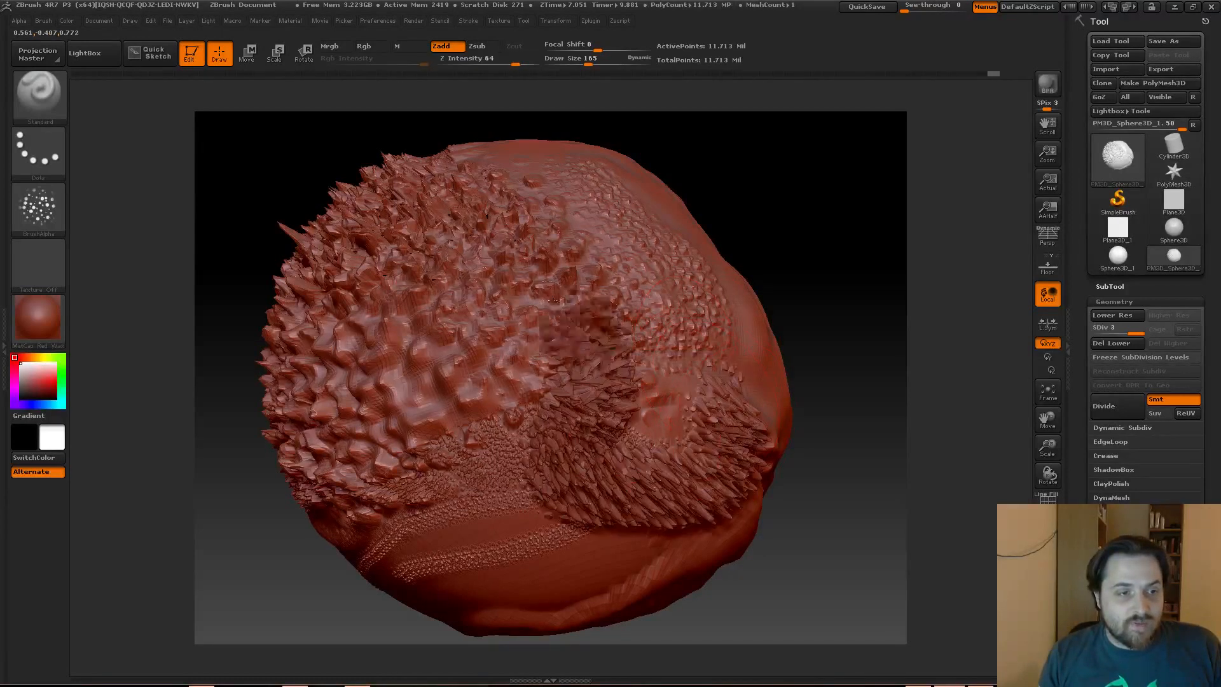
{"action": "left_click_drag", "start_coordinate": [545, 311], "coordinate": [615, 203]}
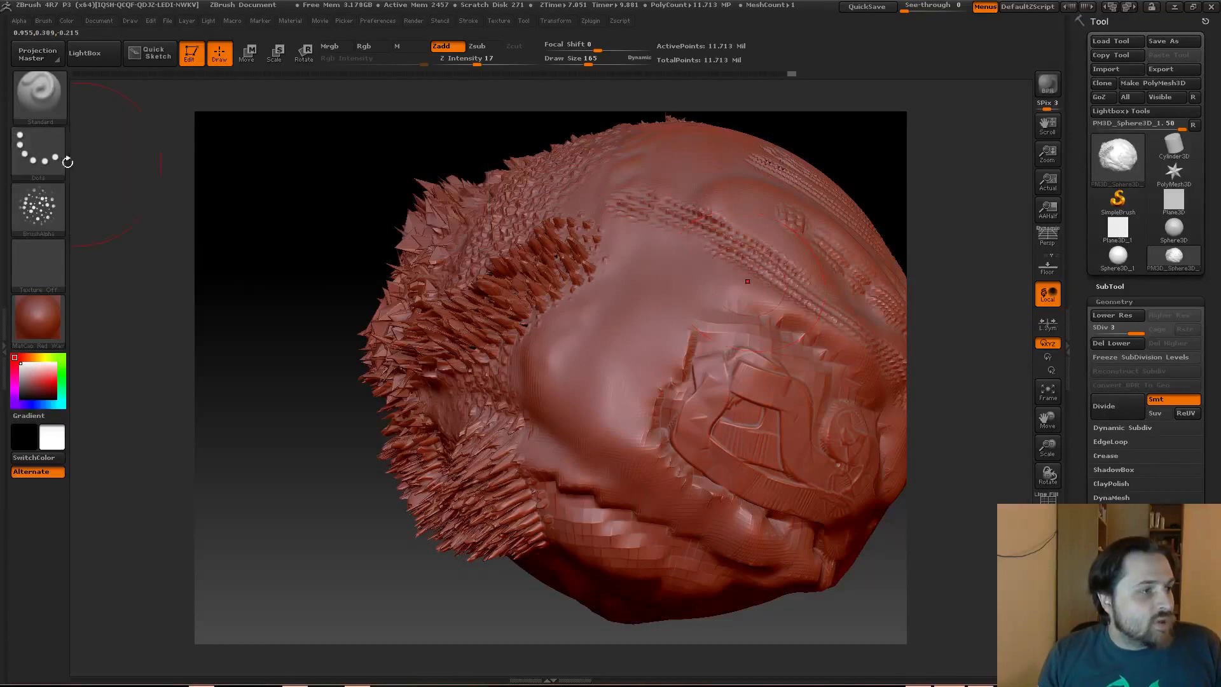
{"action": "mouse_move", "coordinate": [38, 152]}
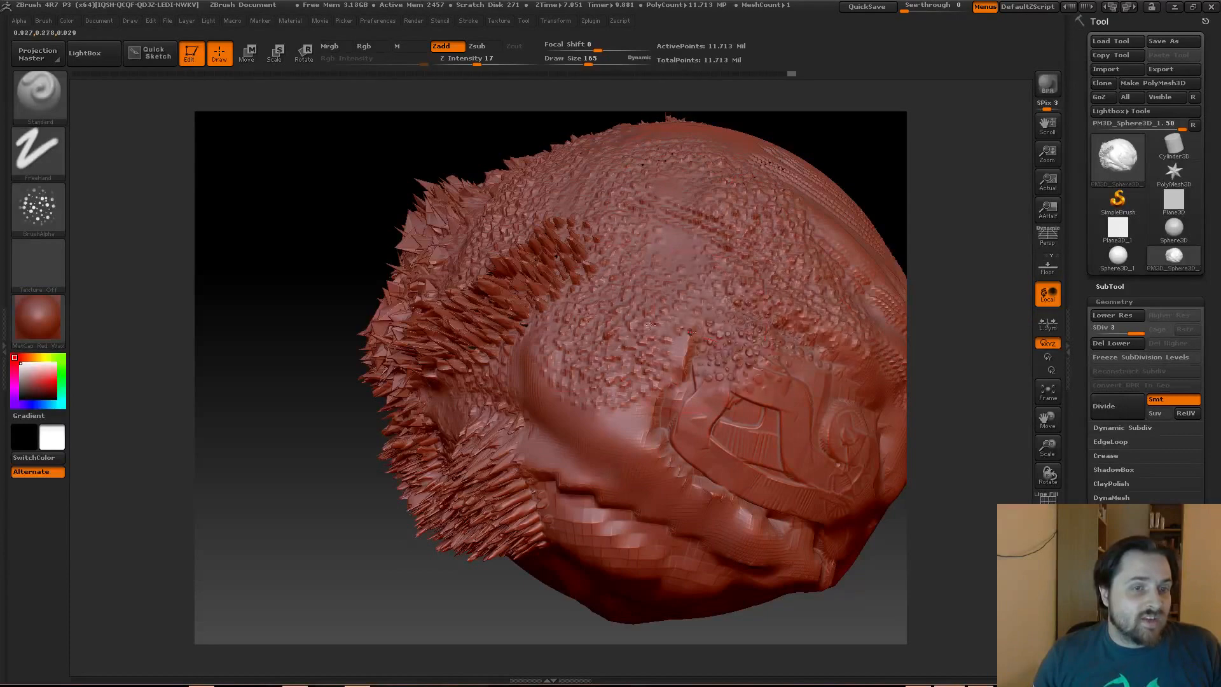
- Switch the stroke to DragDot and stamp a large bumpy patch onto the underside
{"action": "left_click", "coordinate": [468, 21]}
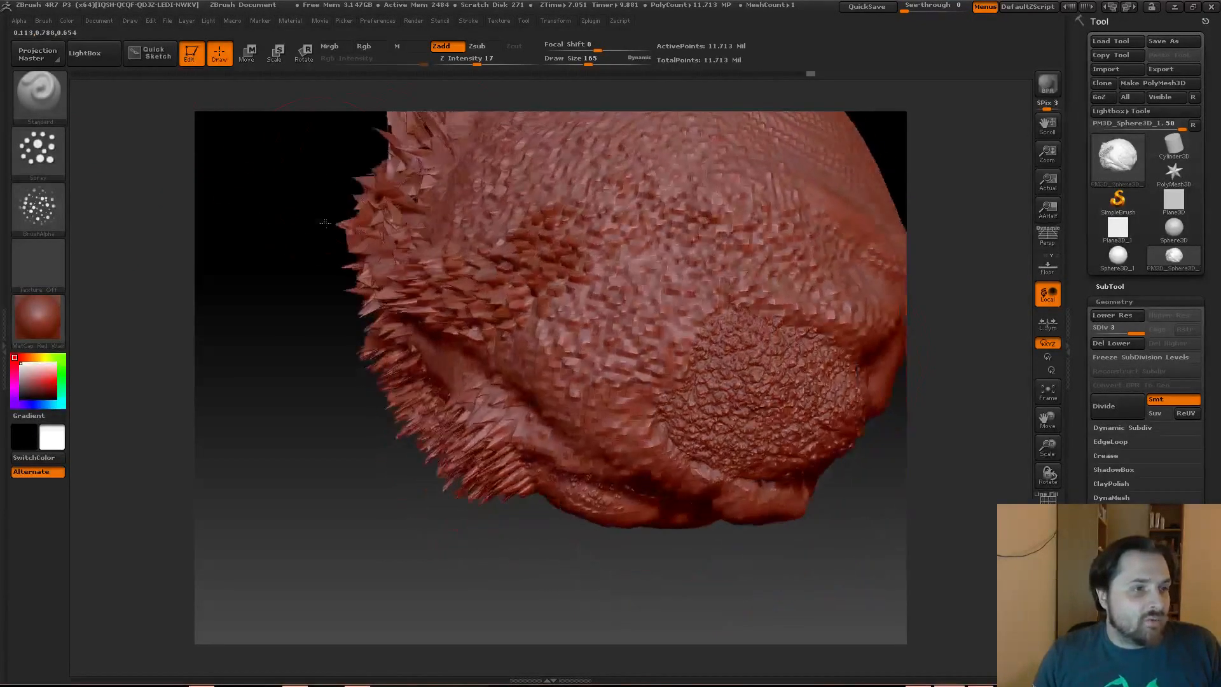
{"action": "left_click", "coordinate": [38, 153]}
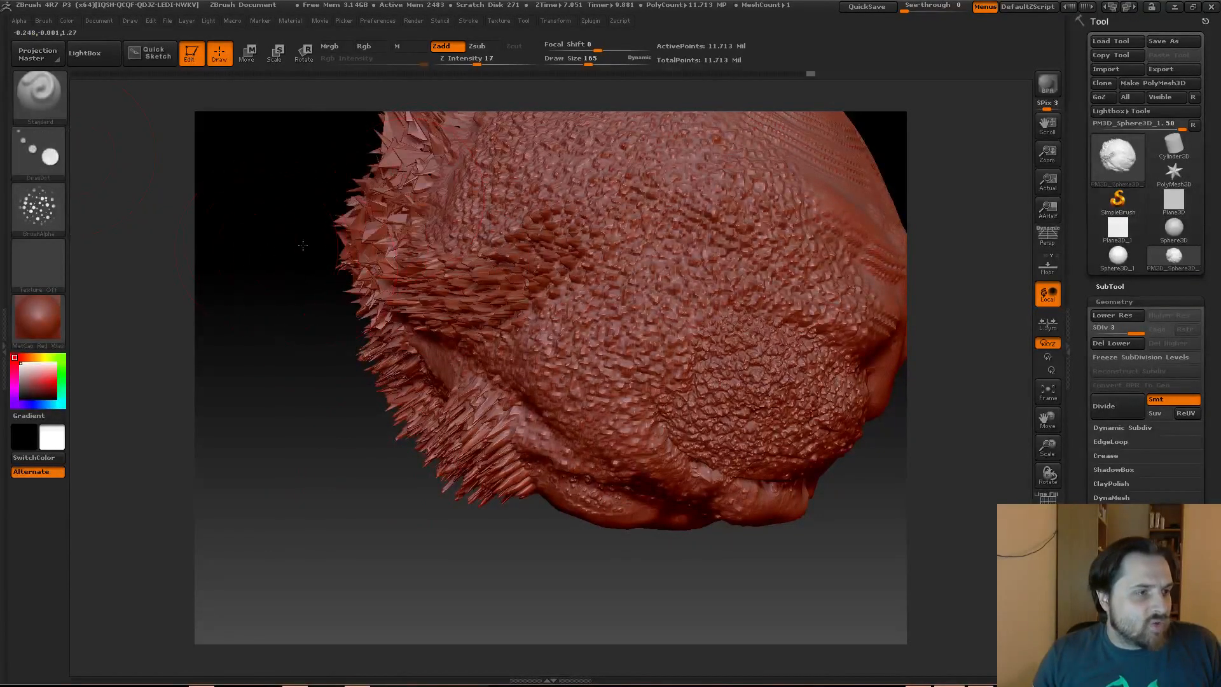
{"action": "left_click_drag", "start_coordinate": [302, 246], "coordinate": [354, 252]}
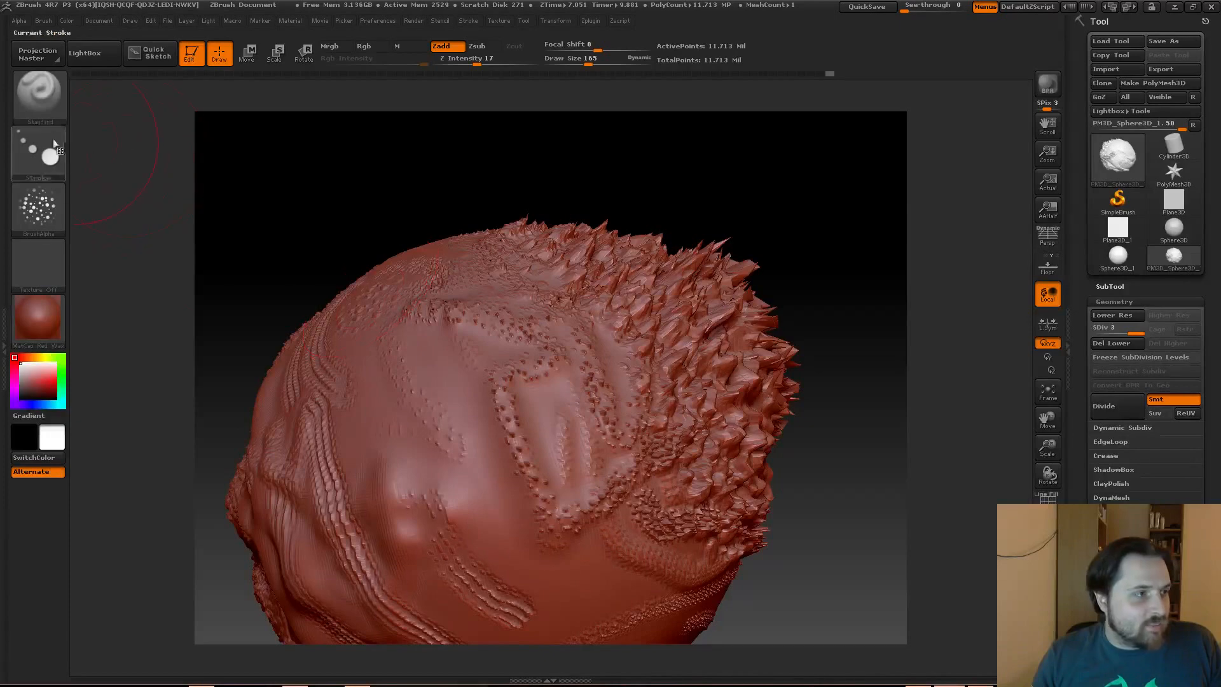
- Stamp a triple-arrow design onto the sphere using Alpha 29
{"action": "left_click", "coordinate": [38, 154]}
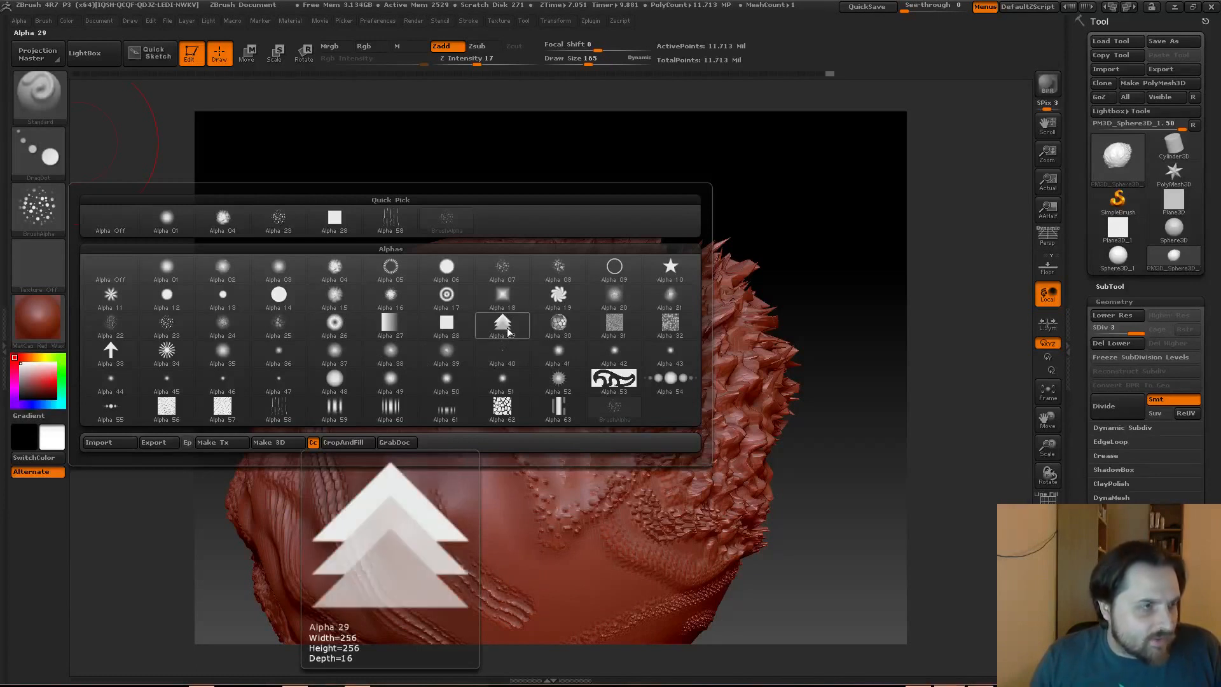
{"action": "left_click", "coordinate": [502, 325]}
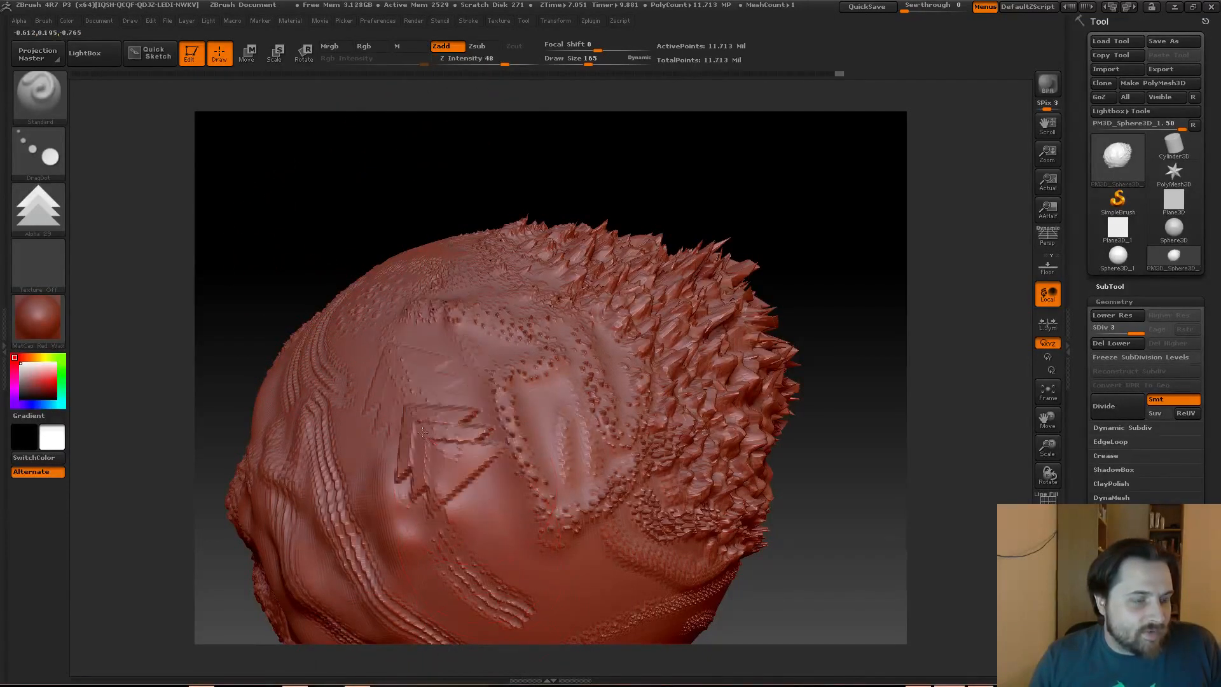
{"action": "left_click_drag", "start_coordinate": [420, 436], "coordinate": [545, 482]}
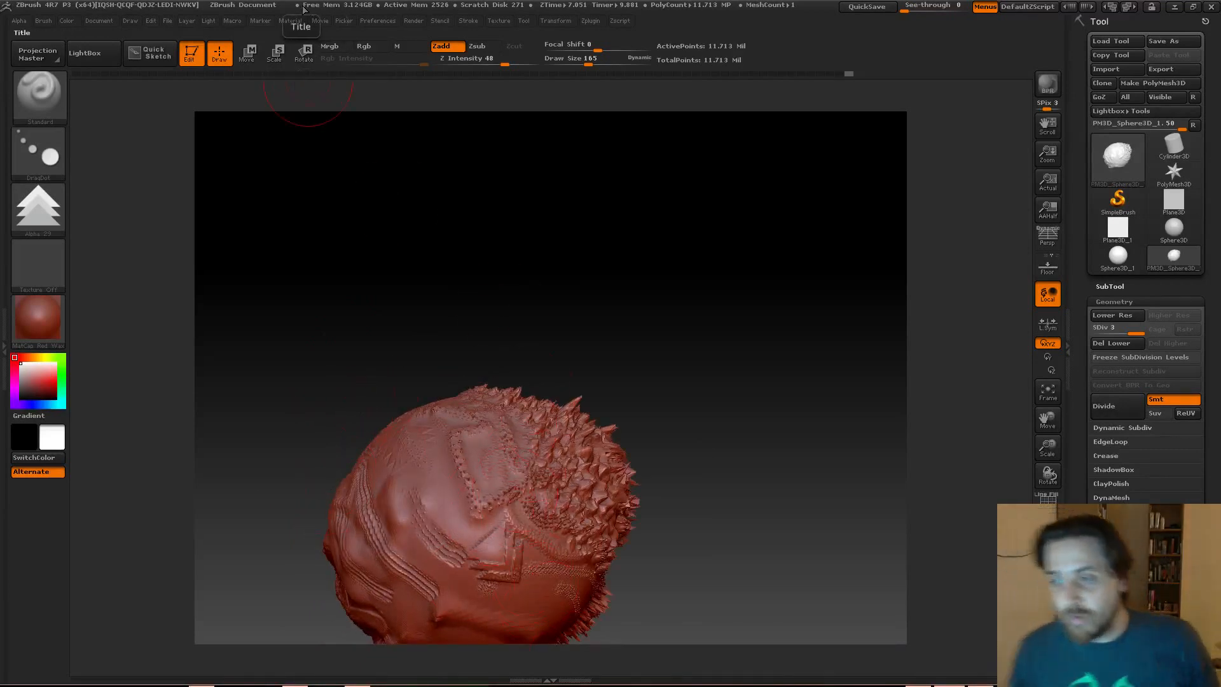
- Stamp an ornate swirl near the sphere's bottom using Alpha 53
{"action": "left_click", "coordinate": [37, 206]}
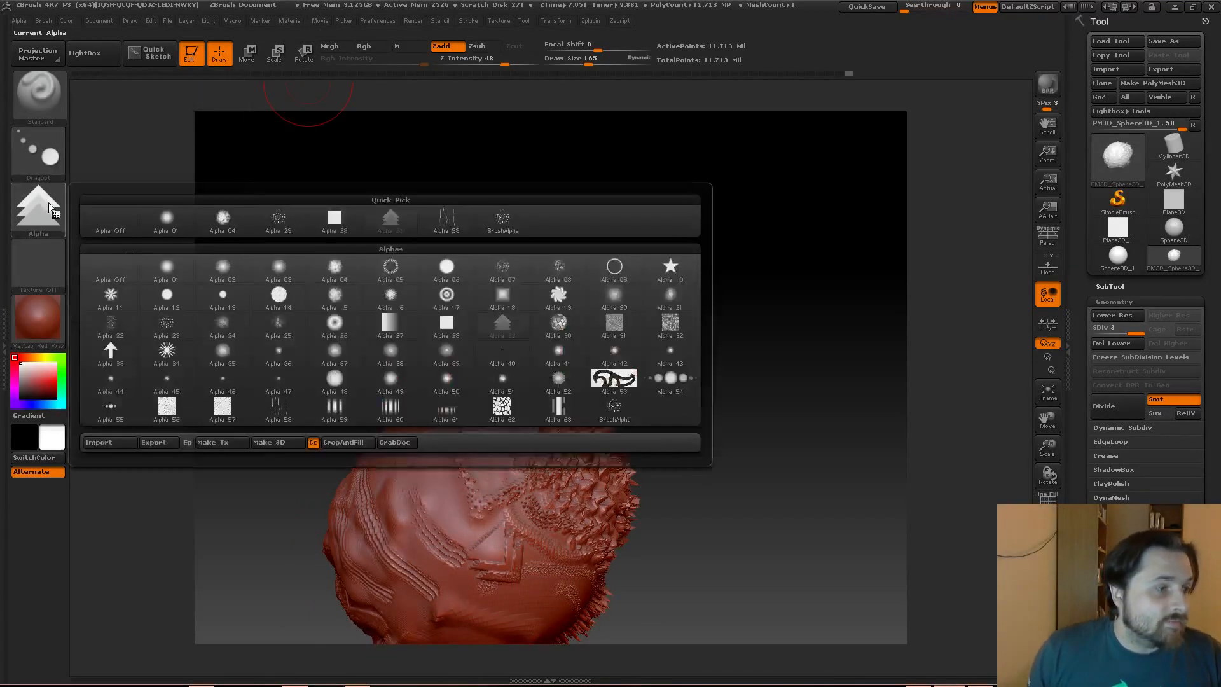
{"action": "left_click", "coordinate": [614, 380]}
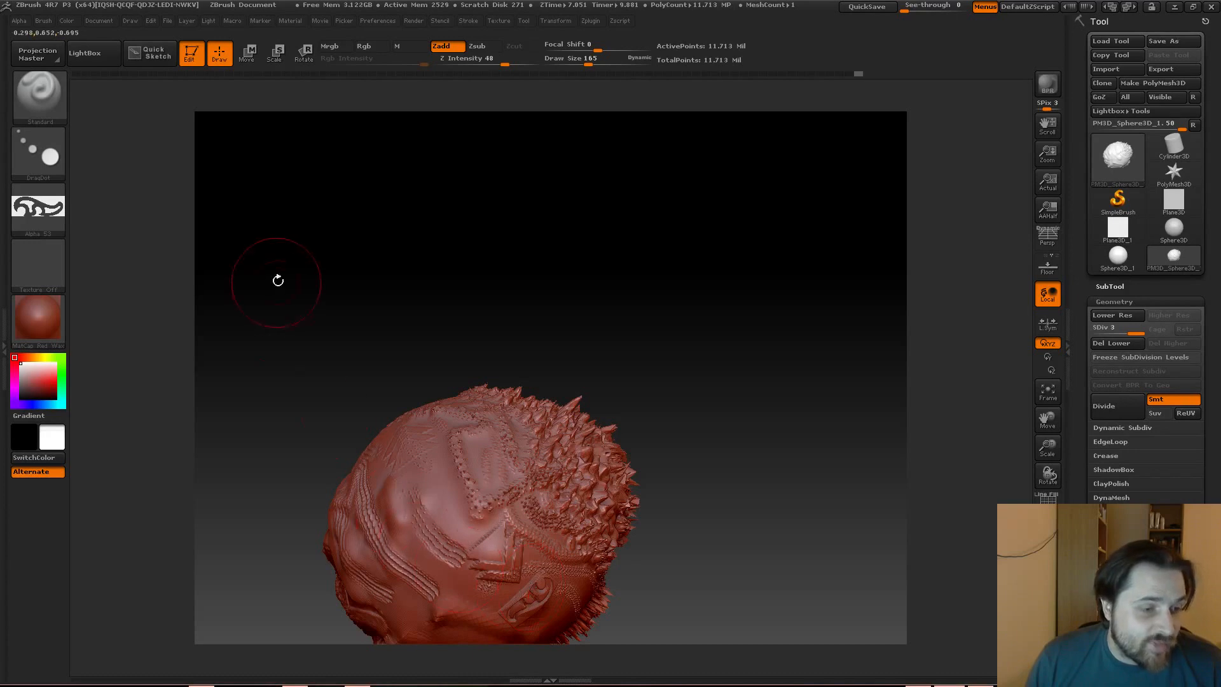
{"action": "left_click_drag", "start_coordinate": [278, 280], "coordinate": [405, 406]}
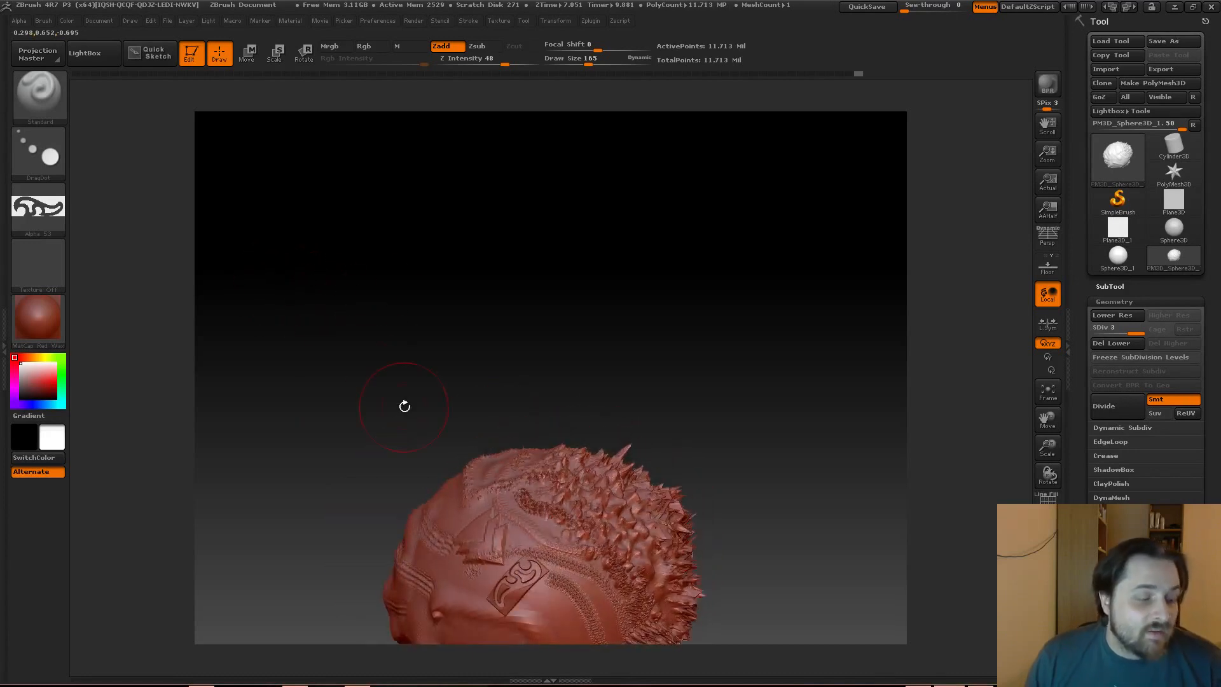